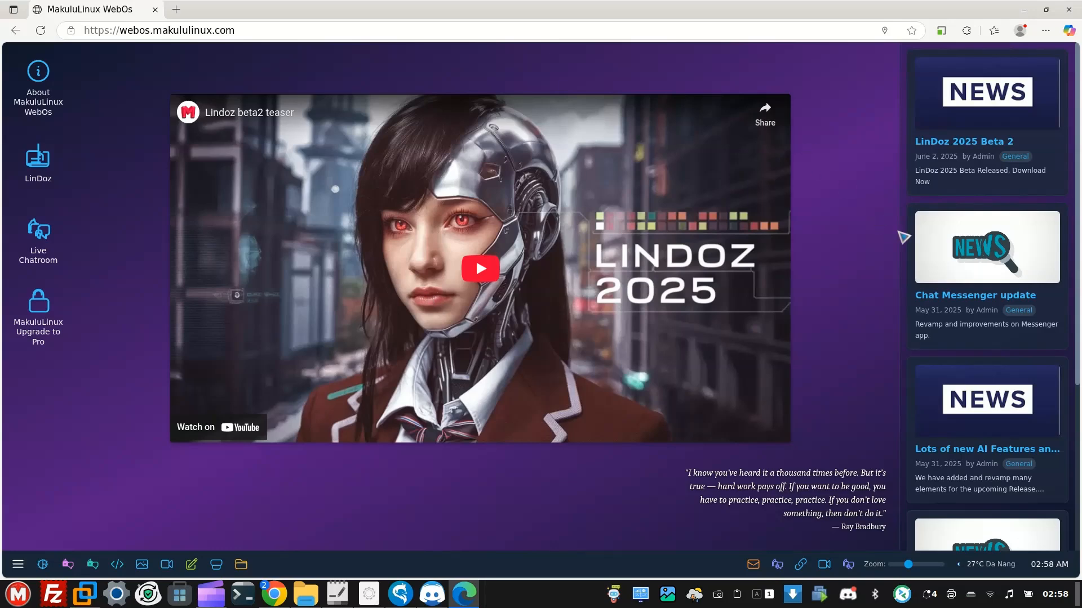
pyautogui.moveTo(398, 247)
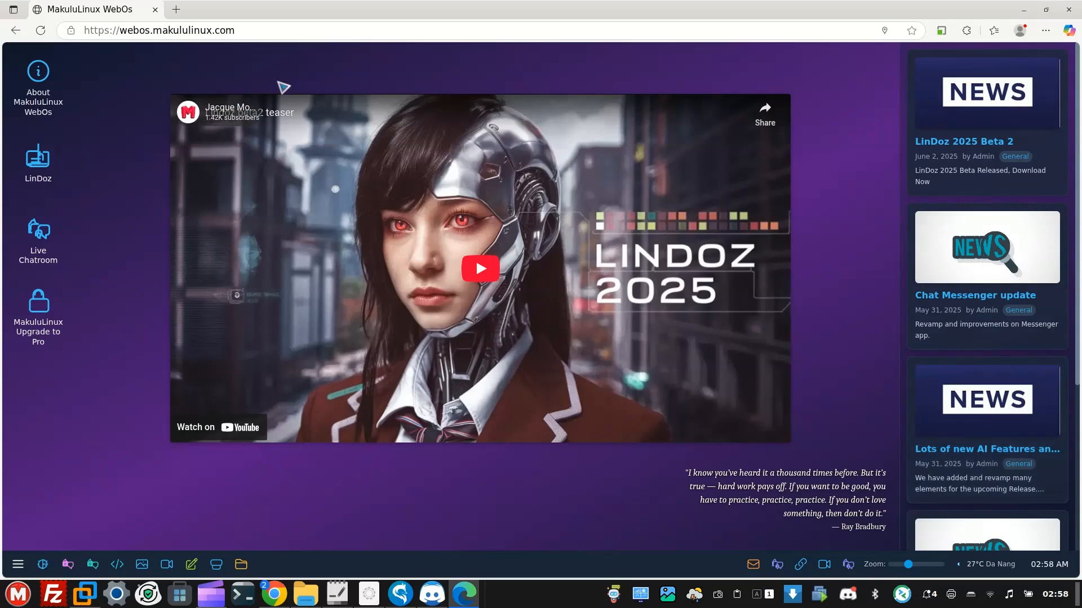
# Step: Bring the WebOs browser window back and put it into full-screen mode with F11
pyautogui.click(1024, 9)
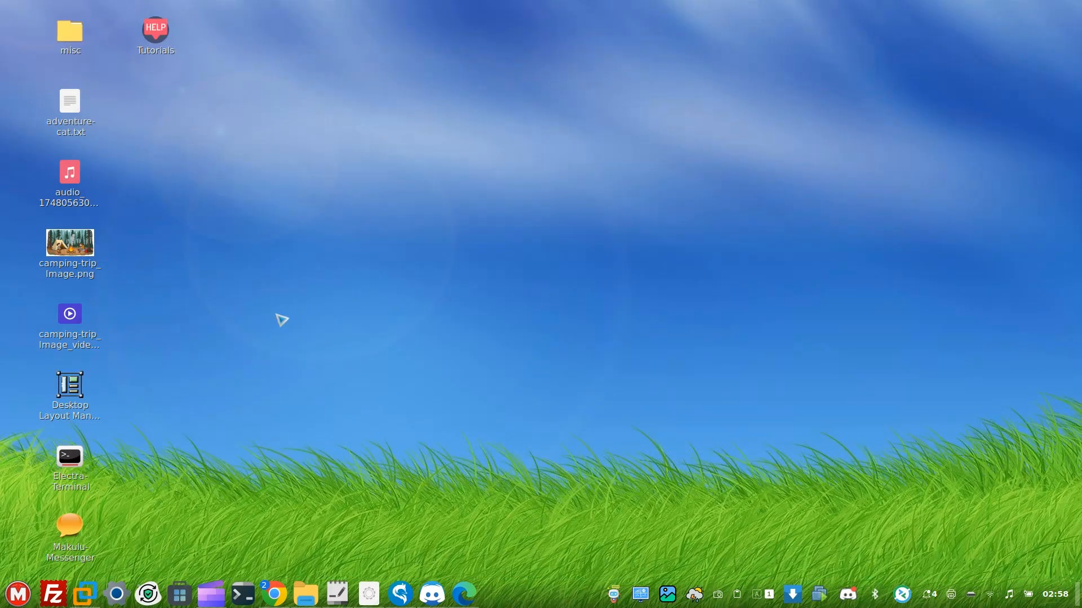
pyautogui.moveTo(466, 593)
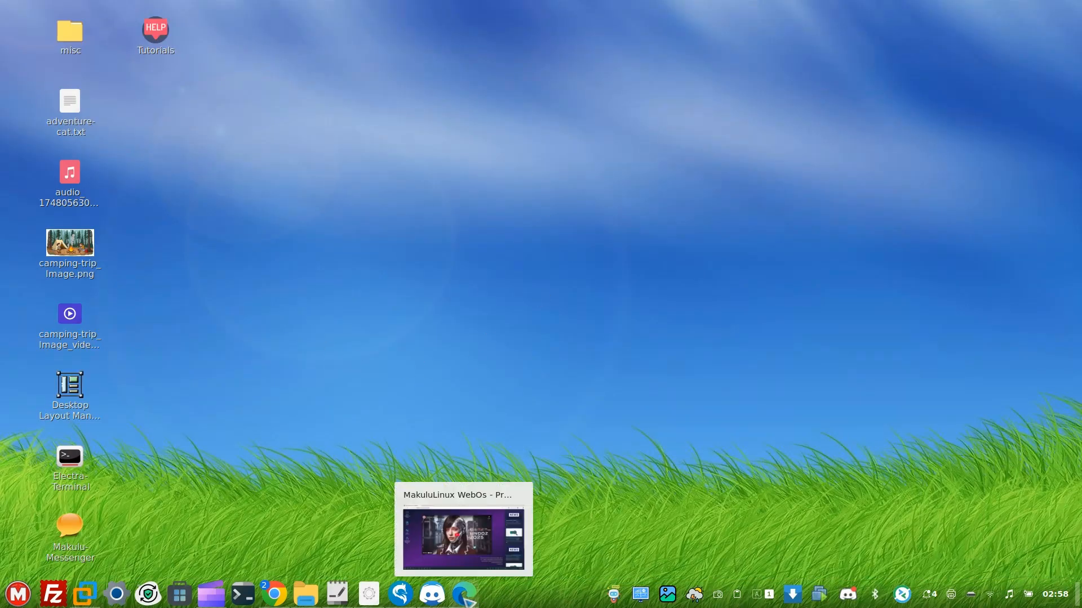
pyautogui.click(462, 538)
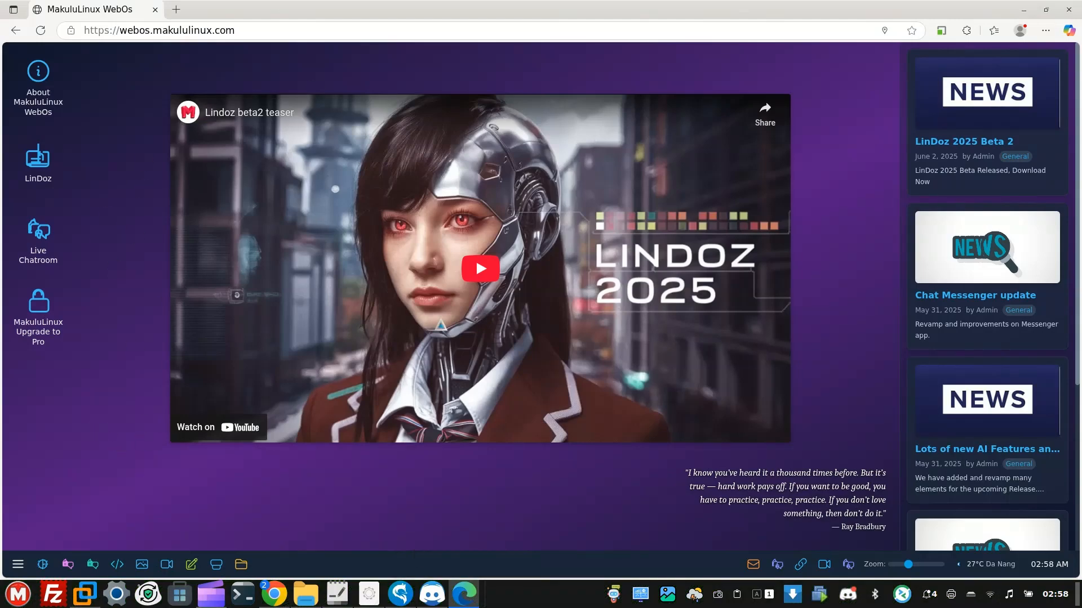
pyautogui.press('F11')
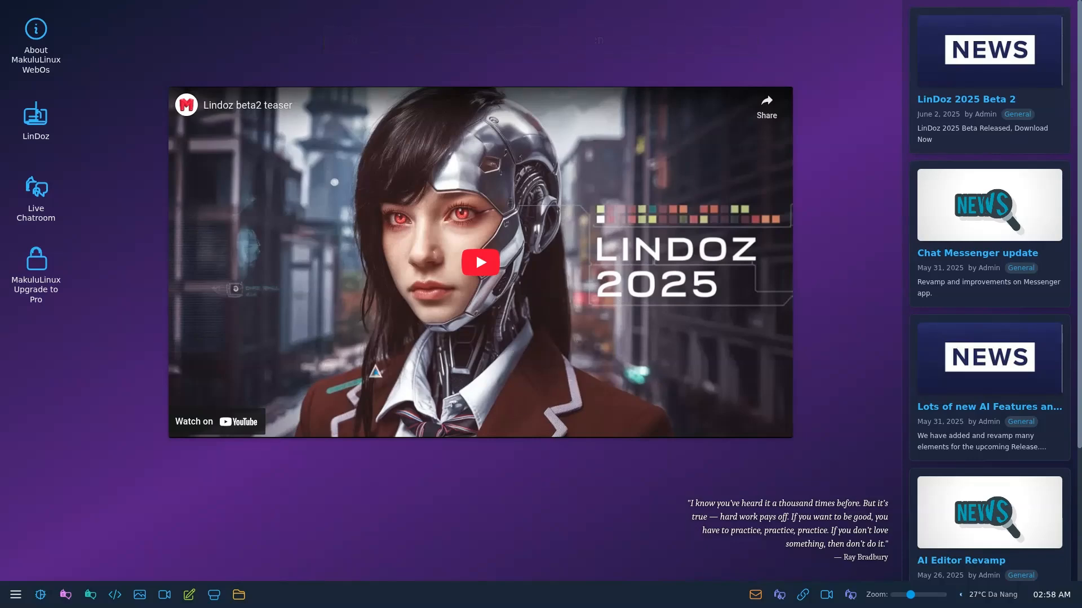
pyautogui.moveTo(744, 489)
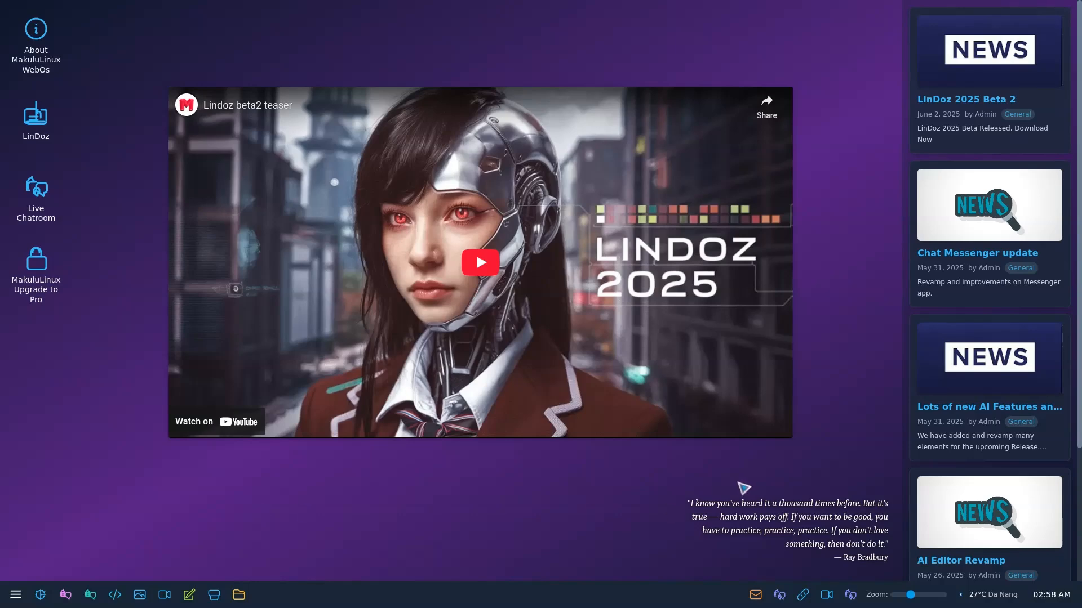
pyautogui.moveTo(99, 384)
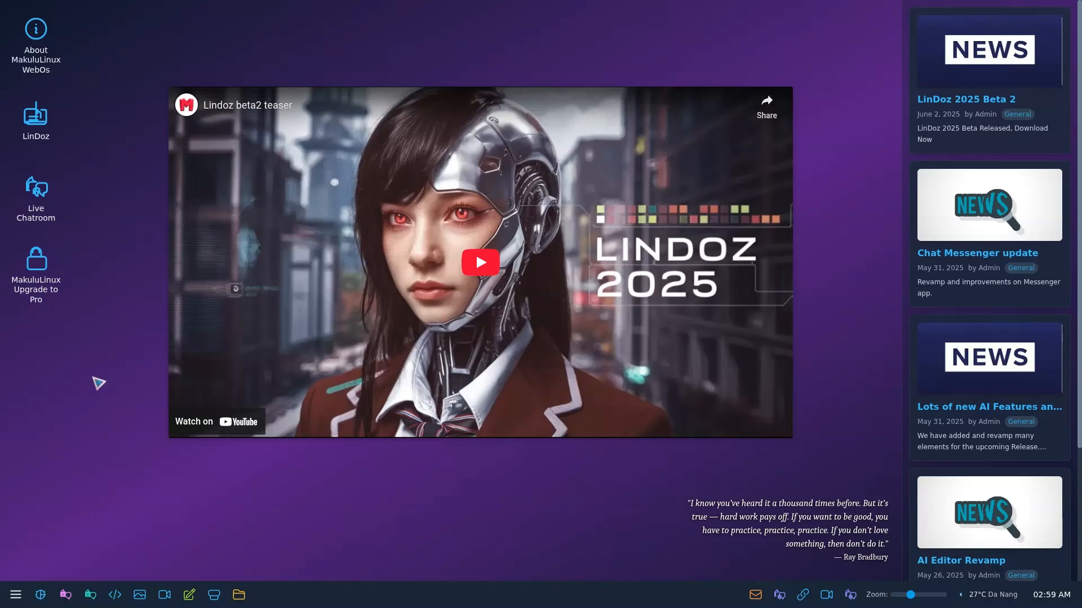
pyautogui.moveTo(451, 348)
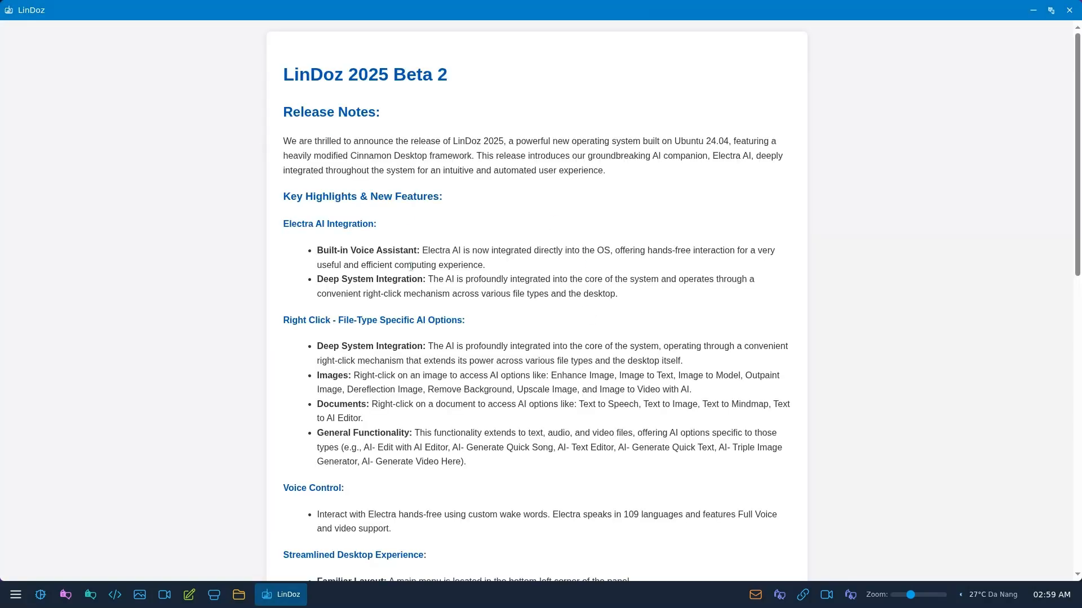
pyautogui.scroll(-3)
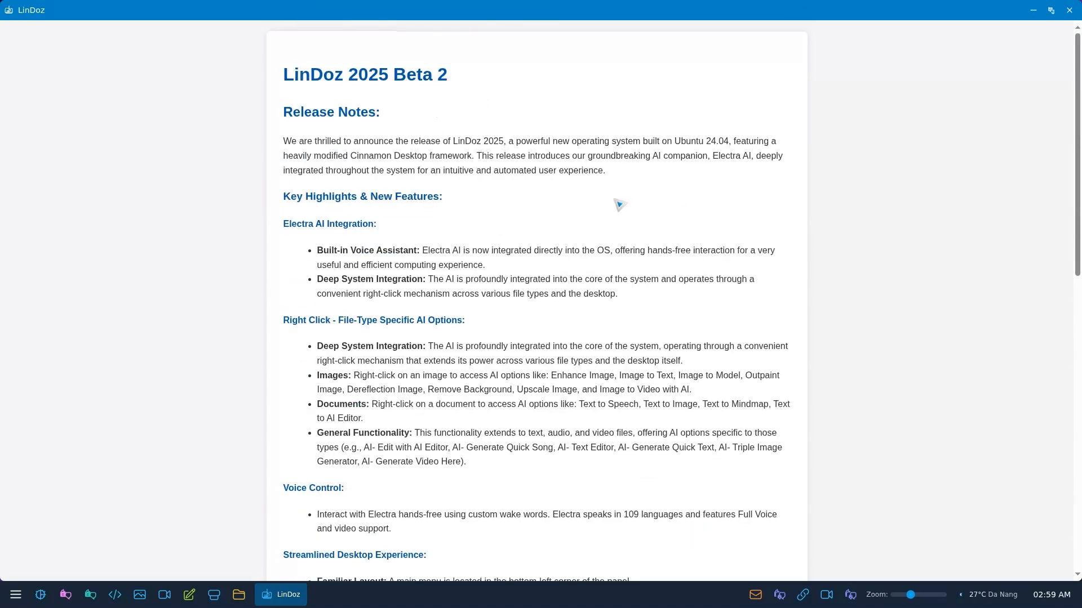
pyautogui.scroll(-3)
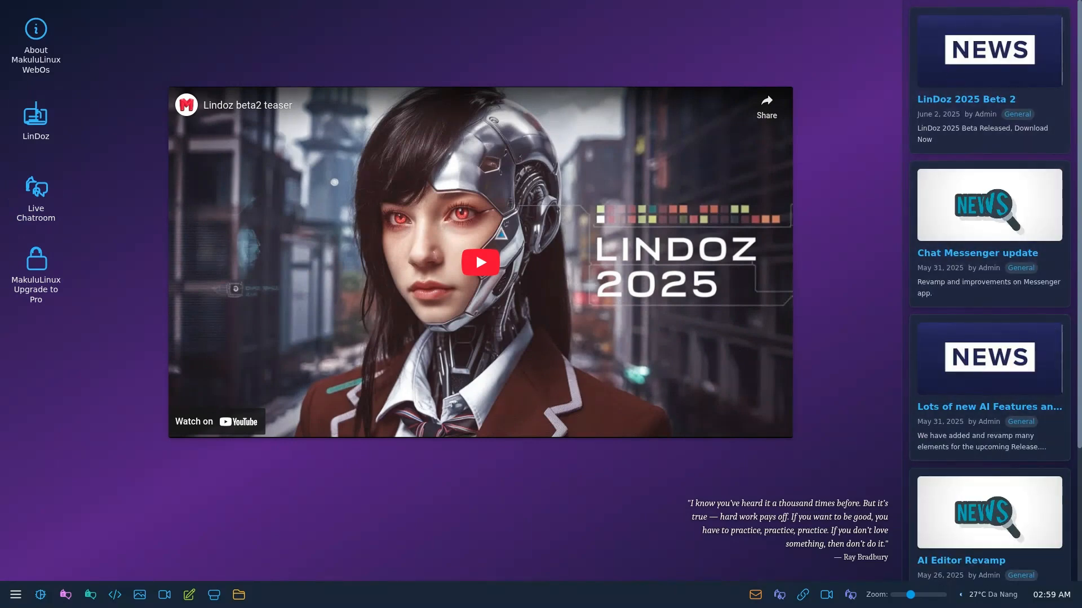
# Step: Play the Lindoz beta2 teaser video on the desktop and pause it immediately
pyautogui.click(480, 262)
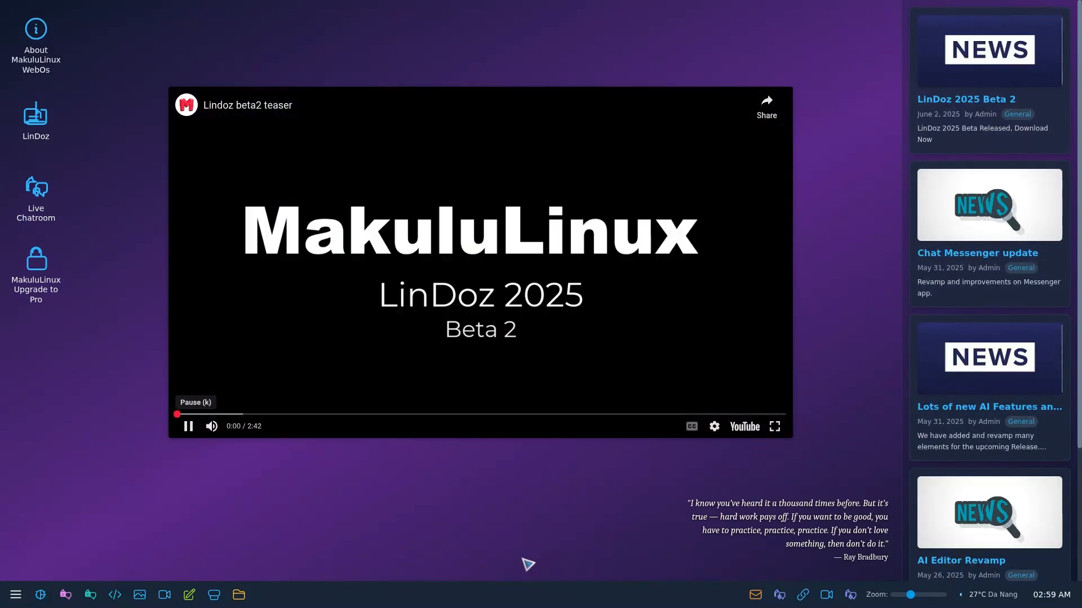
pyautogui.click(187, 426)
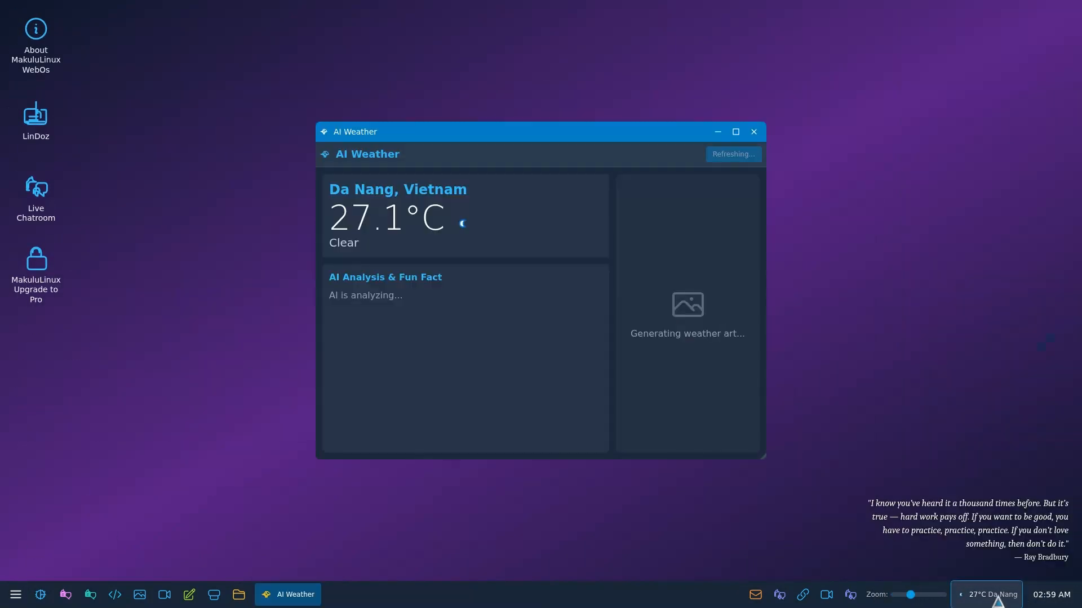
pyautogui.moveTo(671, 281)
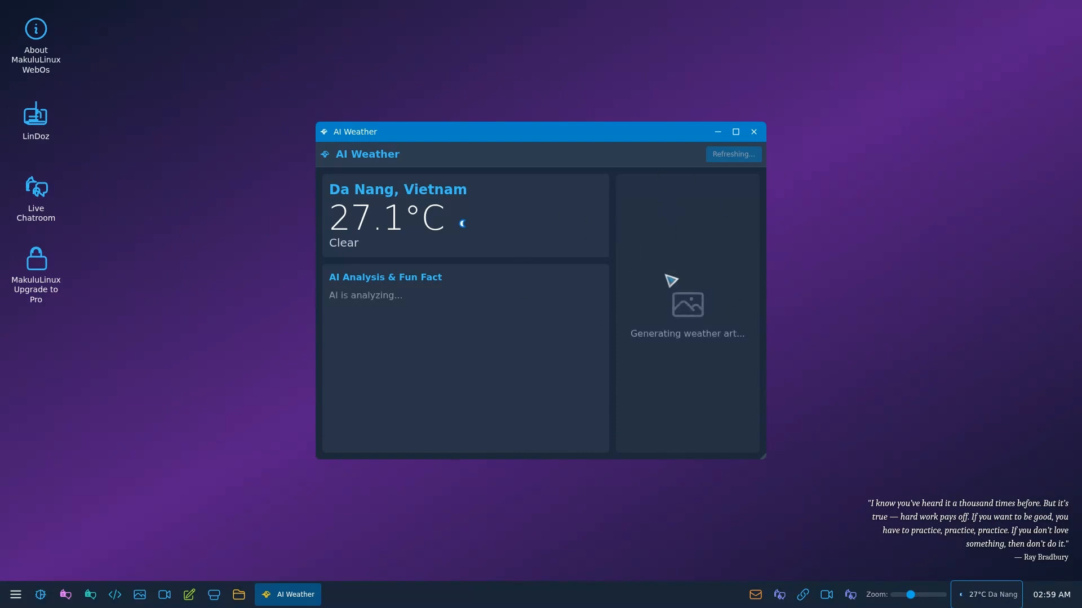
pyautogui.moveTo(483, 249)
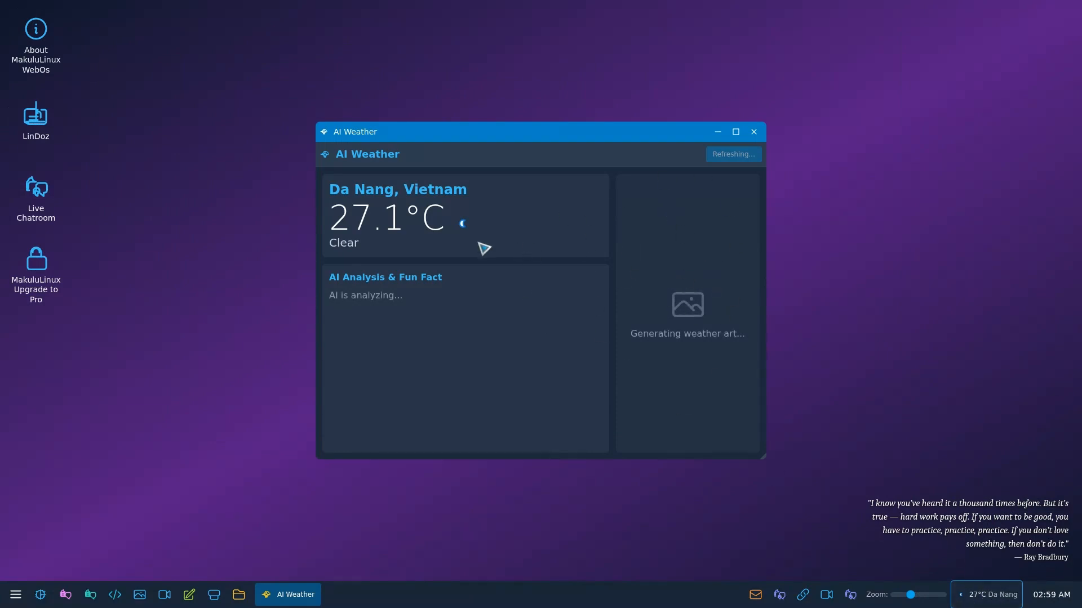
pyautogui.moveTo(424, 219)
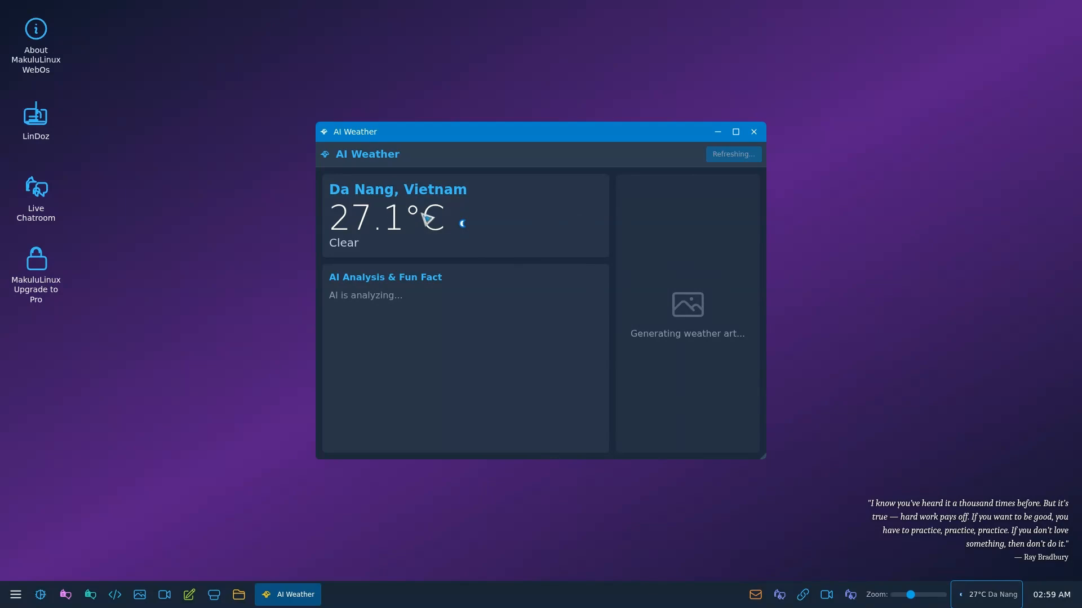
pyautogui.moveTo(433, 325)
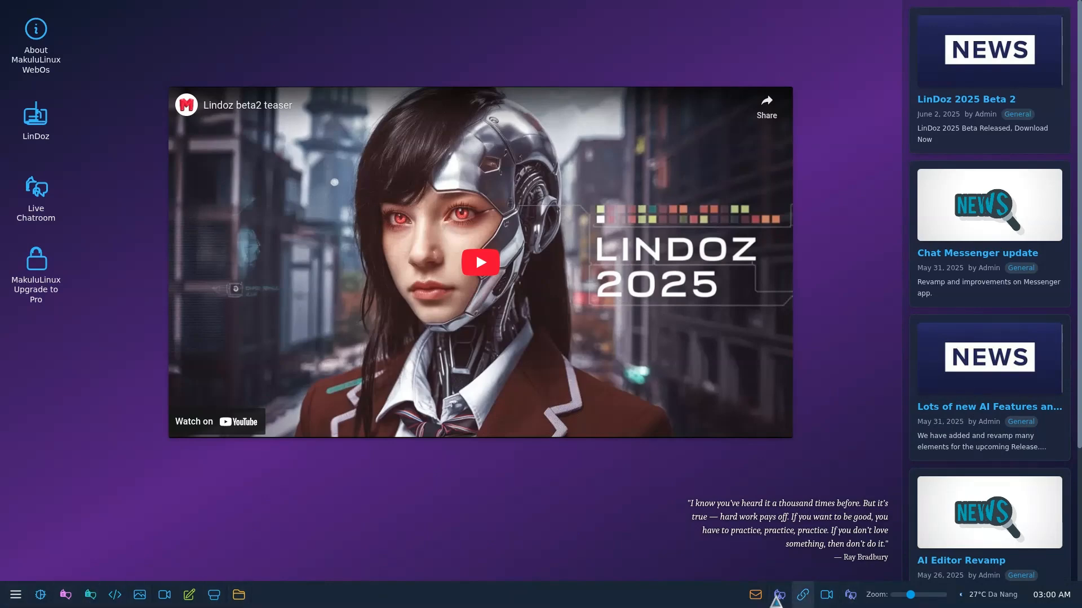
pyautogui.click(15, 593)
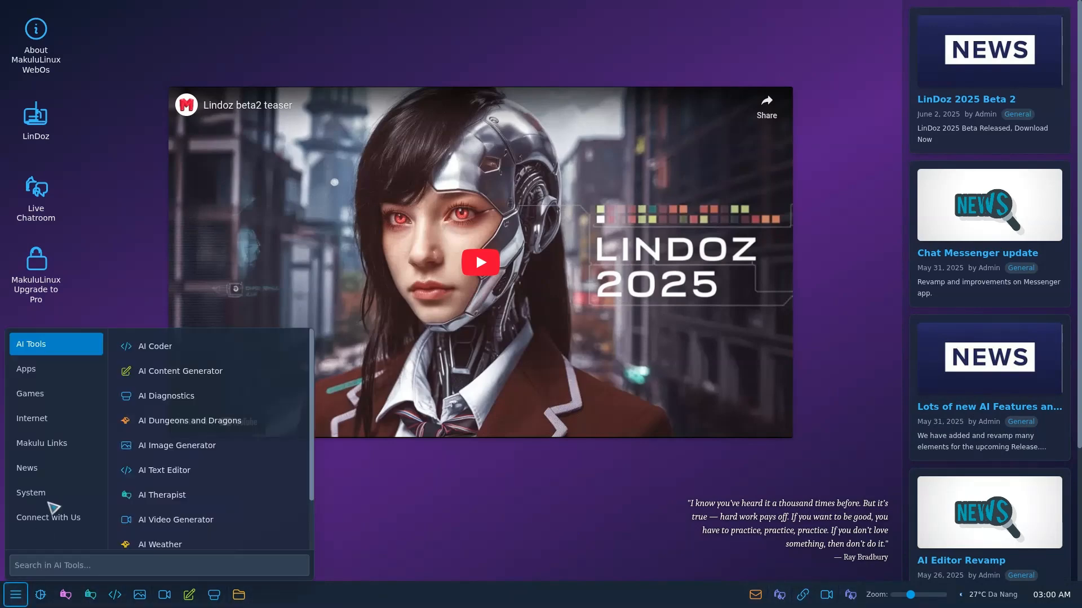
pyautogui.moveTo(206, 502)
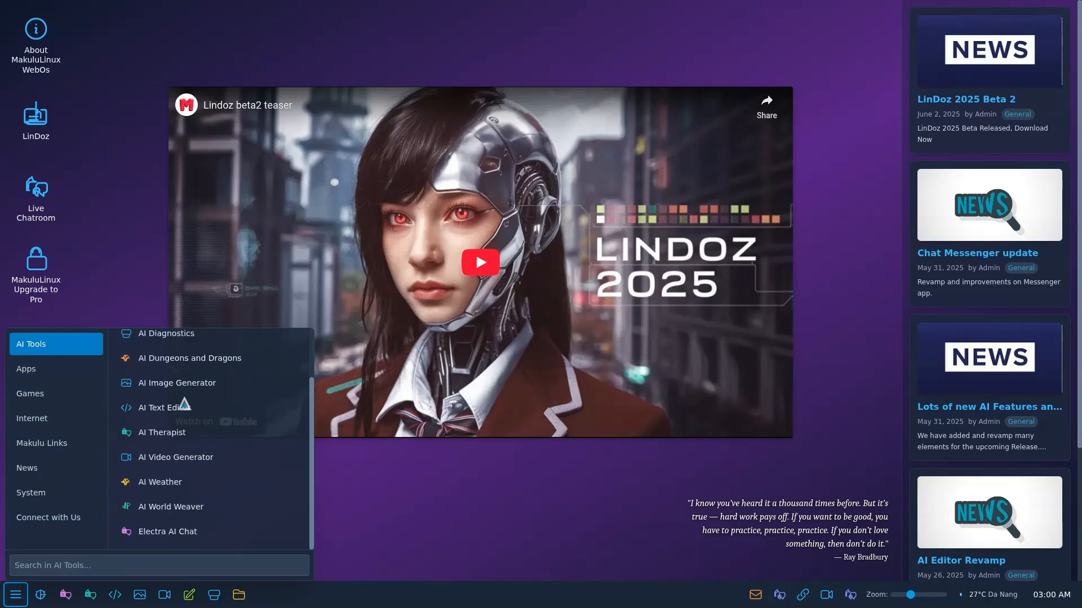
pyautogui.click(169, 595)
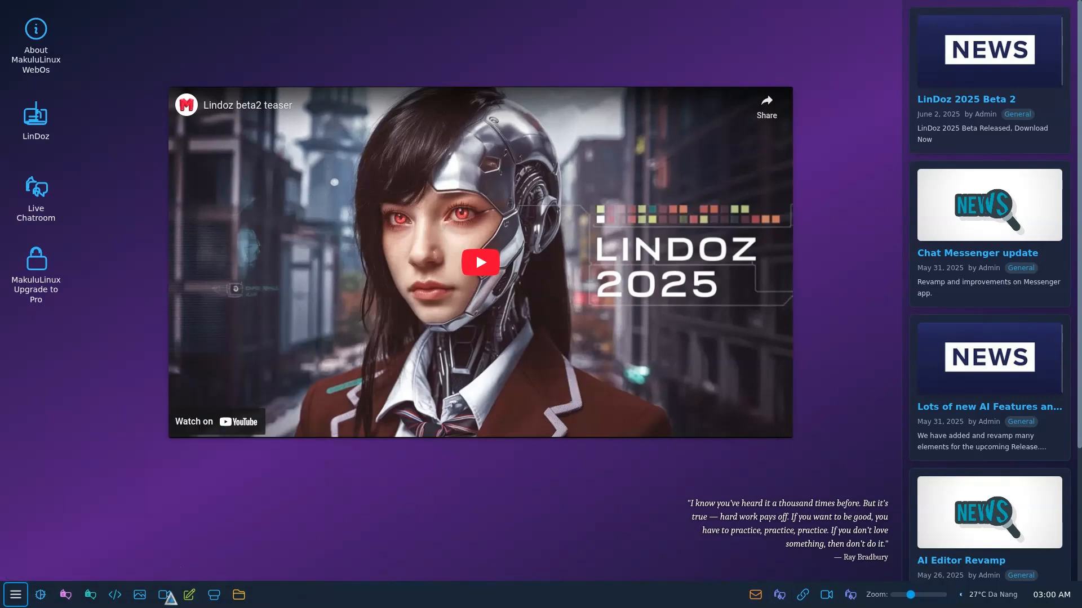
pyautogui.click(164, 594)
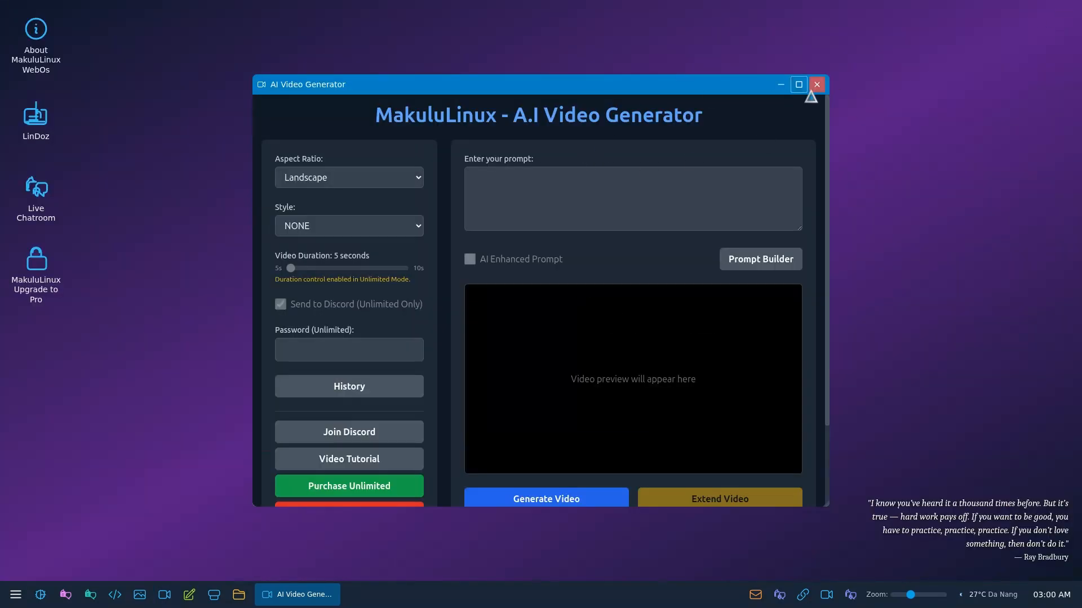
pyautogui.click(817, 84)
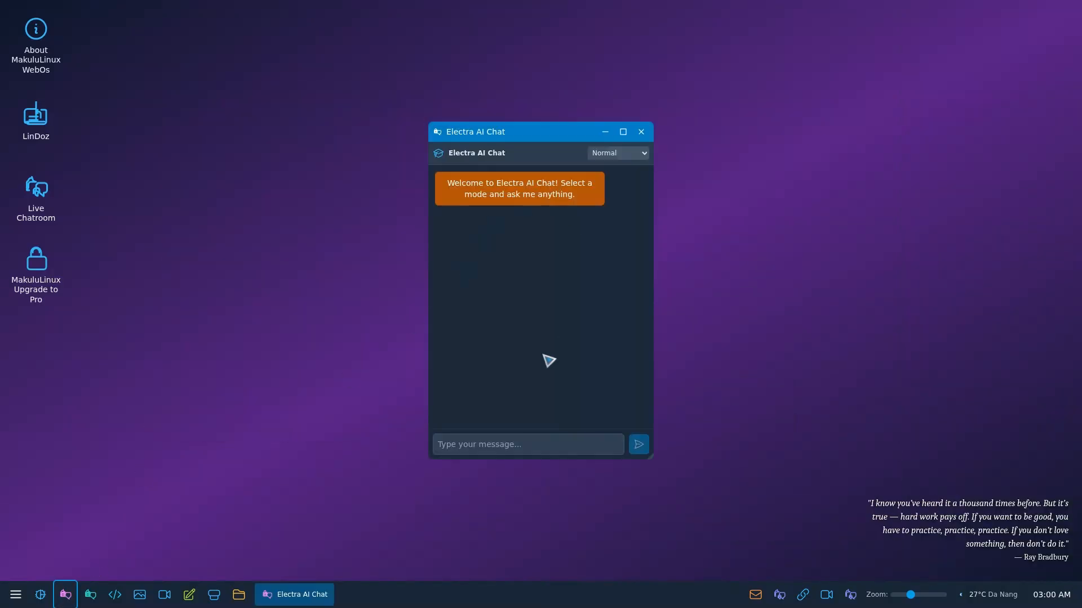
# Step: Send the message 'hello' to Electra AI Chat and receive its greeting reply
pyautogui.write('he')
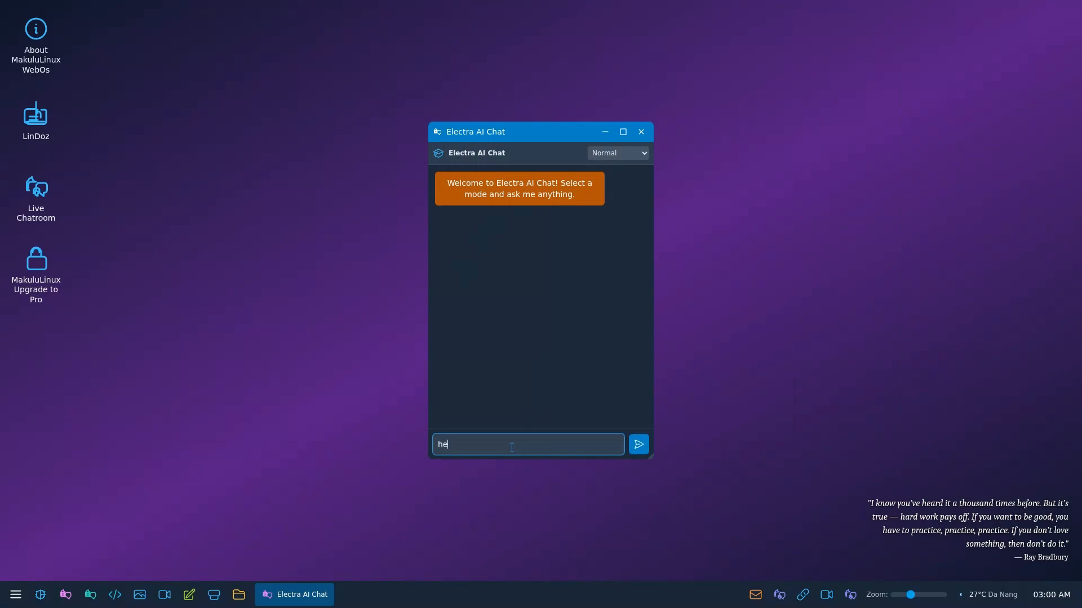
pyautogui.click(637, 444)
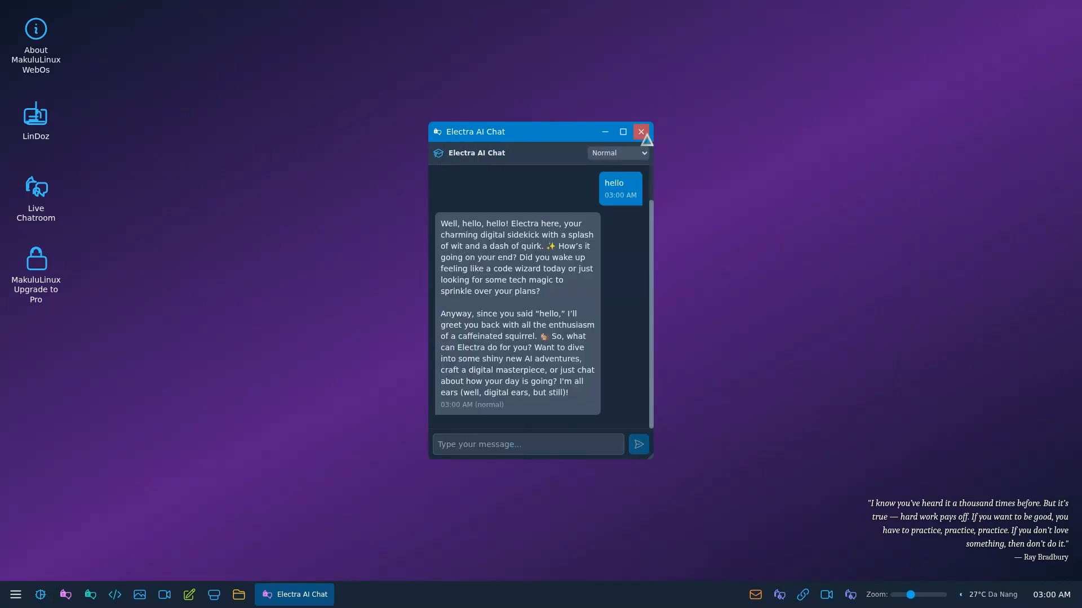
# Step: Close Electra AI Chat and reach the appearance settings from the launcher's News category
pyautogui.click(640, 132)
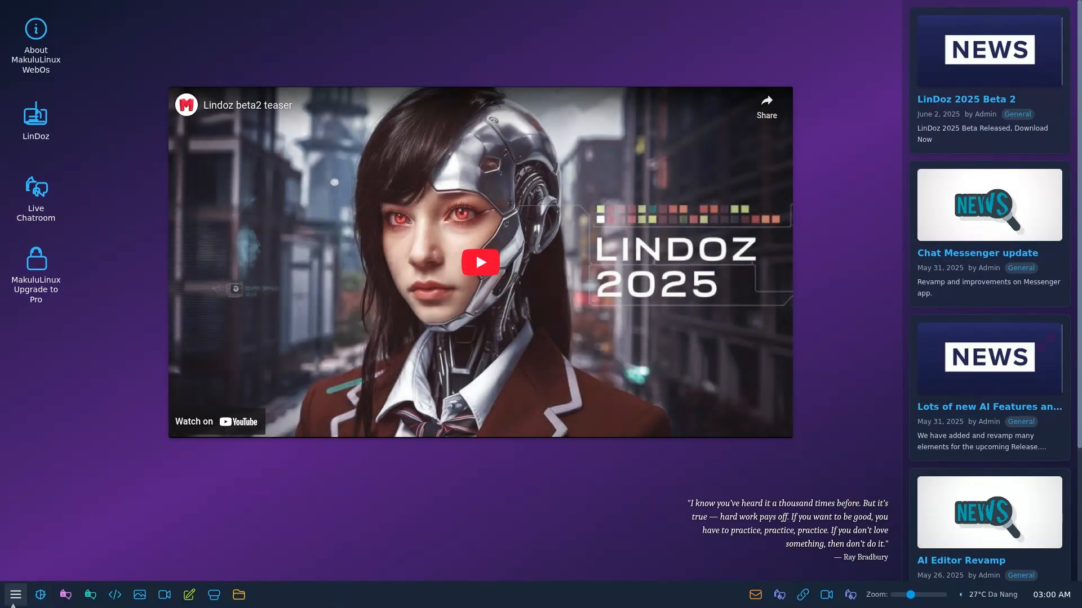
pyautogui.click(15, 594)
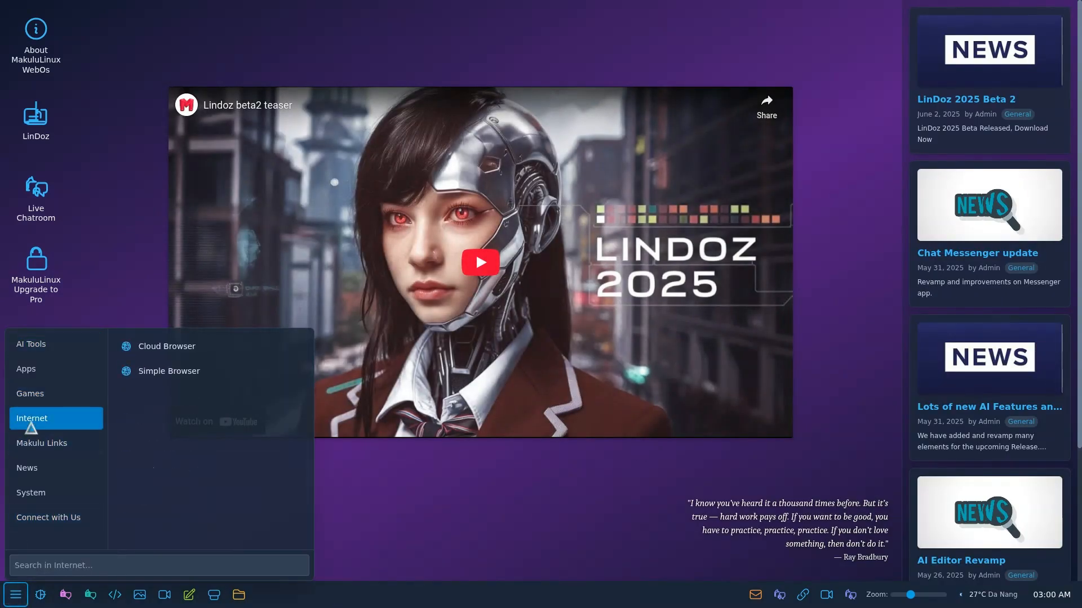
pyautogui.click(27, 468)
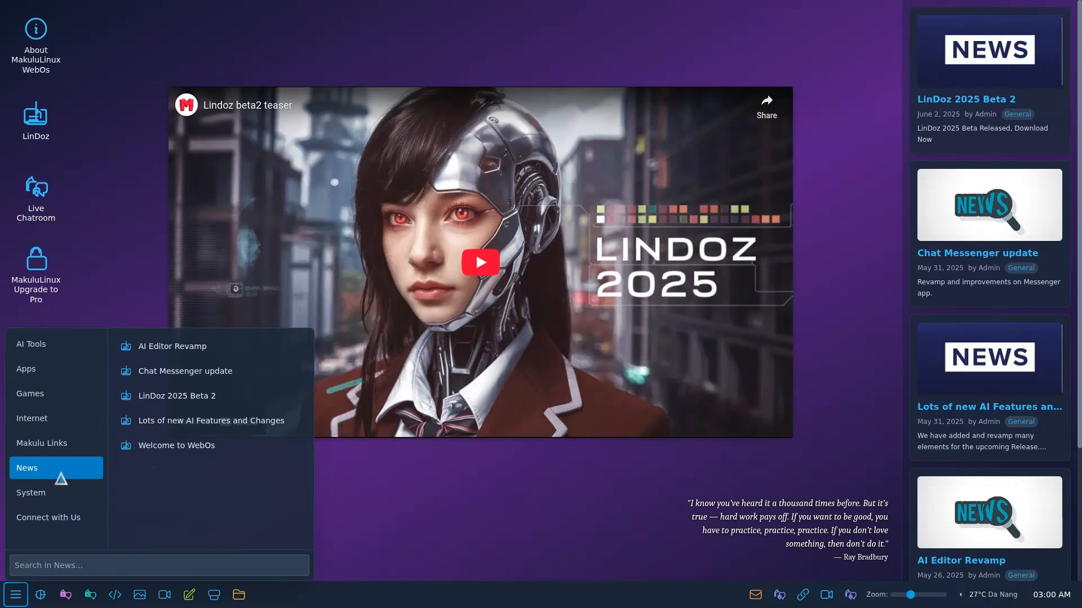
pyautogui.click(30, 492)
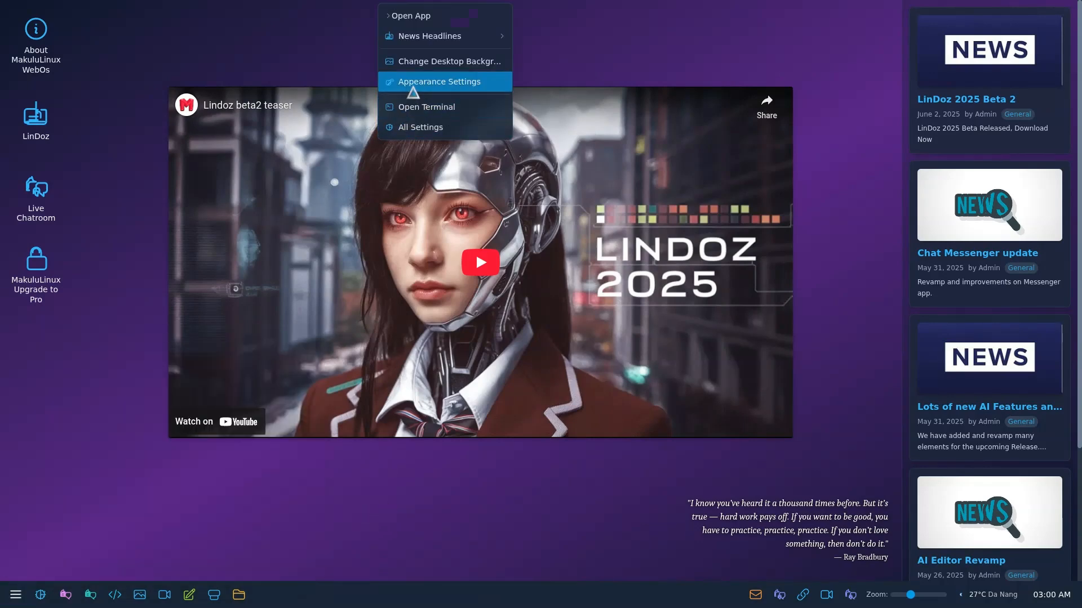
pyautogui.click(438, 81)
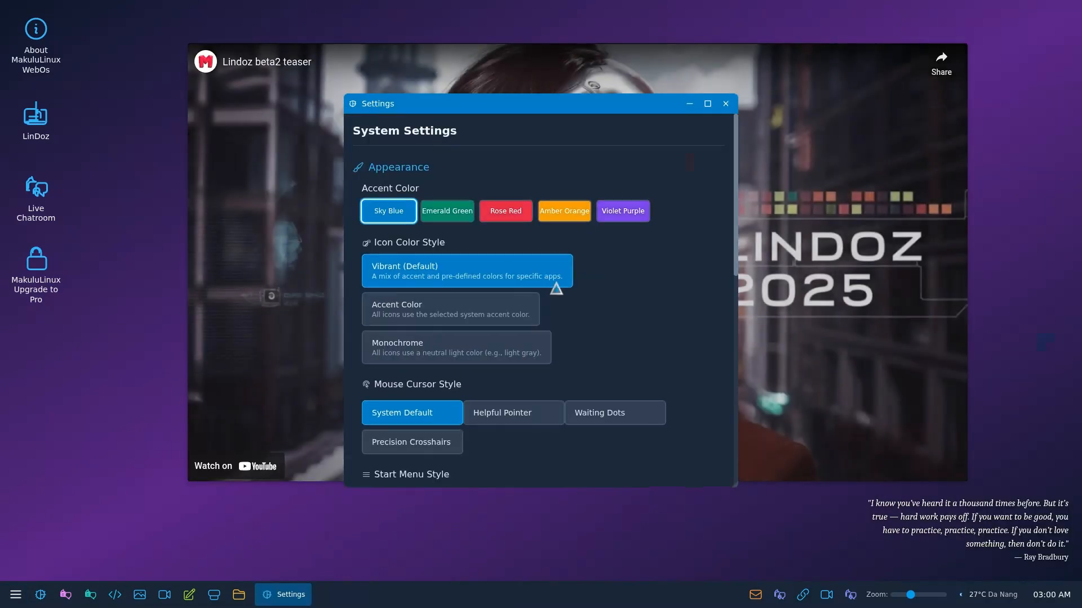
# Step: Try the Rose Red accent, revert to Sky Blue, view Desktop Background, and close Settings
pyautogui.click(505, 210)
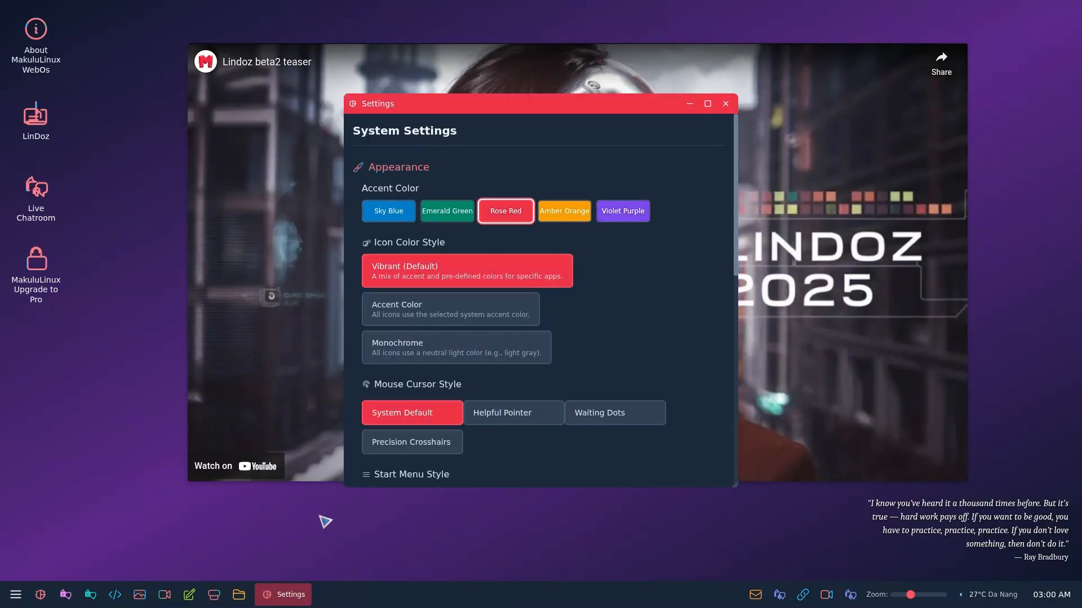
pyautogui.click(388, 211)
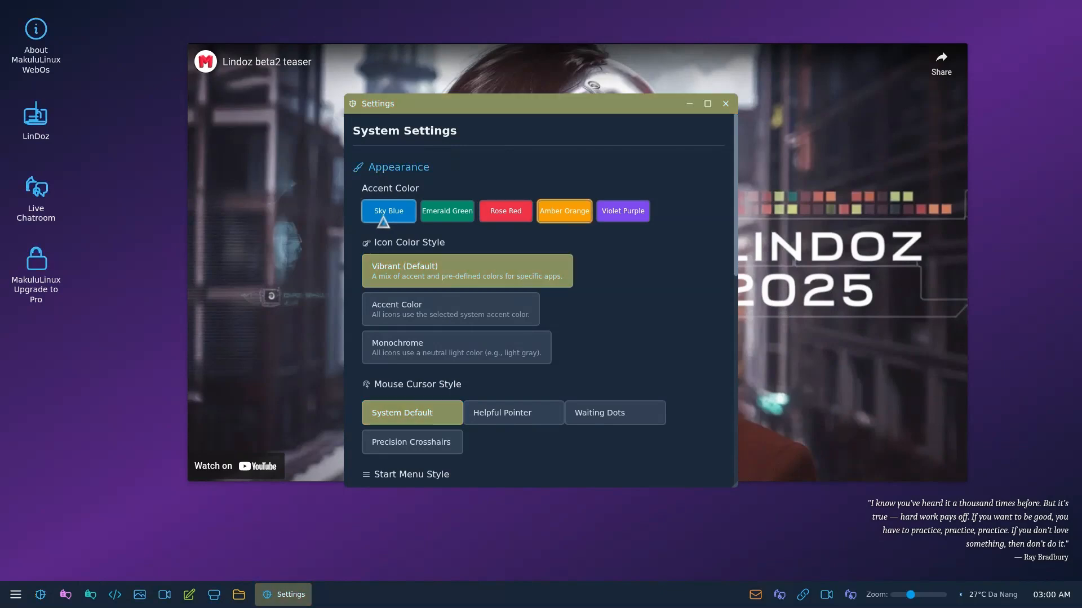
pyautogui.scroll(-3)
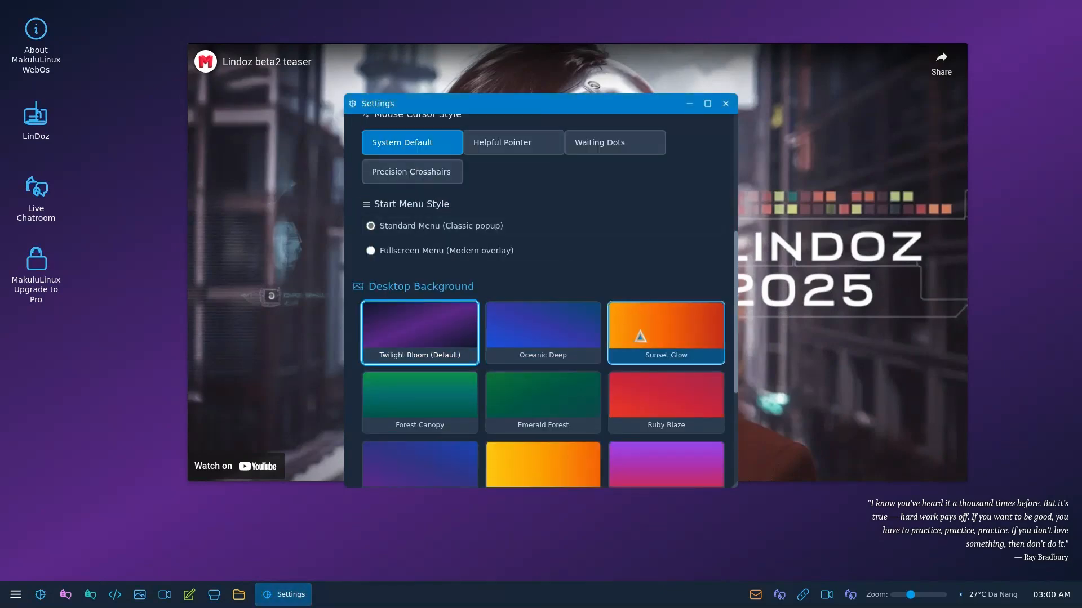
pyautogui.click(542, 332)
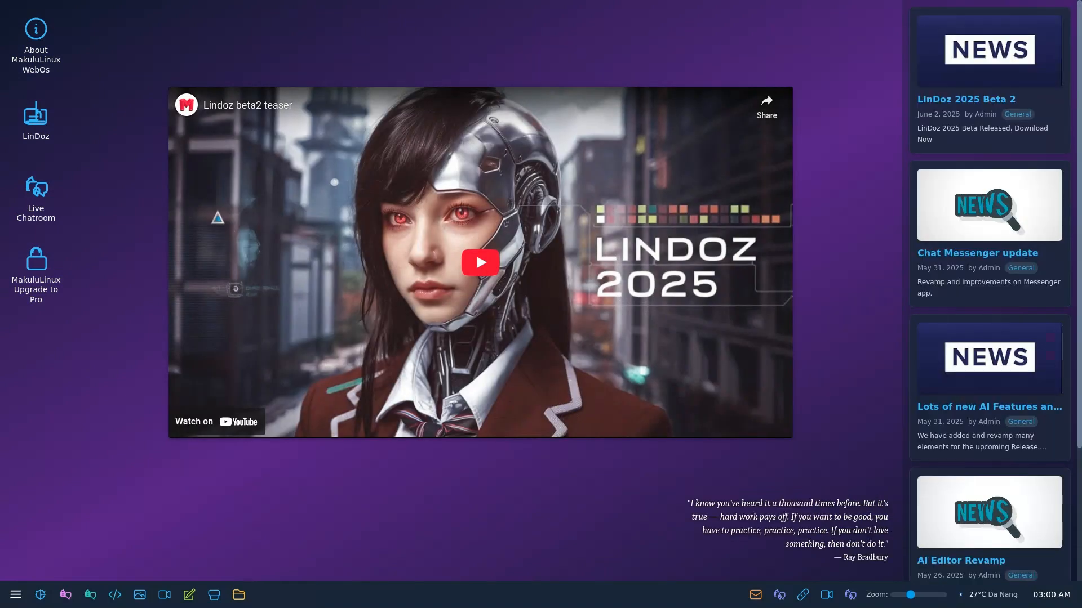
pyautogui.moveTo(811, 274)
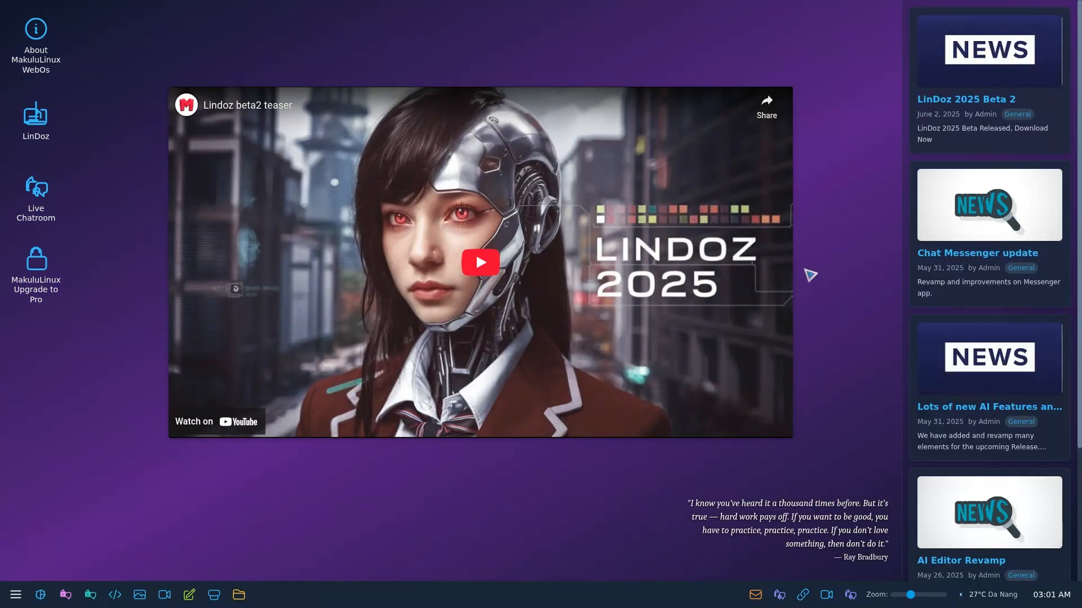
pyautogui.click(966, 99)
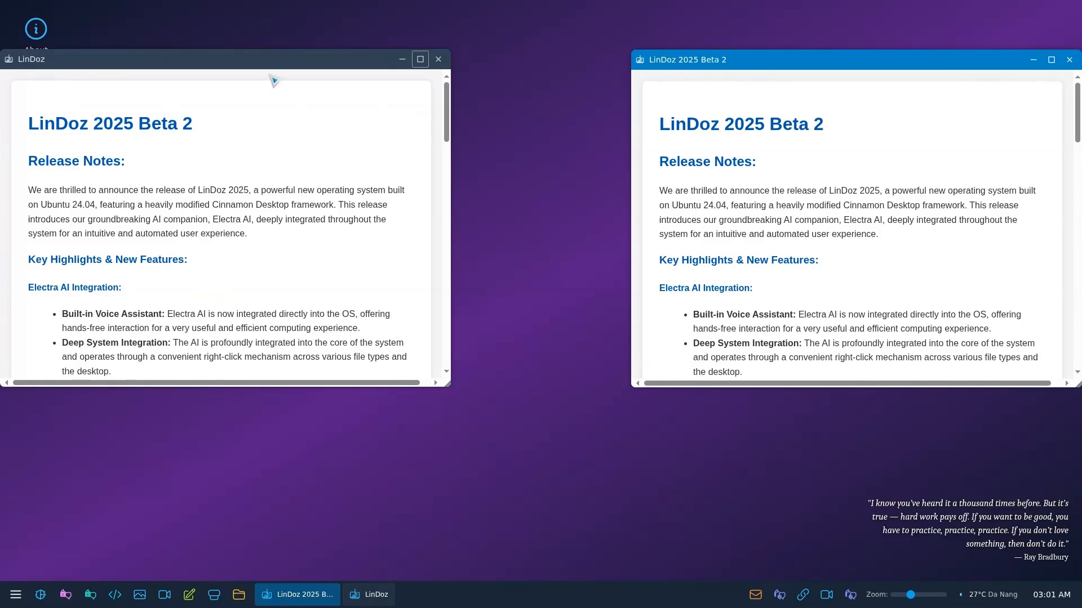
pyautogui.click(438, 59)
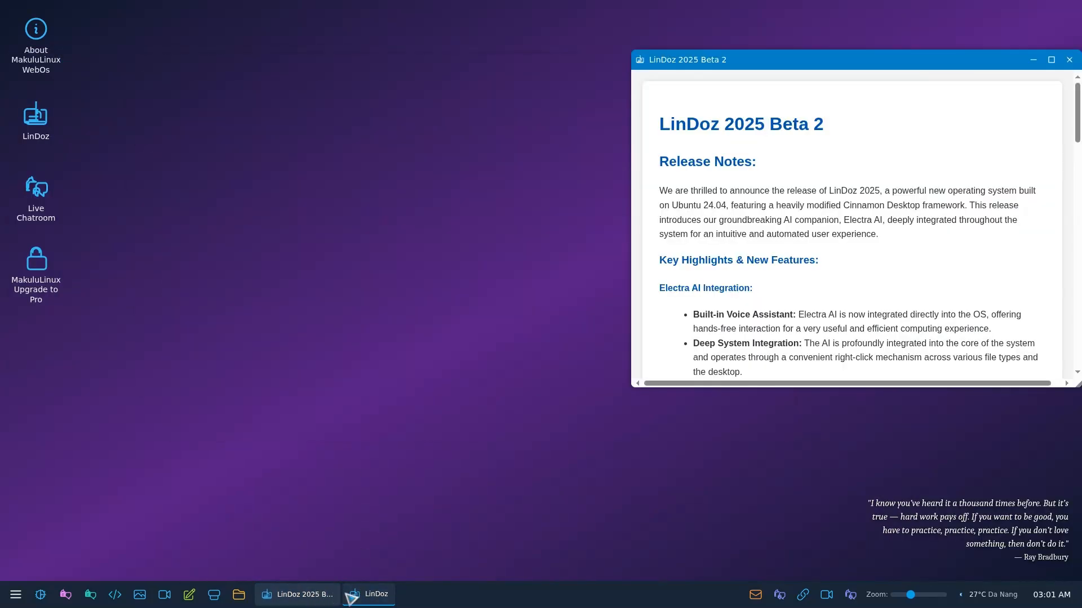
pyautogui.click(368, 594)
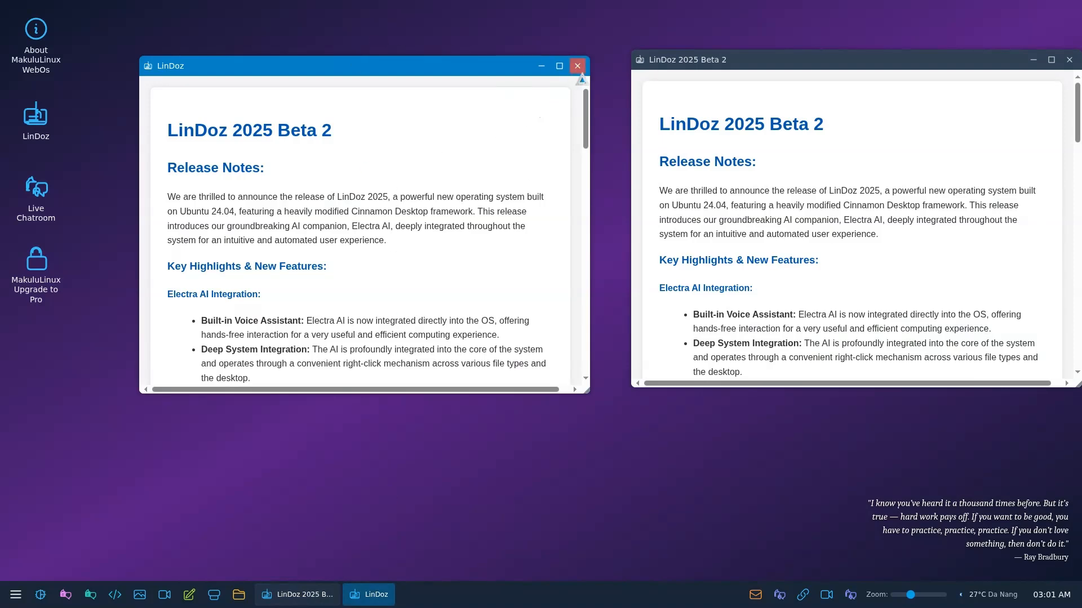
pyautogui.click(577, 65)
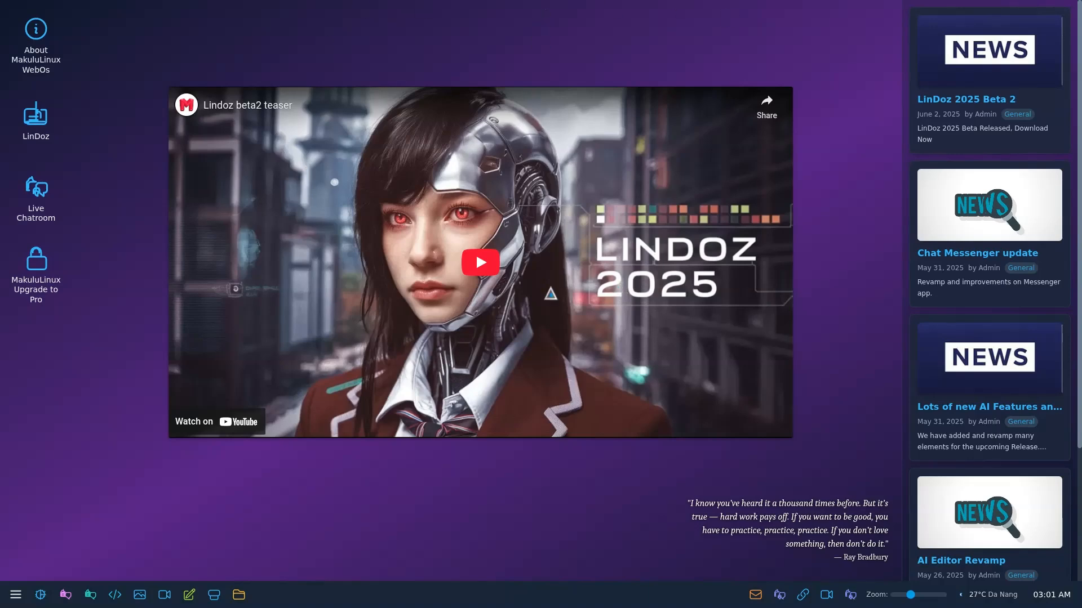
pyautogui.moveTo(896, 474)
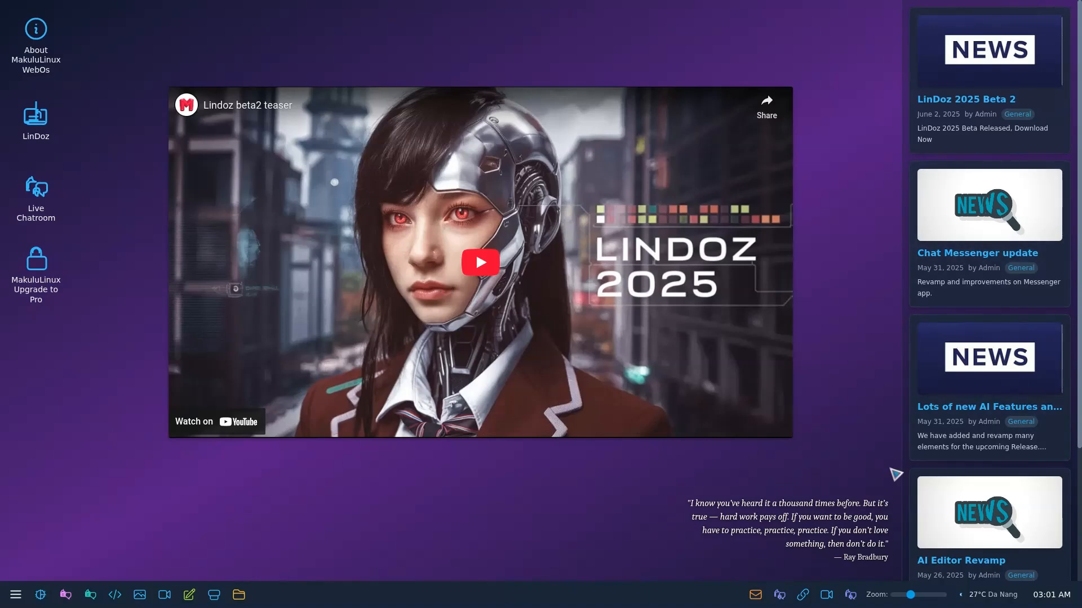
# Step: Launch Moto X from the Games category of the application launcher
pyautogui.click(14, 594)
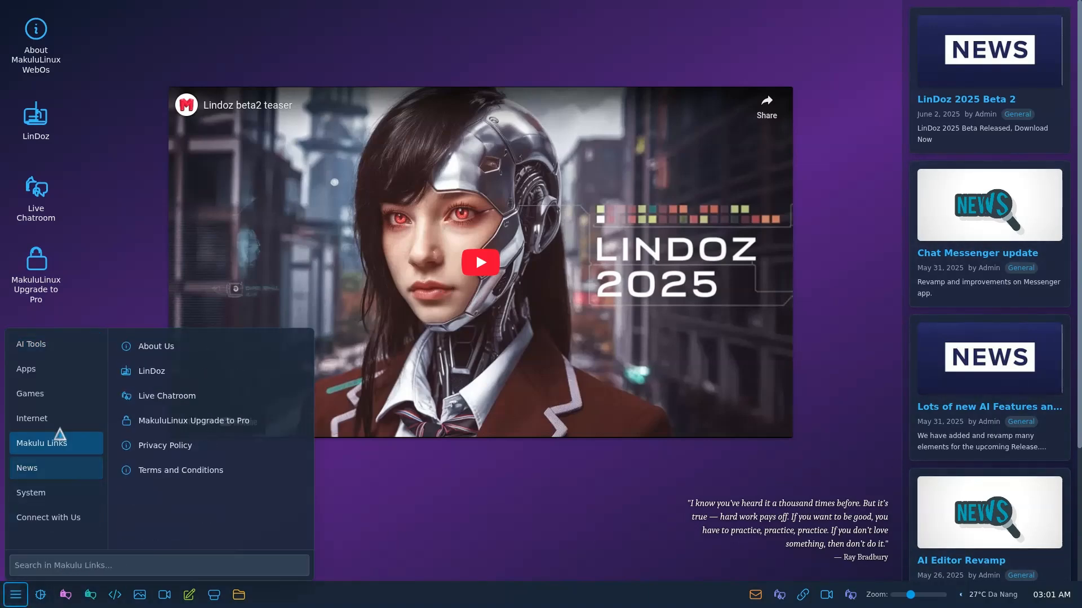
pyautogui.click(30, 394)
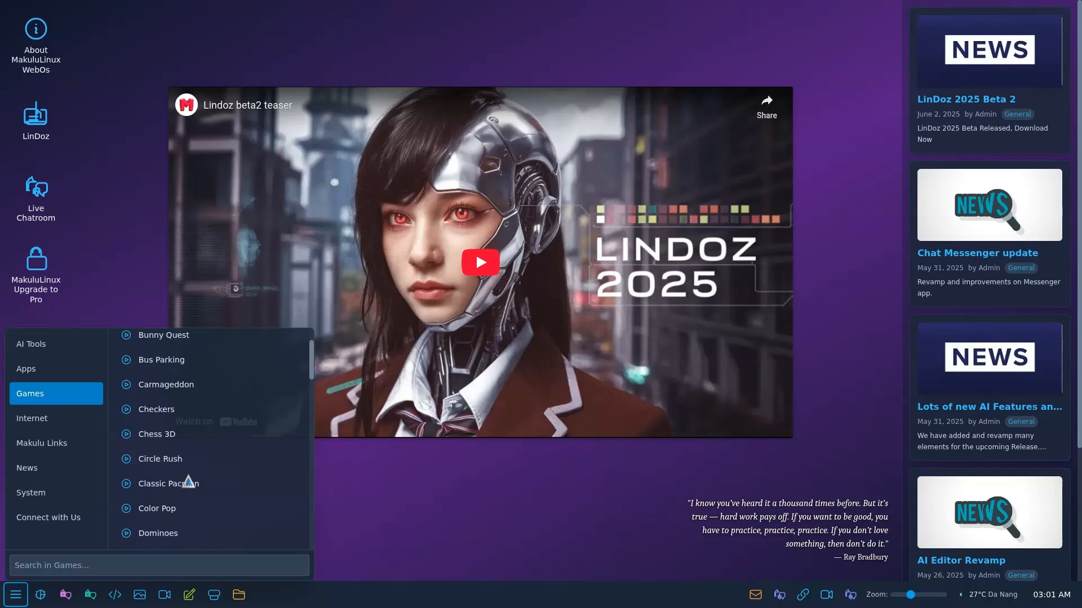
pyautogui.scroll(-3)
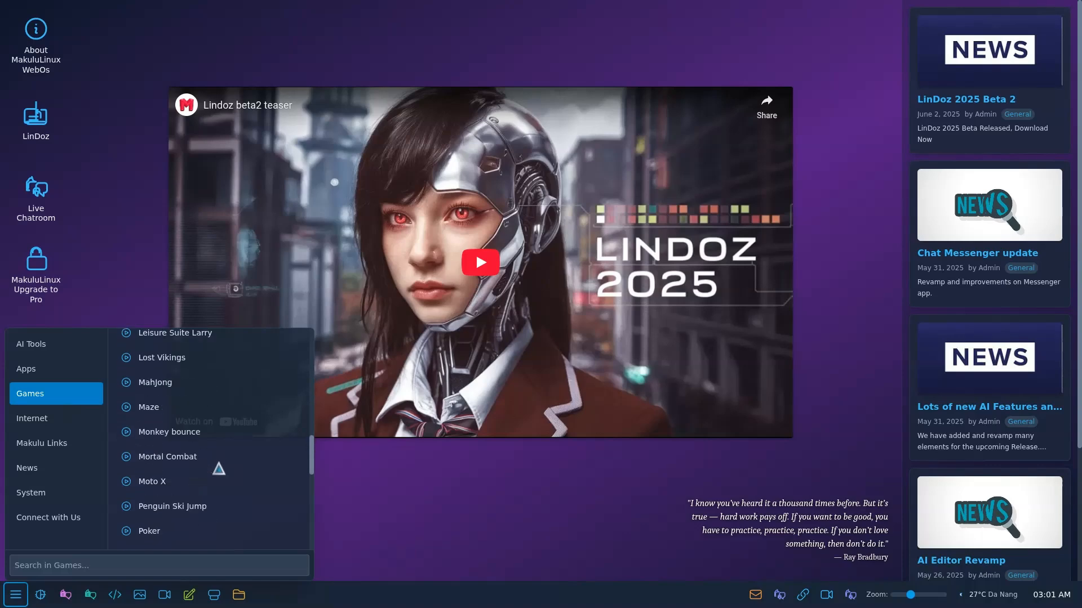
pyautogui.scroll(-3)
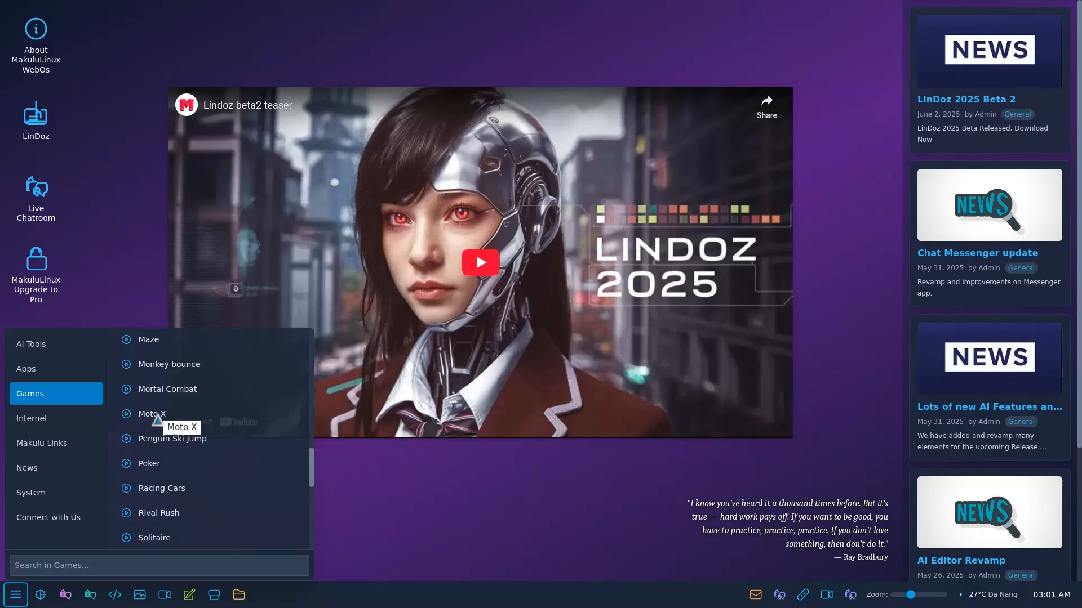
pyautogui.click(151, 414)
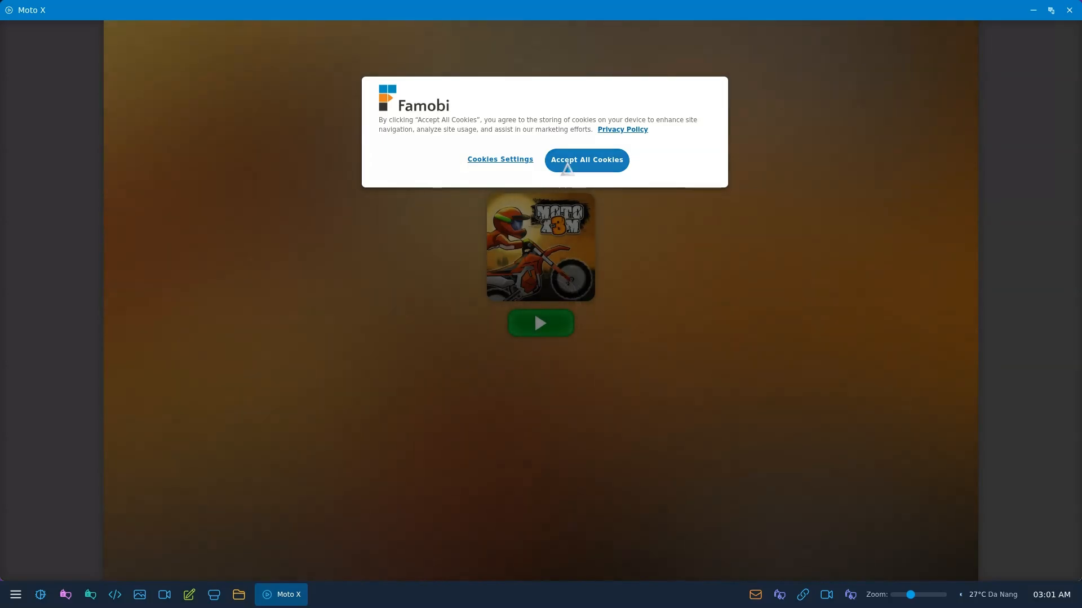
# Step: Accept all Famobi cookies to reach the Moto X3M title screen, then close the game
pyautogui.click(585, 159)
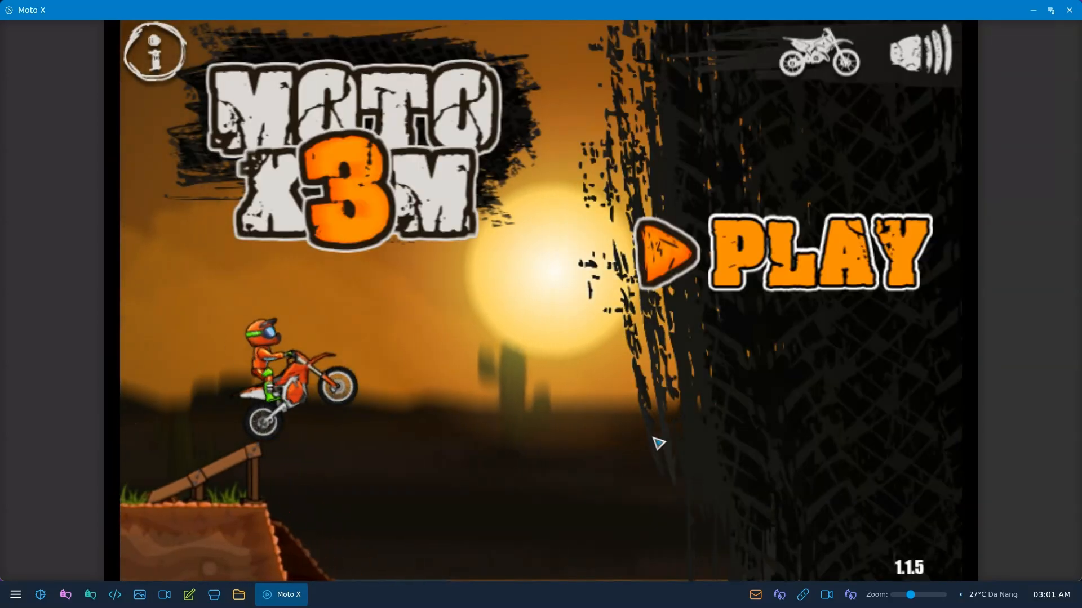
pyautogui.click(814, 253)
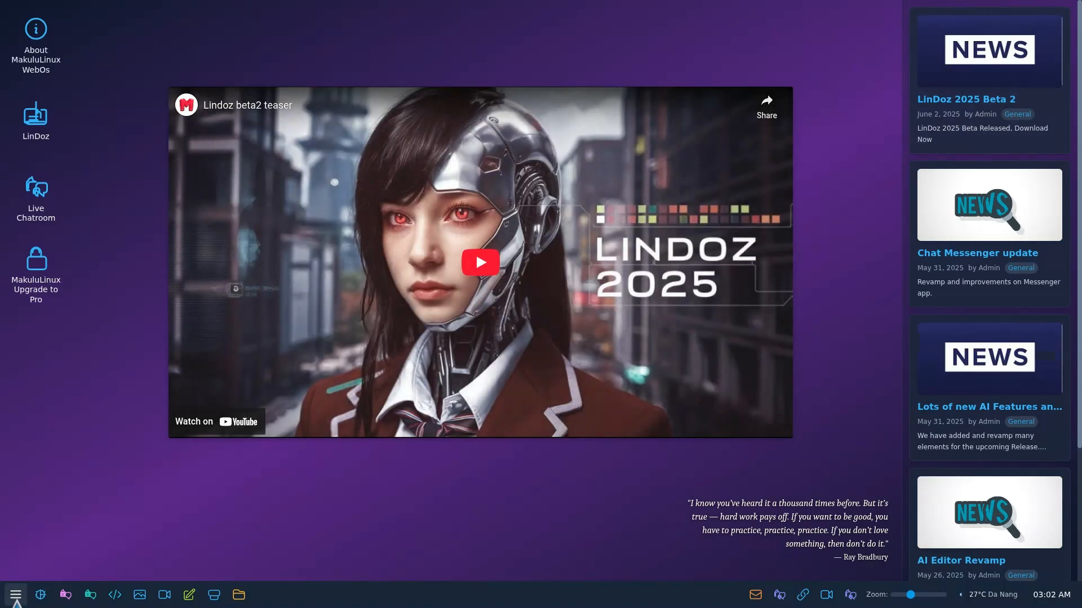
# Step: Show the launcher's Apps category after passing through the Internet programs list
pyautogui.click(15, 594)
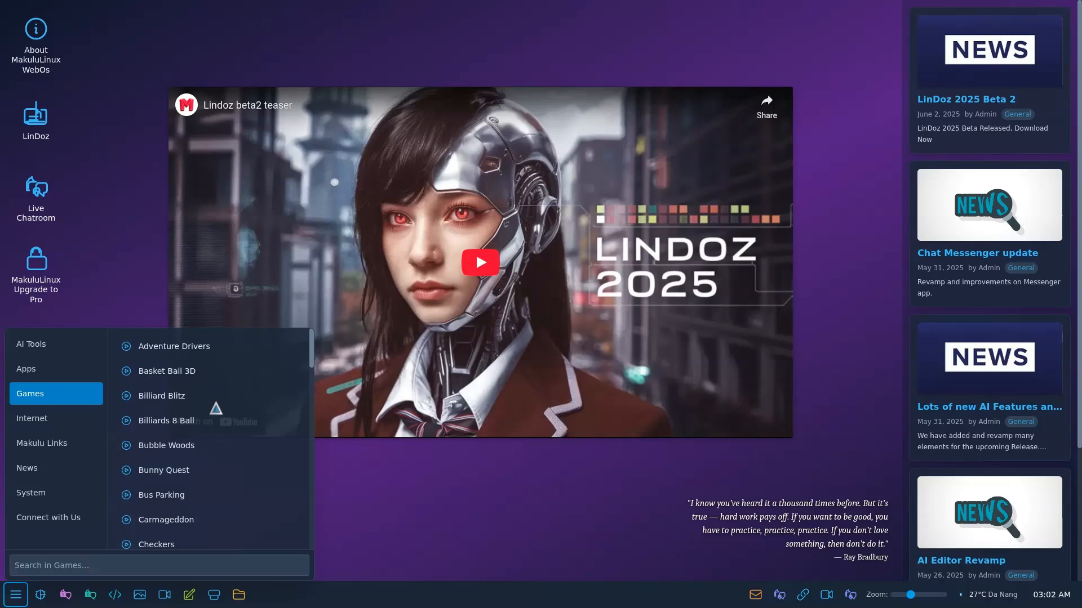
pyautogui.click(31, 418)
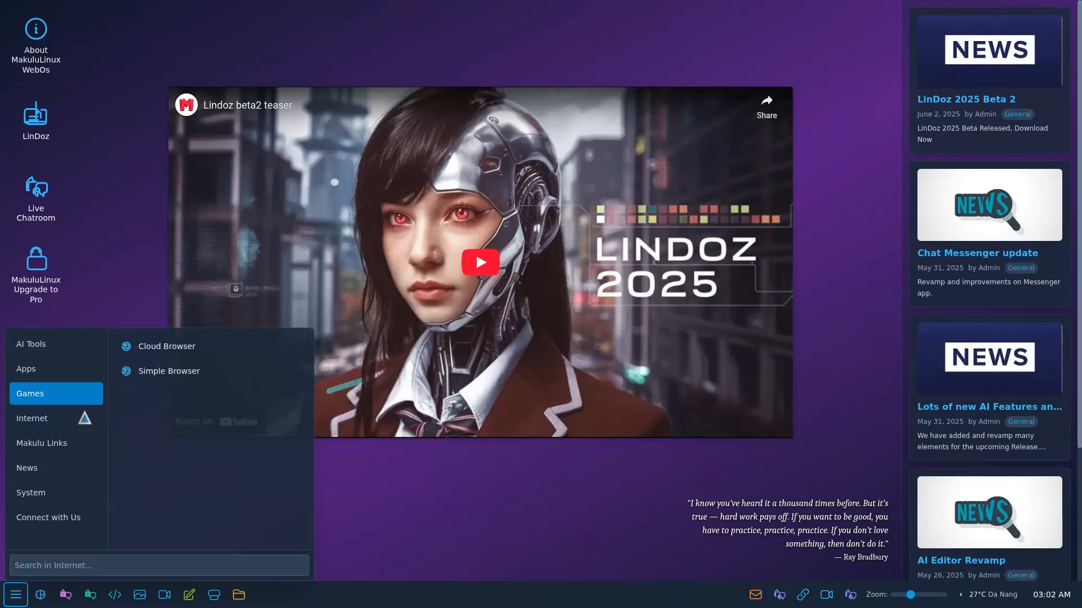
pyautogui.click(27, 368)
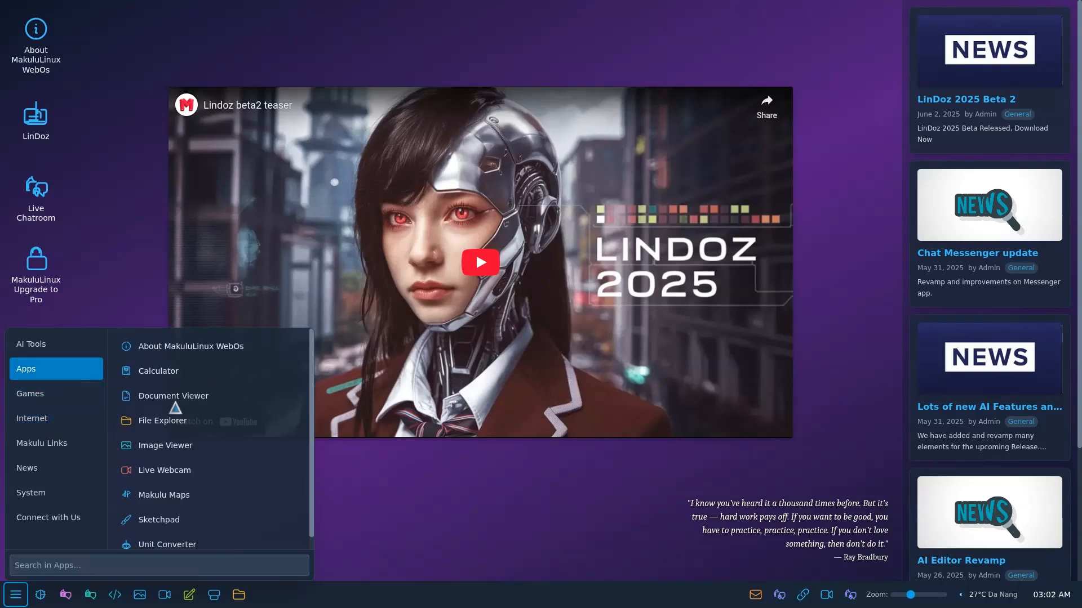
pyautogui.moveTo(172, 452)
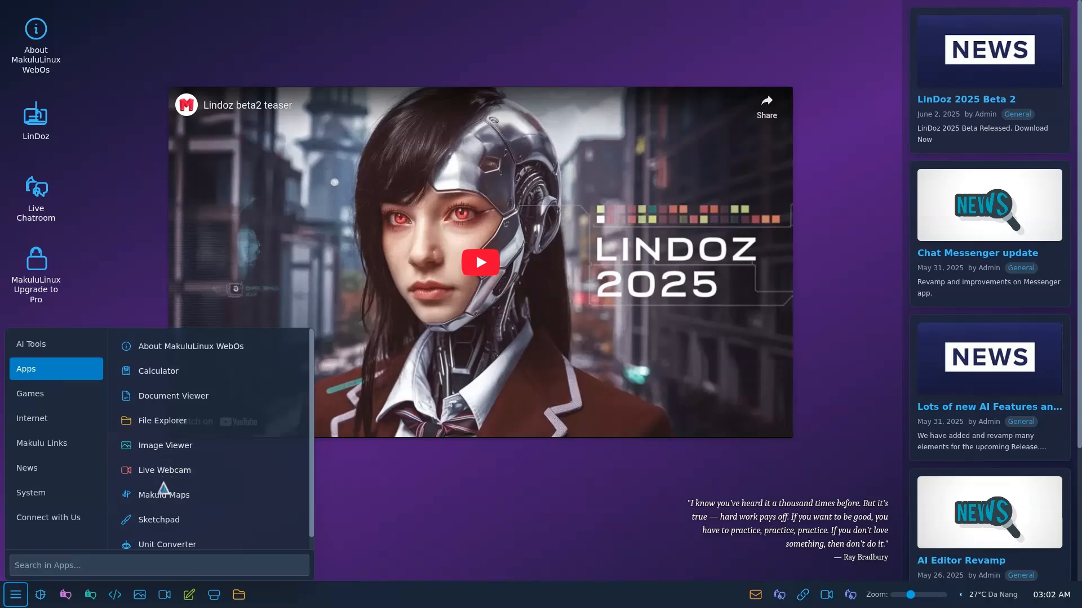
# Step: Launch Makulu Maps and dismiss its 'You are here!' current-location popup
pyautogui.click(163, 494)
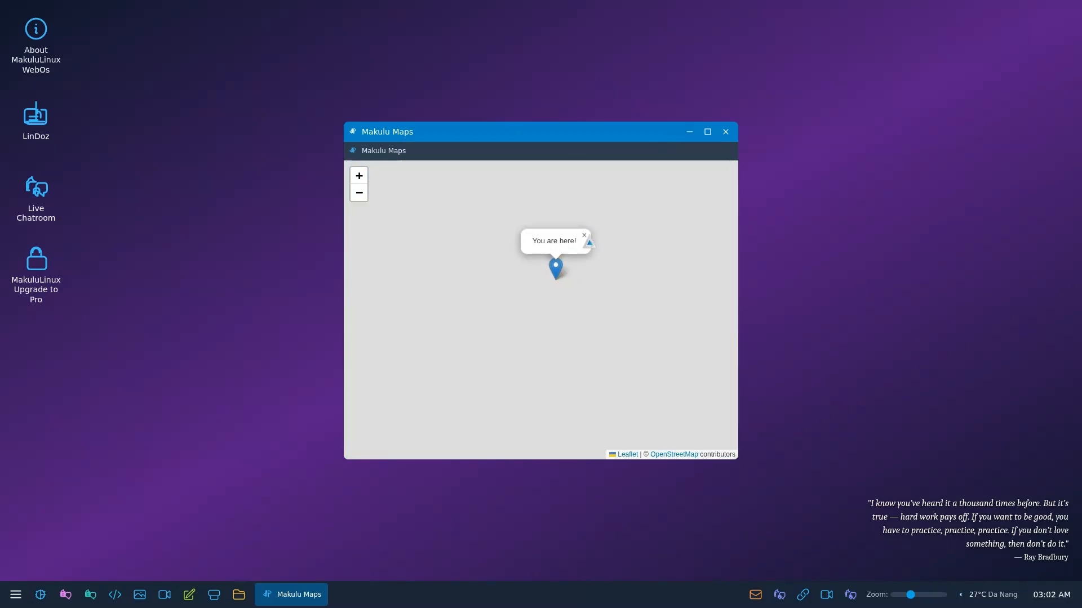
pyautogui.click(725, 131)
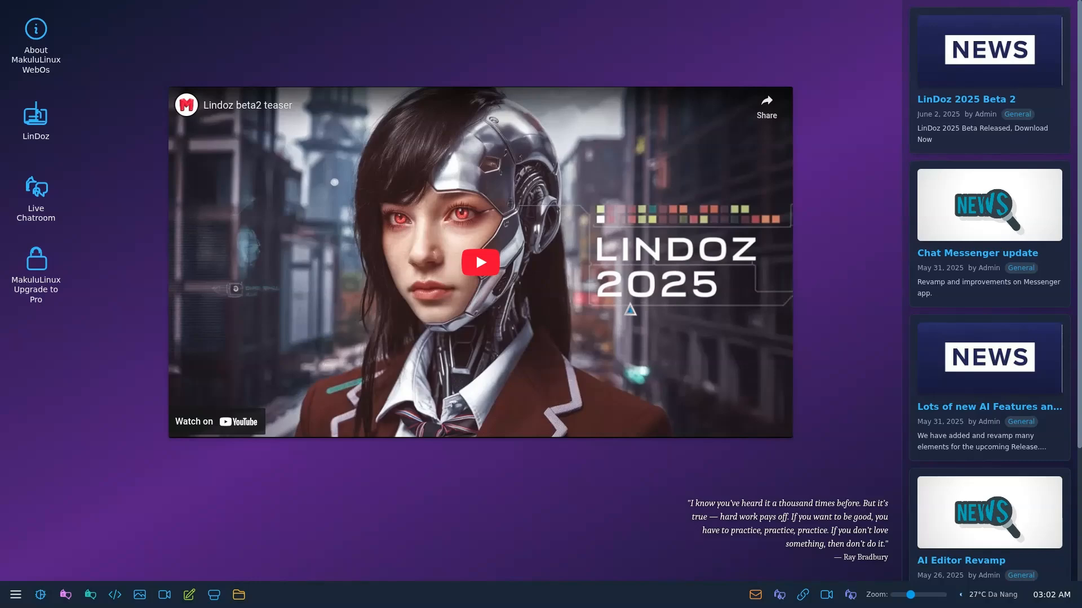
pyautogui.moveTo(126, 481)
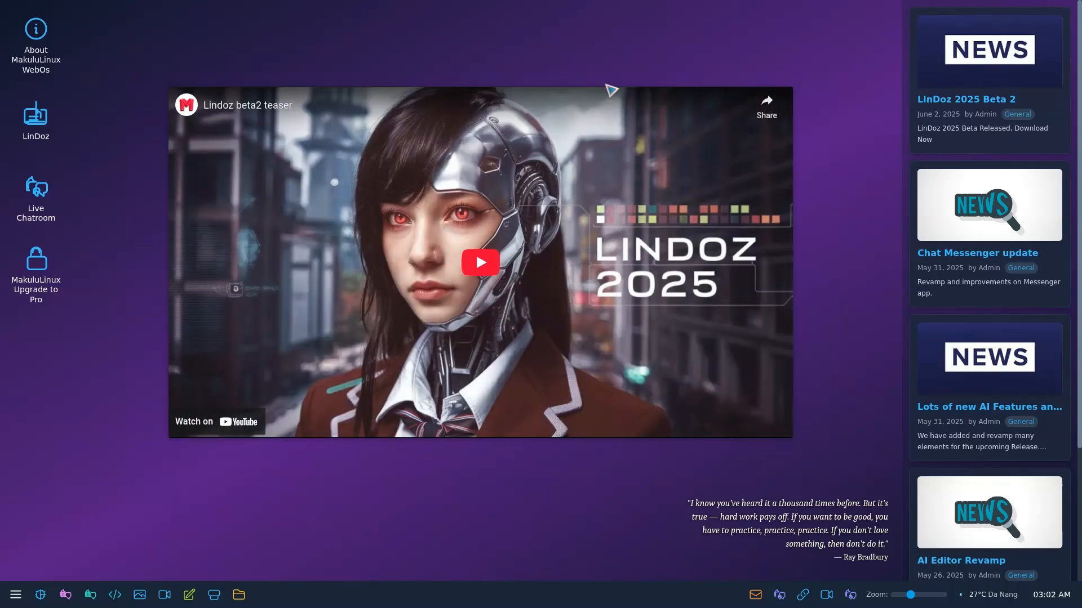
pyautogui.moveTo(439, 199)
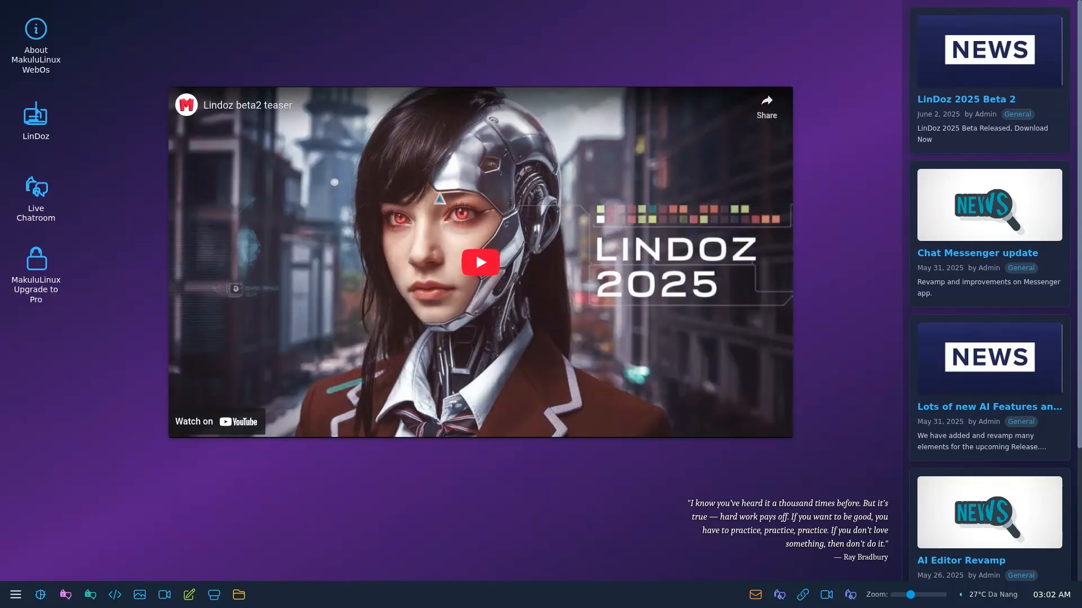
pyautogui.moveTo(139, 53)
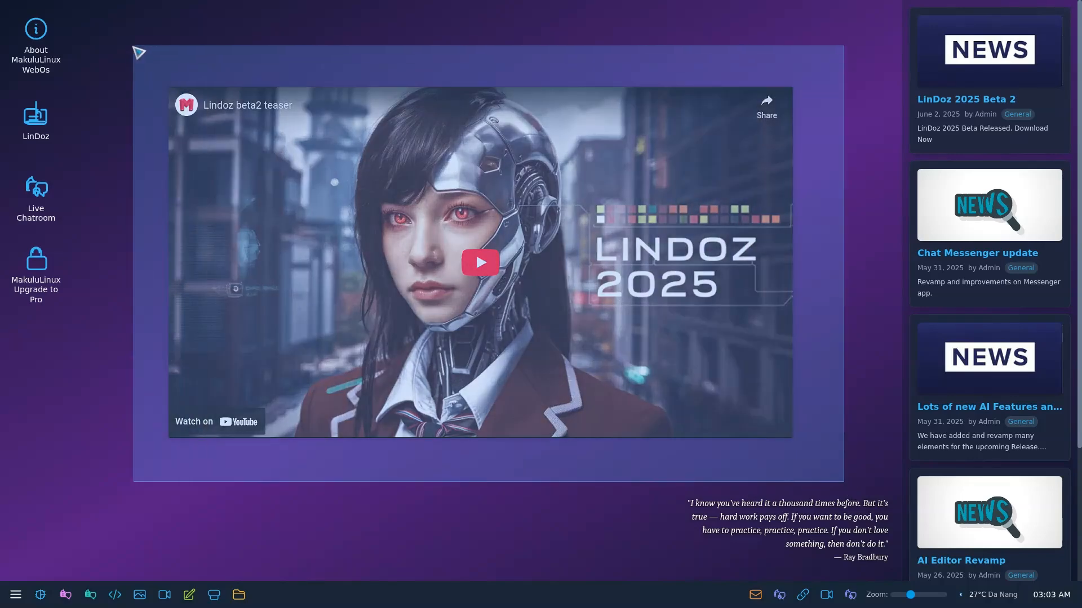
pyautogui.moveTo(138, 53); pyautogui.dragTo(818, 464)
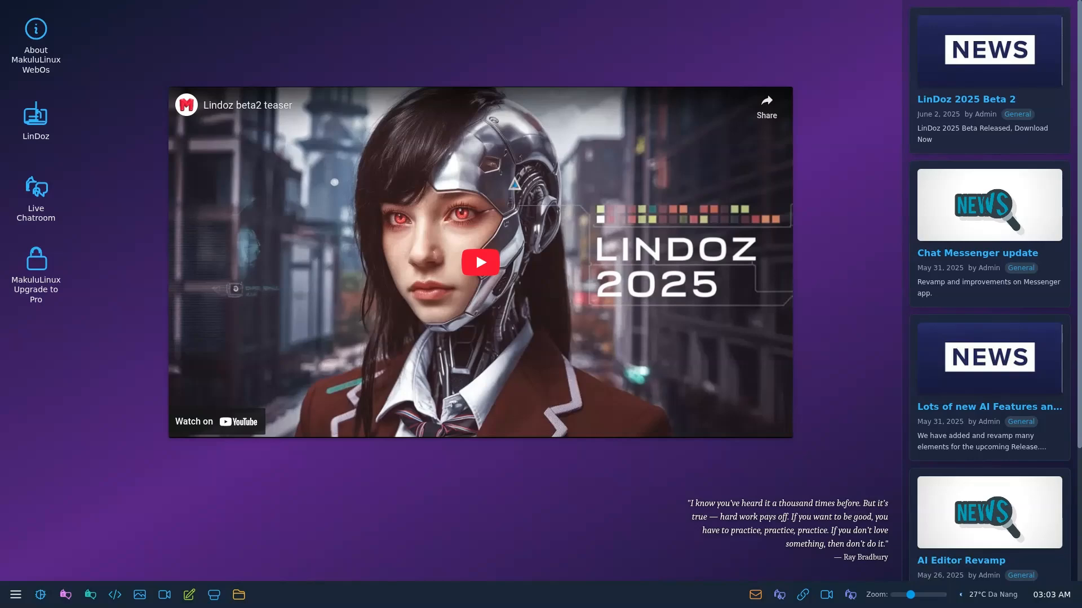
pyautogui.moveTo(135, 56)
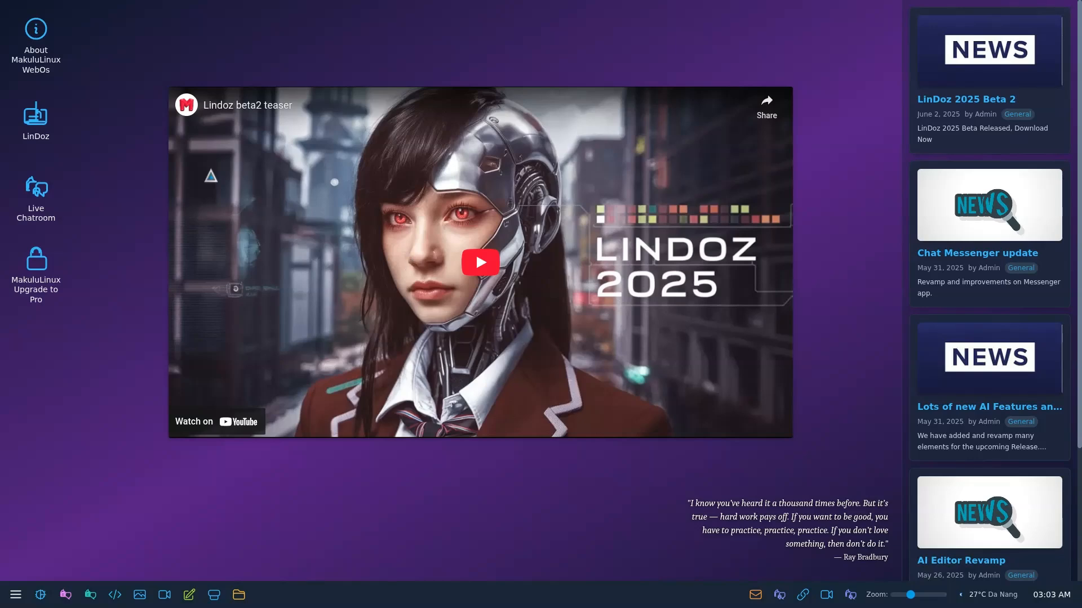
pyautogui.moveTo(148, 55)
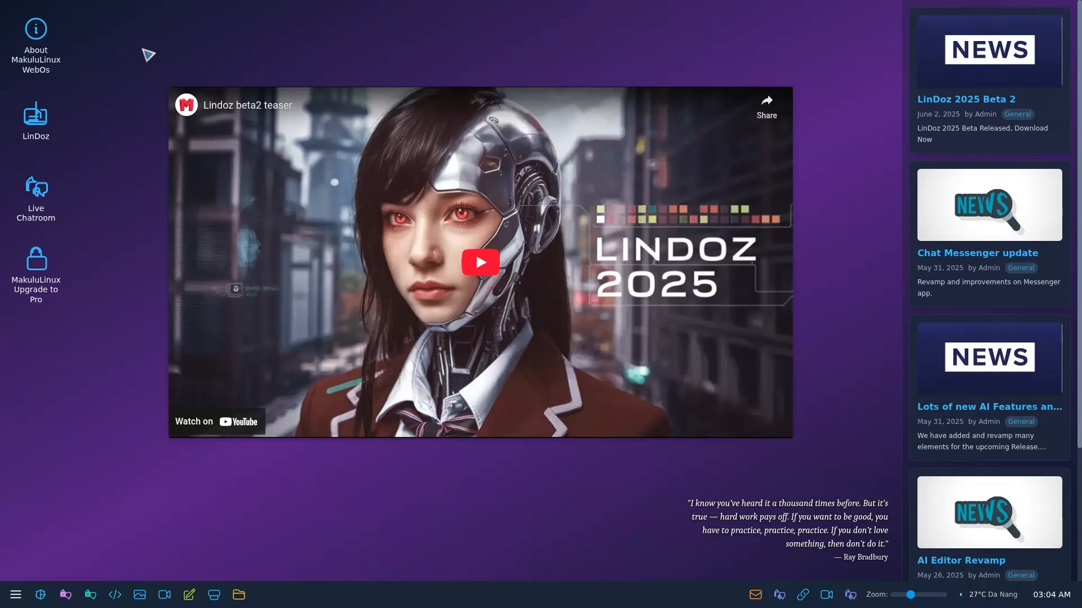
pyautogui.moveTo(770, 152)
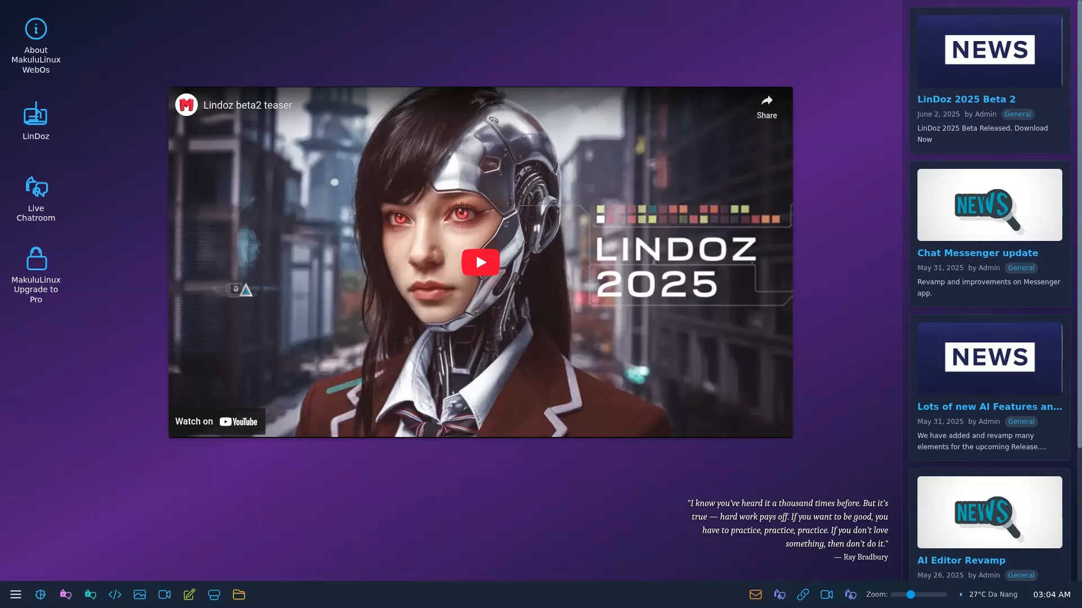
# Step: Start the Lindoz beta2 teaser and leave it paused at 0:01 with suggested videos shown
pyautogui.click(480, 262)
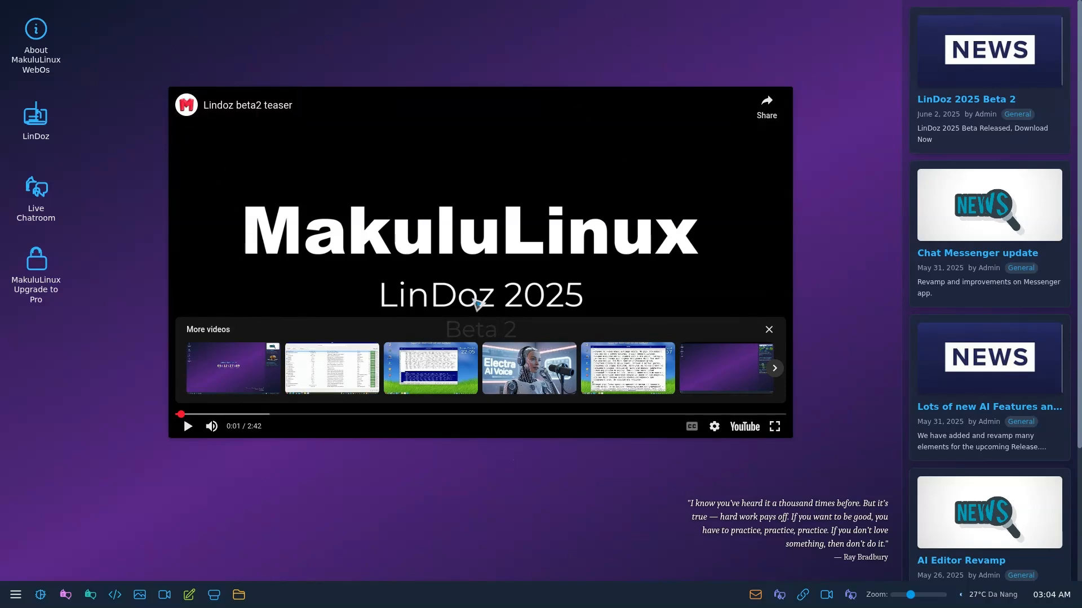
pyautogui.scroll(-3)
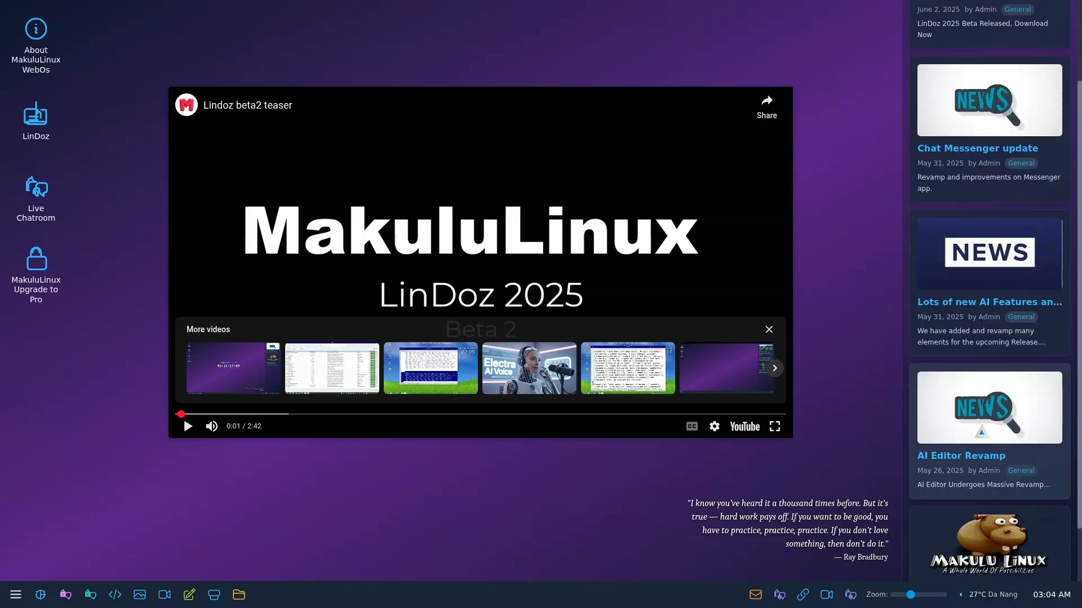
pyautogui.scroll(-3)
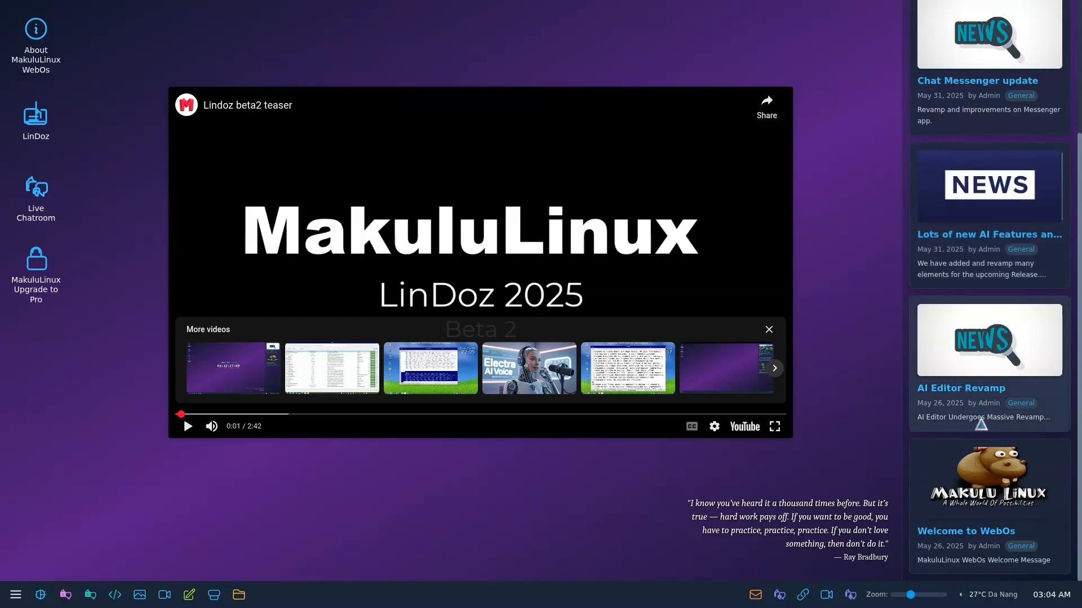
pyautogui.scroll(3)
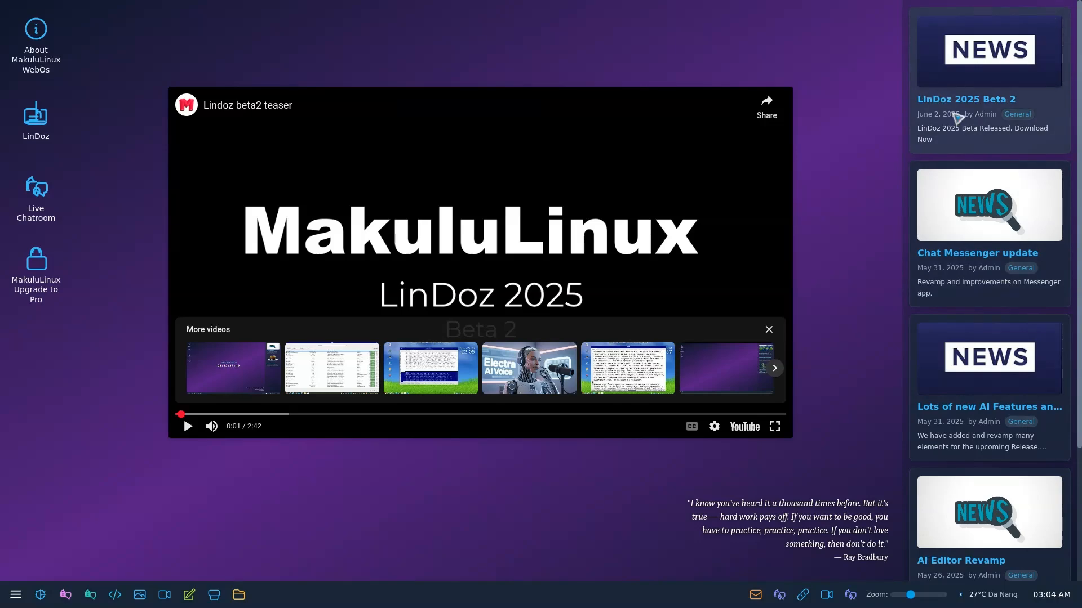
pyautogui.click(965, 99)
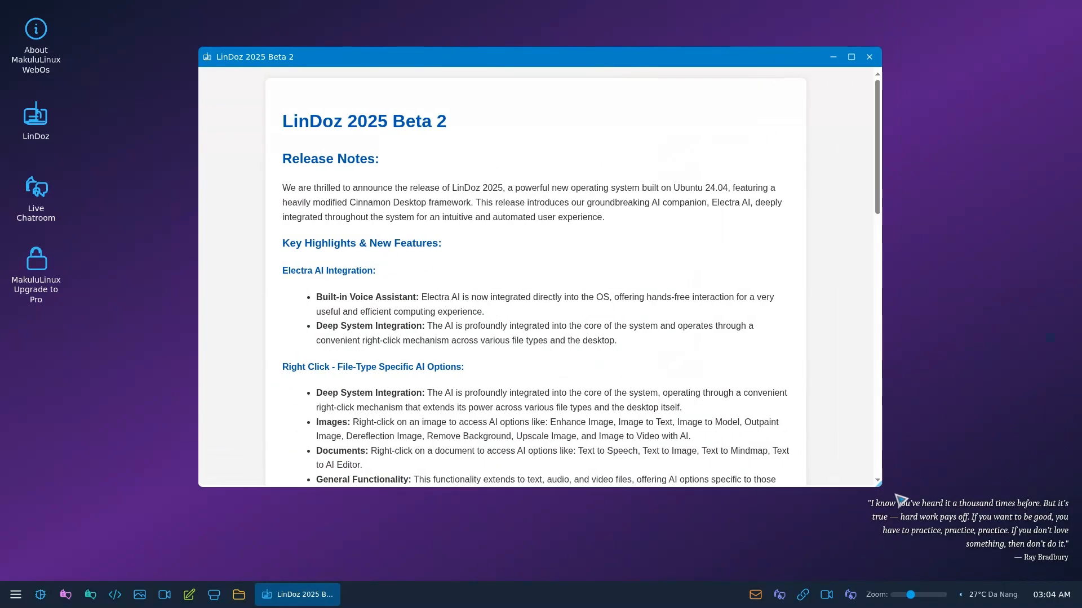
pyautogui.scroll(-3)
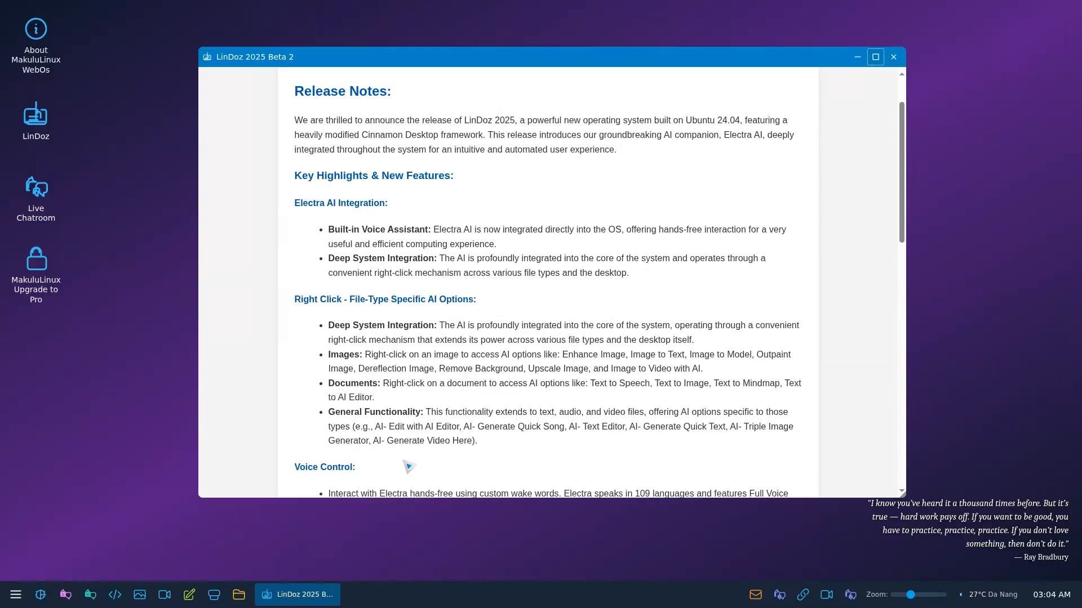
pyautogui.moveTo(832, 78)
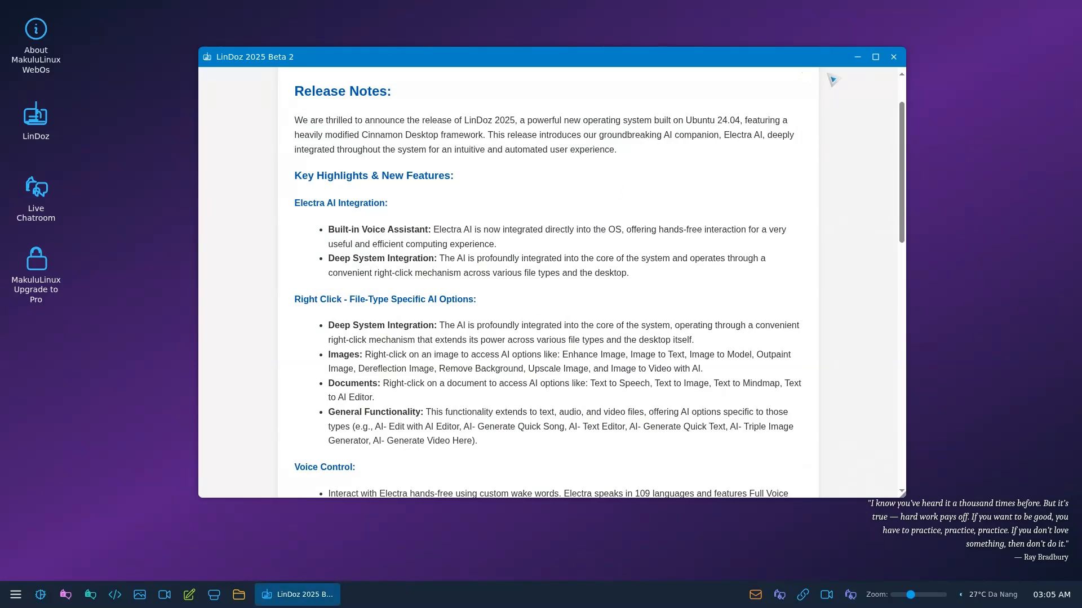
pyautogui.click(893, 56)
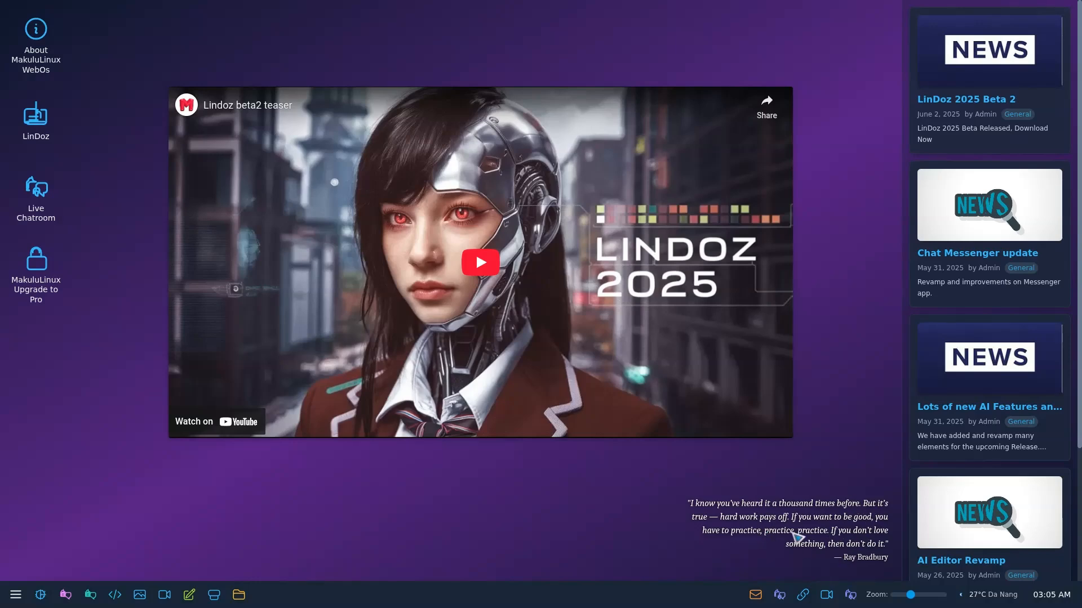
pyautogui.moveTo(772, 519)
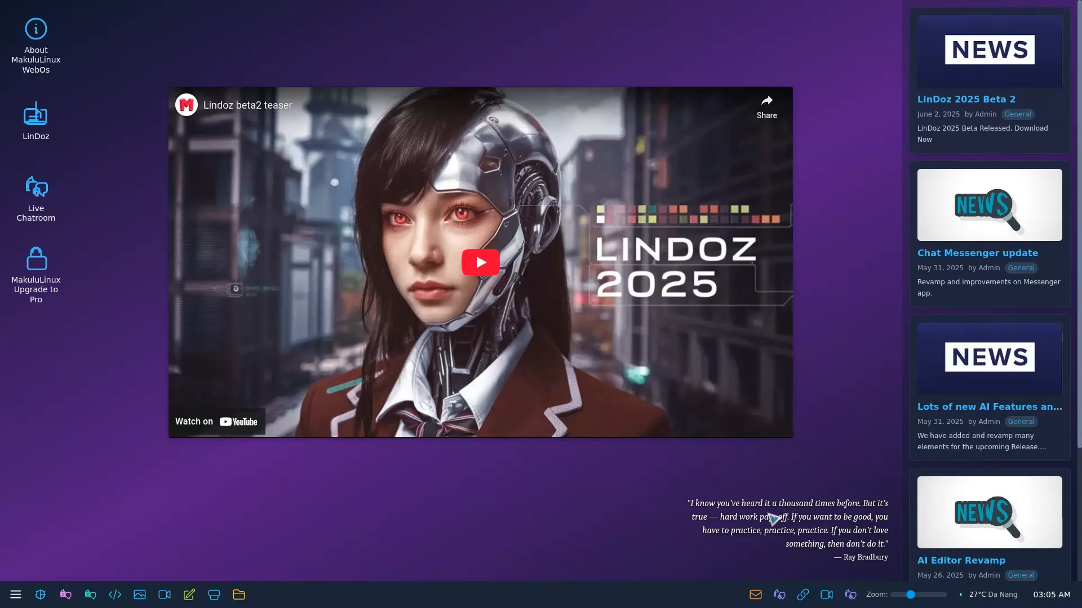
pyautogui.moveTo(40, 534)
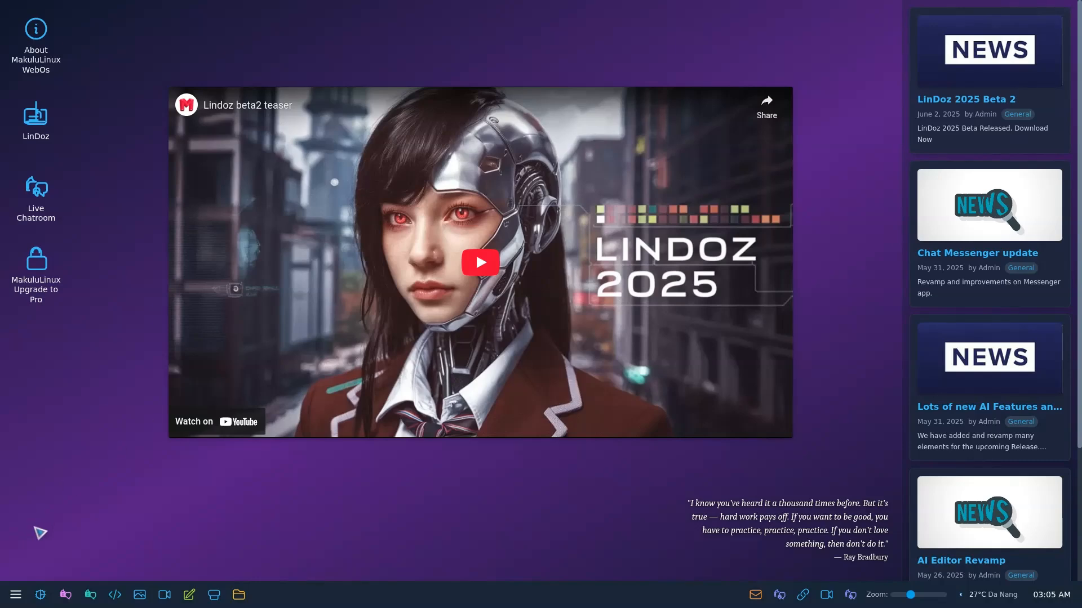
# Step: Show the launcher's AI Tools category listing AI Coder through AI Weather
pyautogui.click(16, 594)
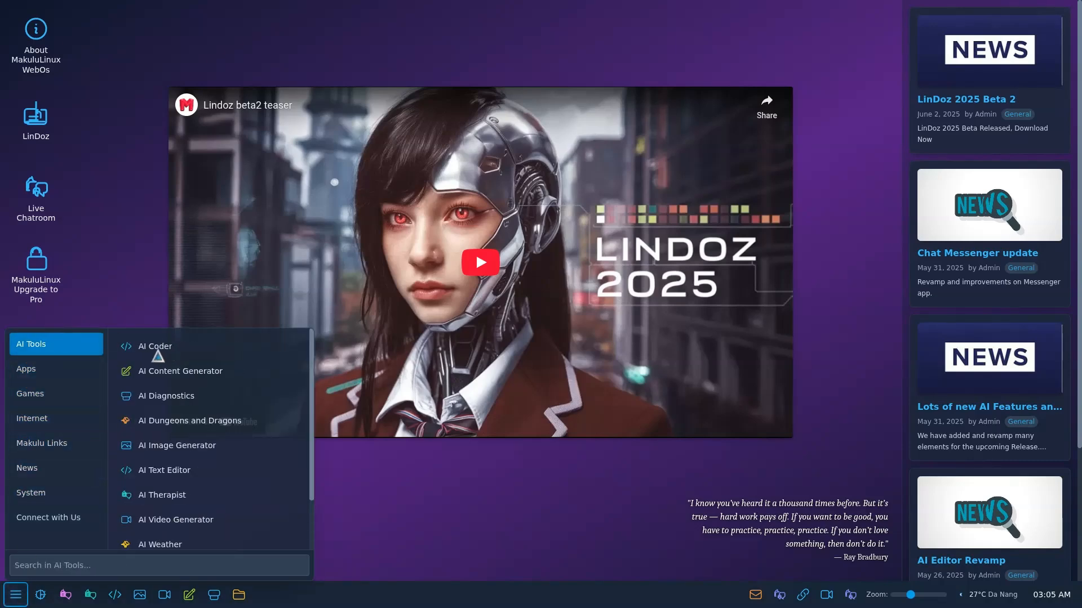
# Step: Launch AI Coder and type a request for a calculator that looks like gnome calculator
pyautogui.click(154, 347)
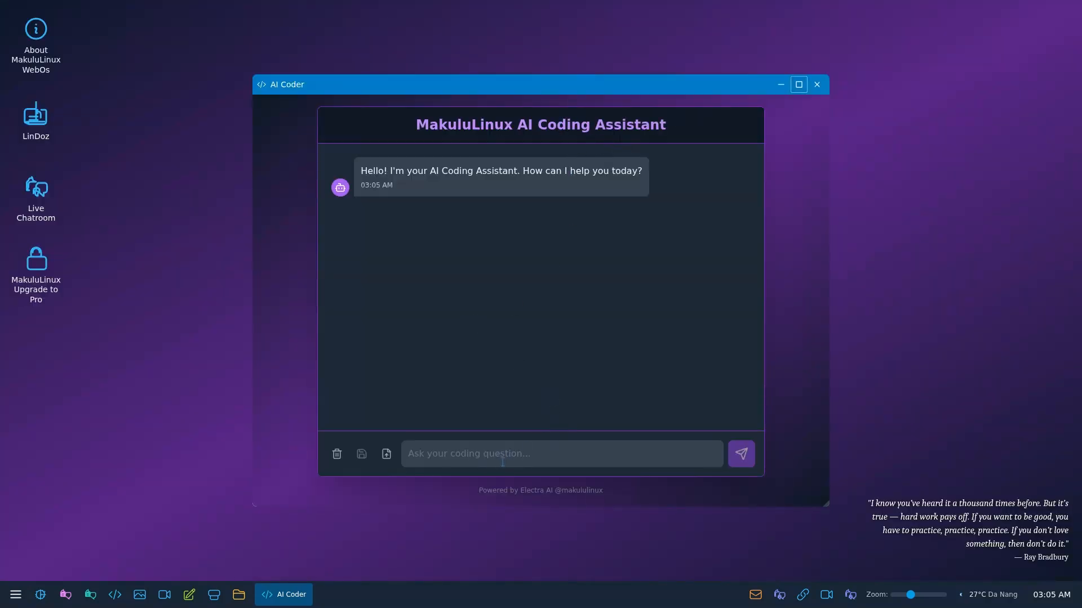
pyautogui.write('wrote me a ca')
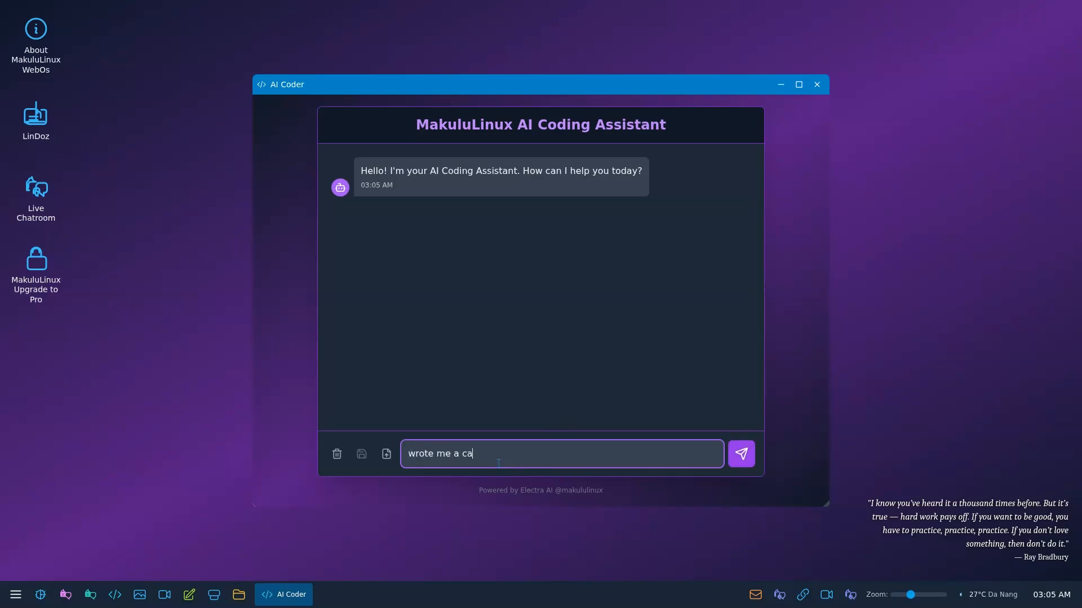
pyautogui.write('lculator that')
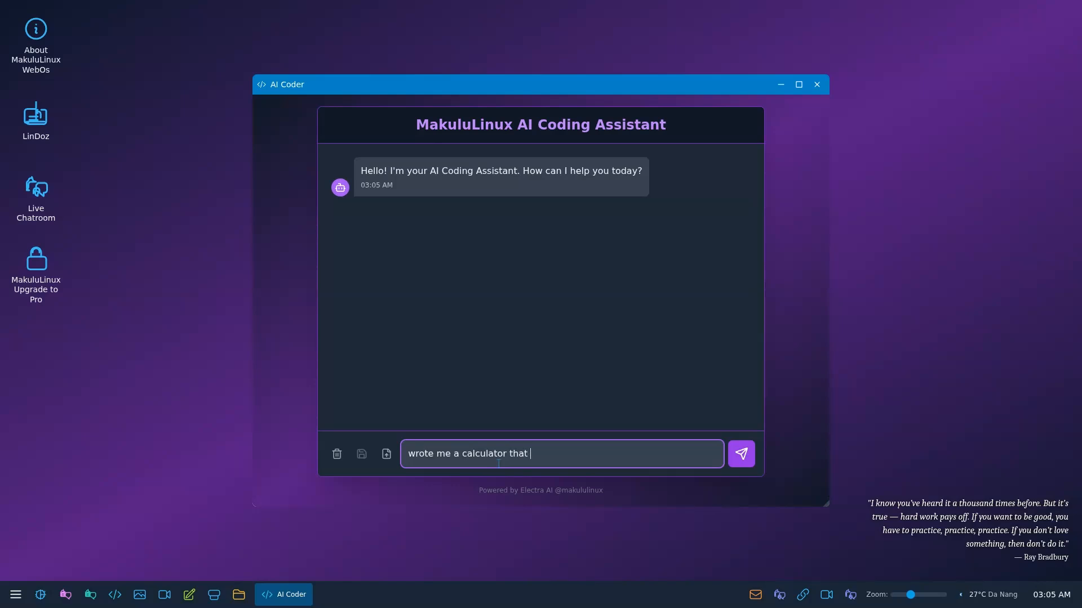
pyautogui.write('looks like g')
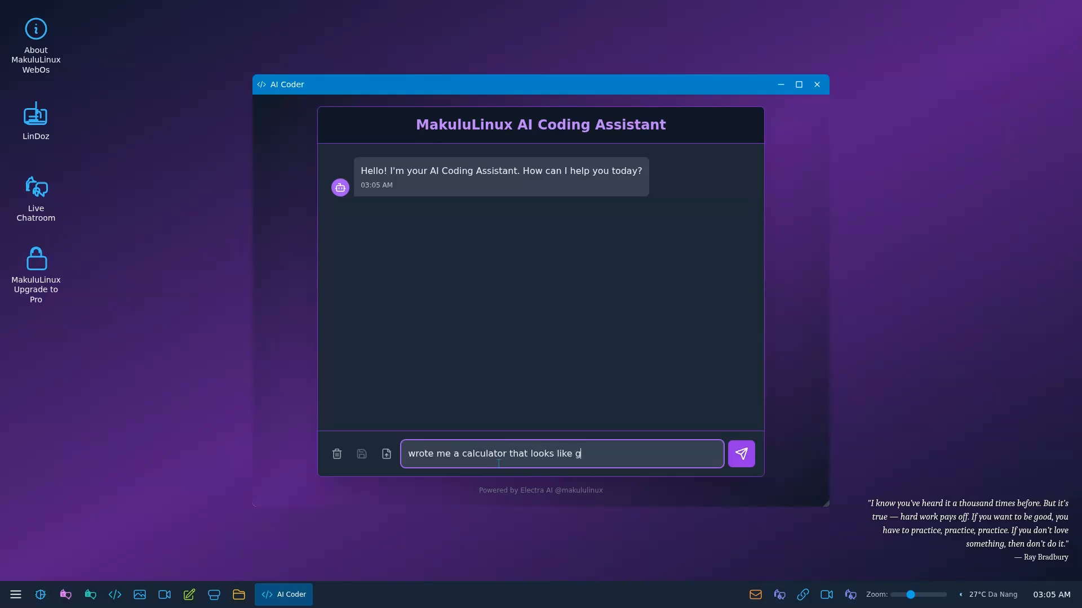
pyautogui.write('nome calc')
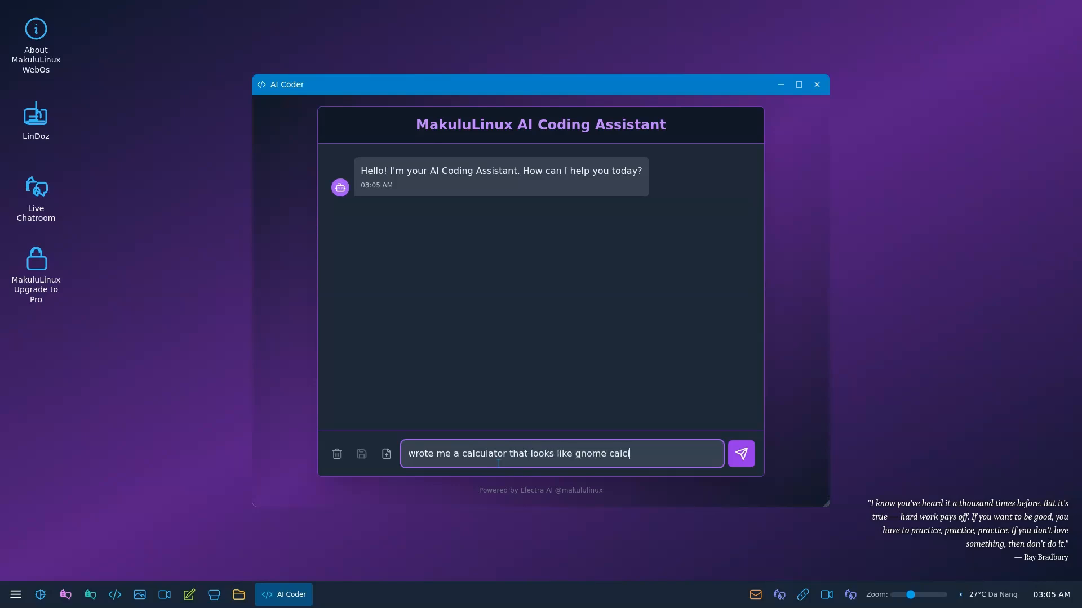
pyautogui.write('ulator')
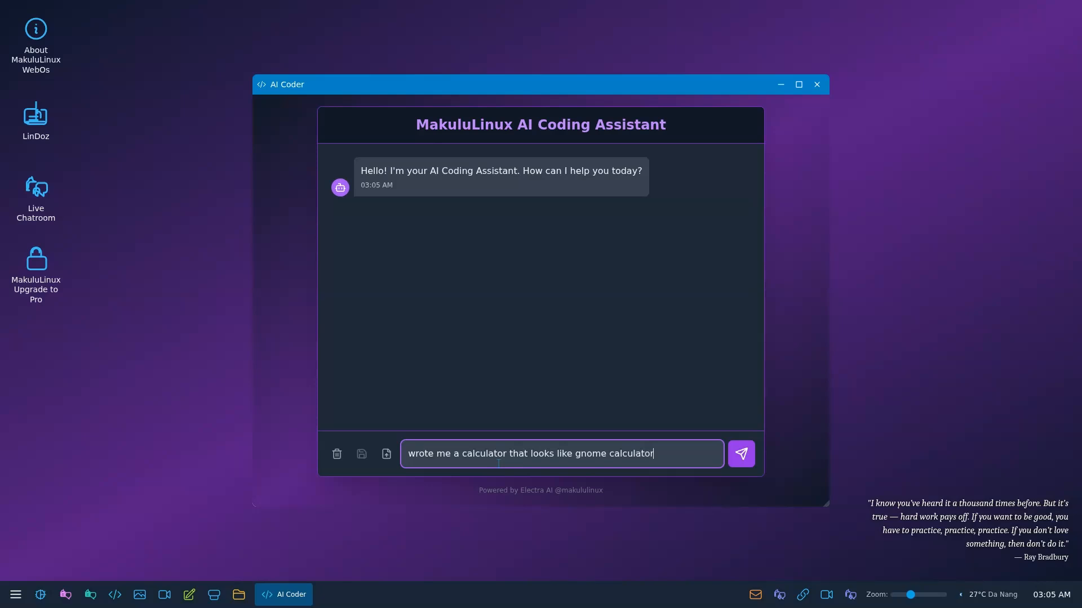
# Step: Send the request, read the Python Tkinter calculator reply maximized, then close AI Coder
pyautogui.click(741, 454)
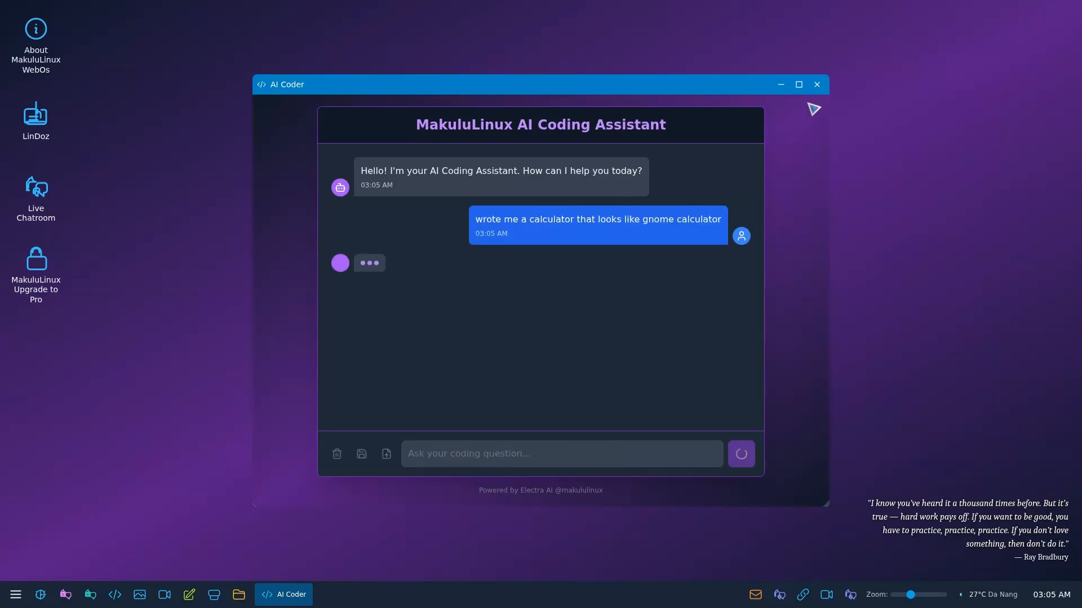
pyautogui.click(799, 84)
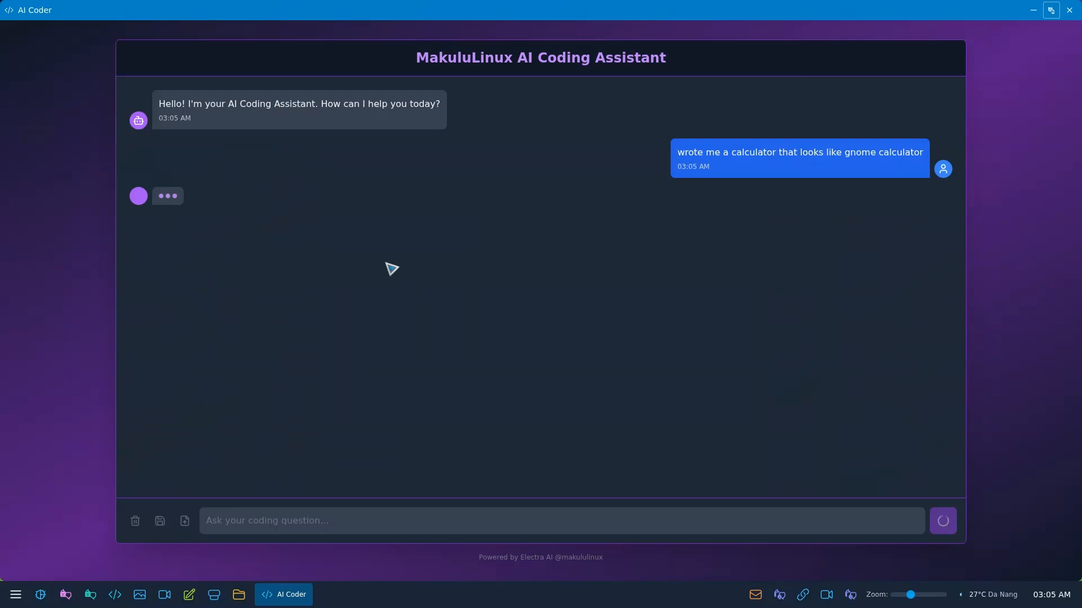
pyautogui.moveTo(322, 473)
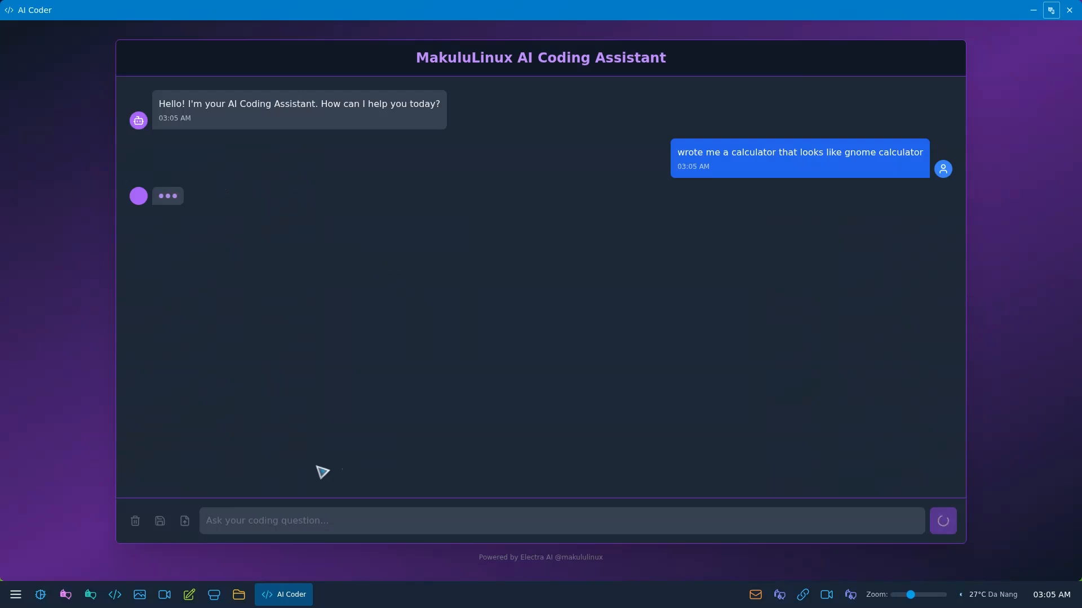
pyautogui.moveTo(337, 229)
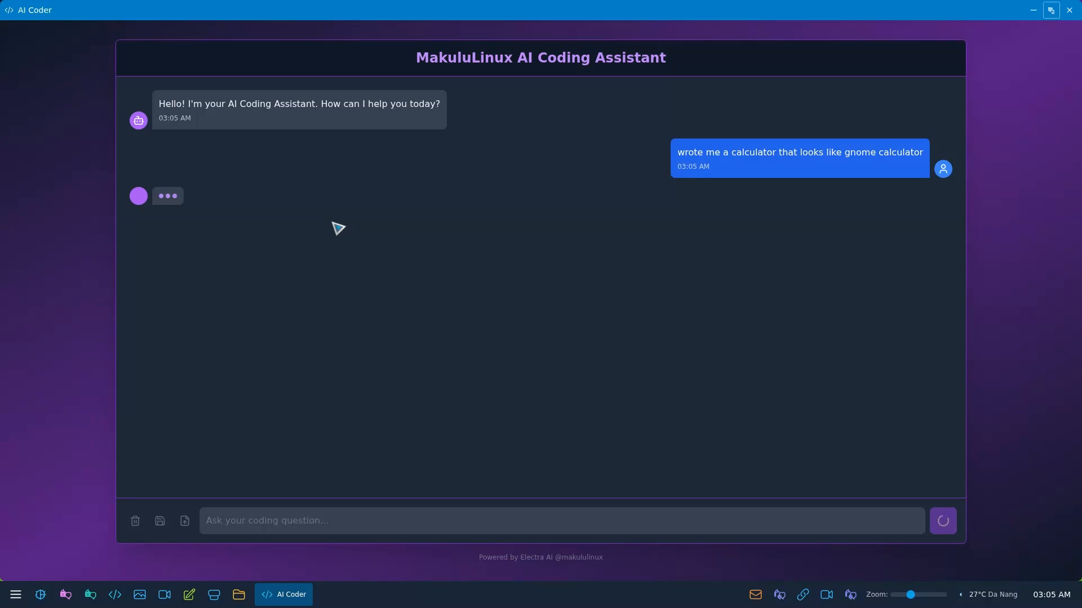
pyautogui.moveTo(419, 191)
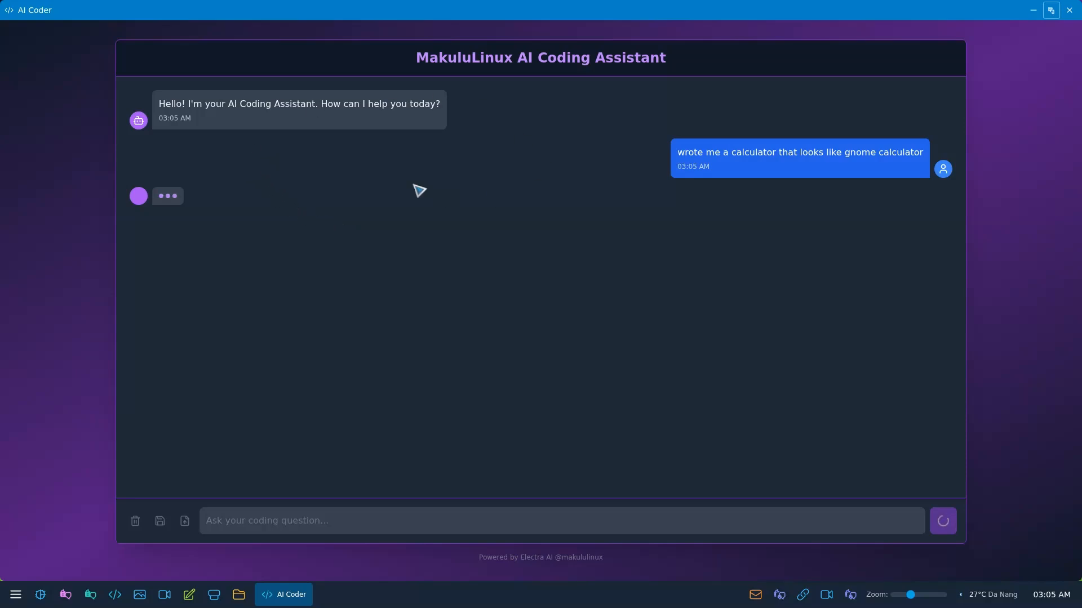
pyautogui.moveTo(486, 191)
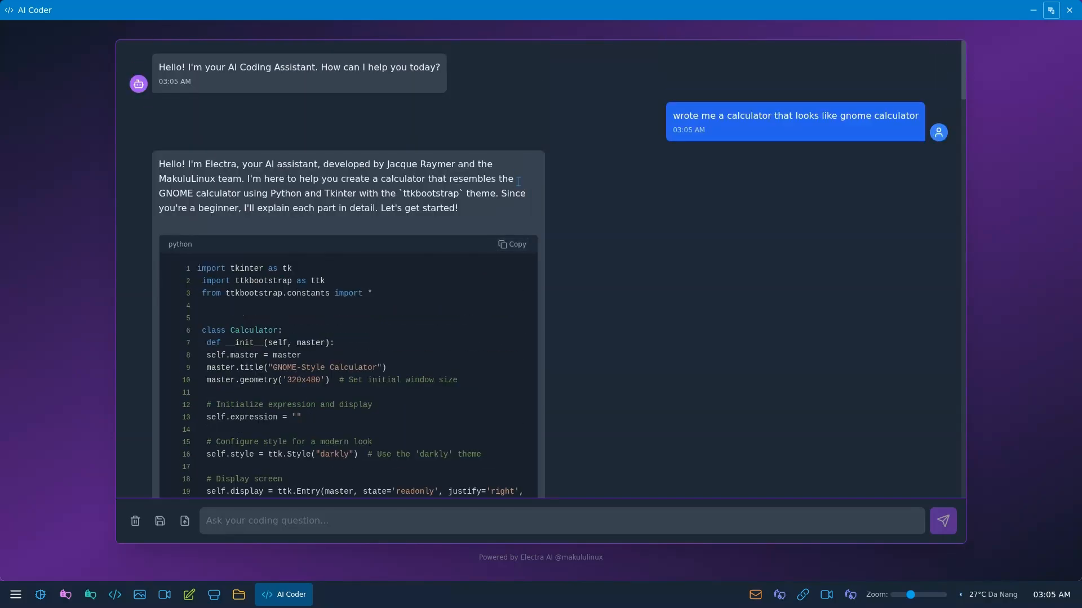
pyautogui.moveTo(259, 193)
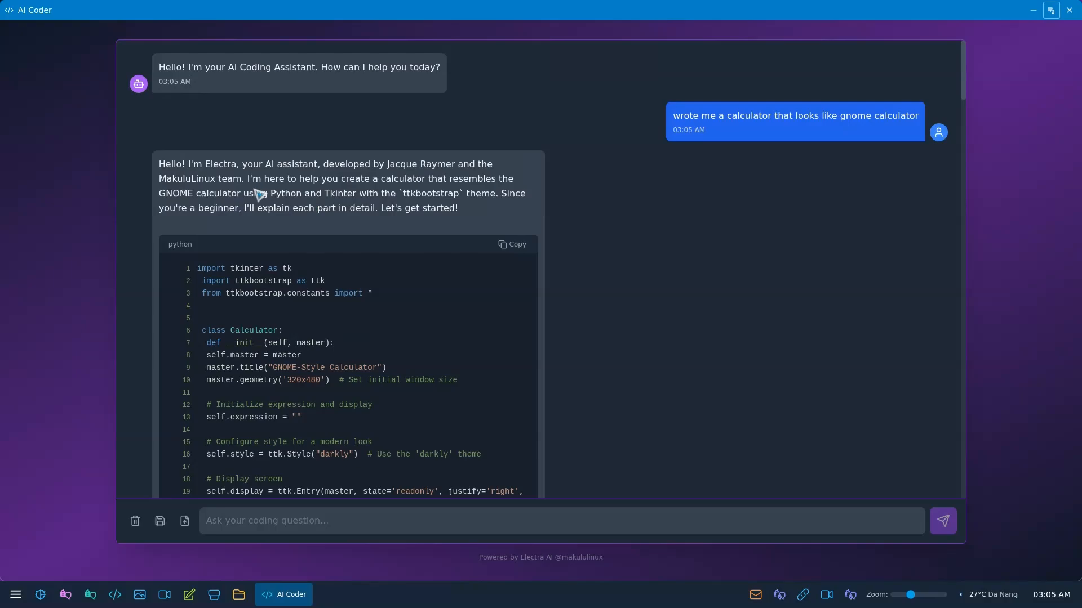
pyautogui.scroll(-3)
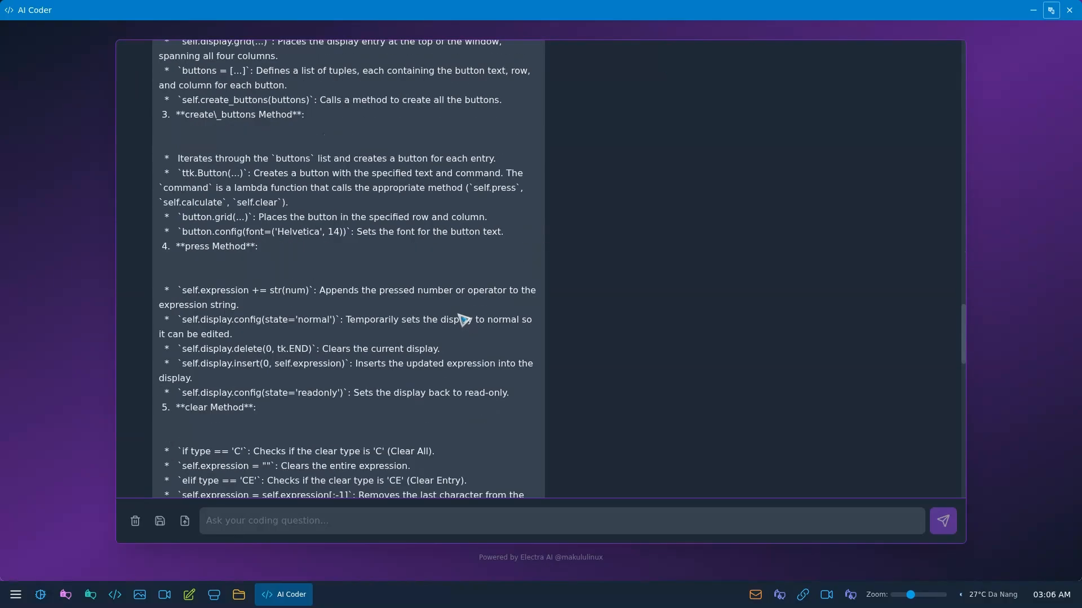
pyautogui.scroll(-3)
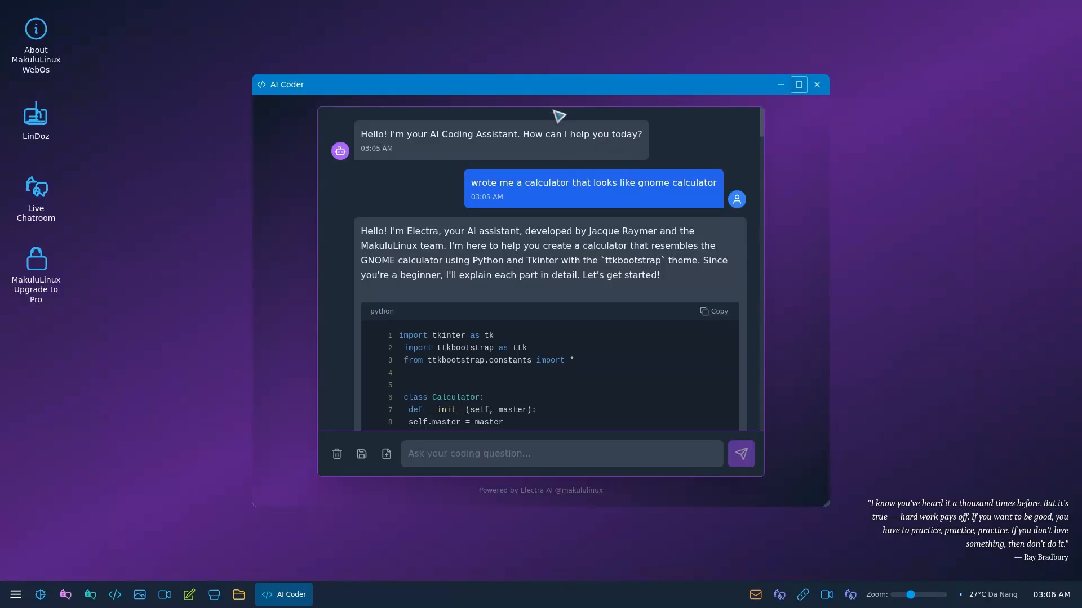
pyautogui.moveTo(540, 84); pyautogui.dragTo(381, 51)
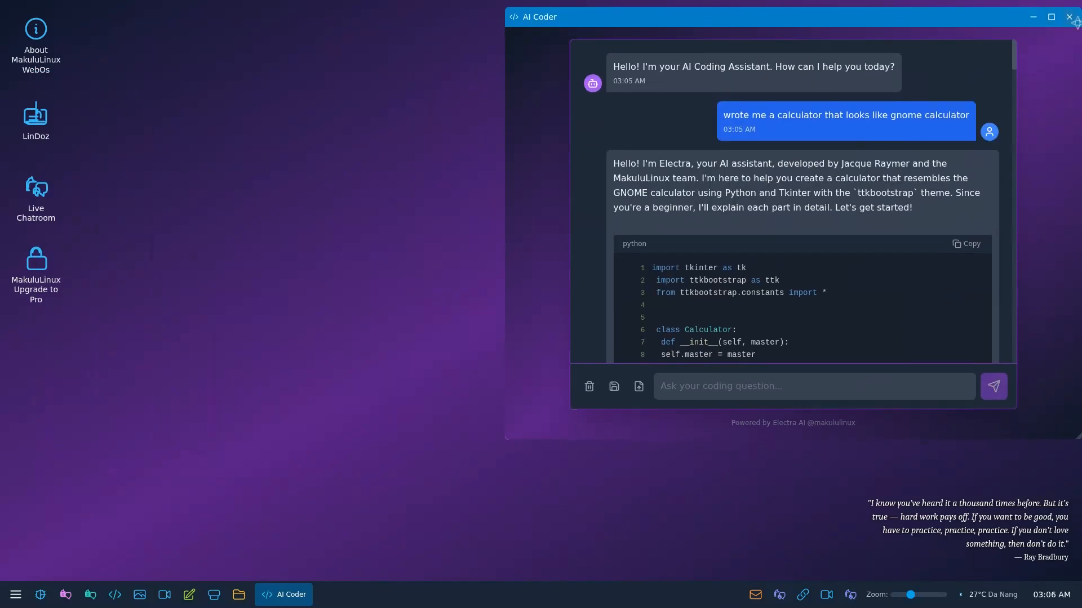
pyautogui.click(1069, 17)
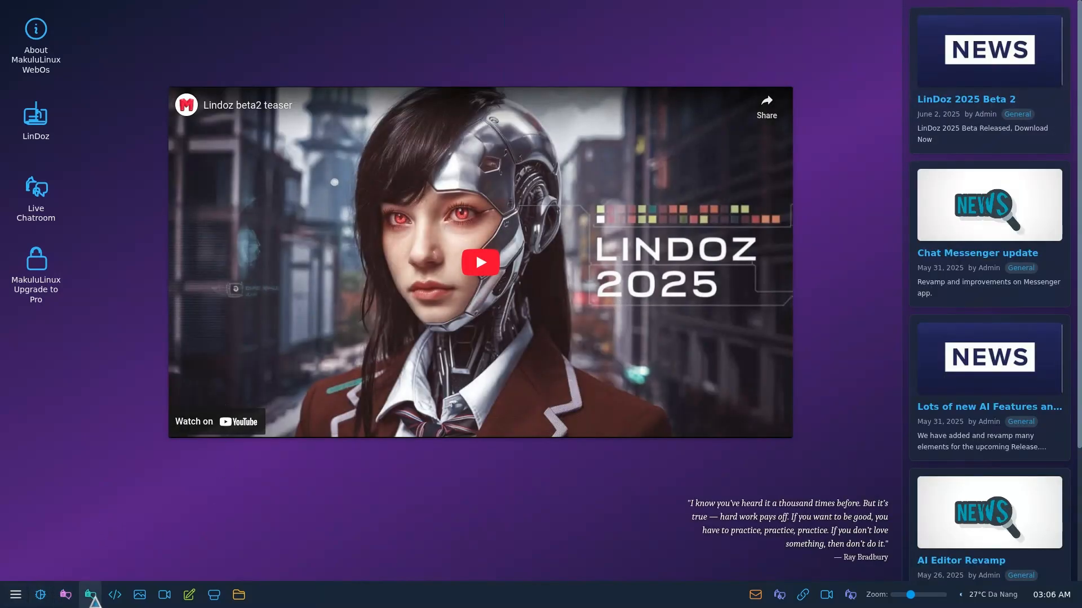
pyautogui.moveTo(115, 594)
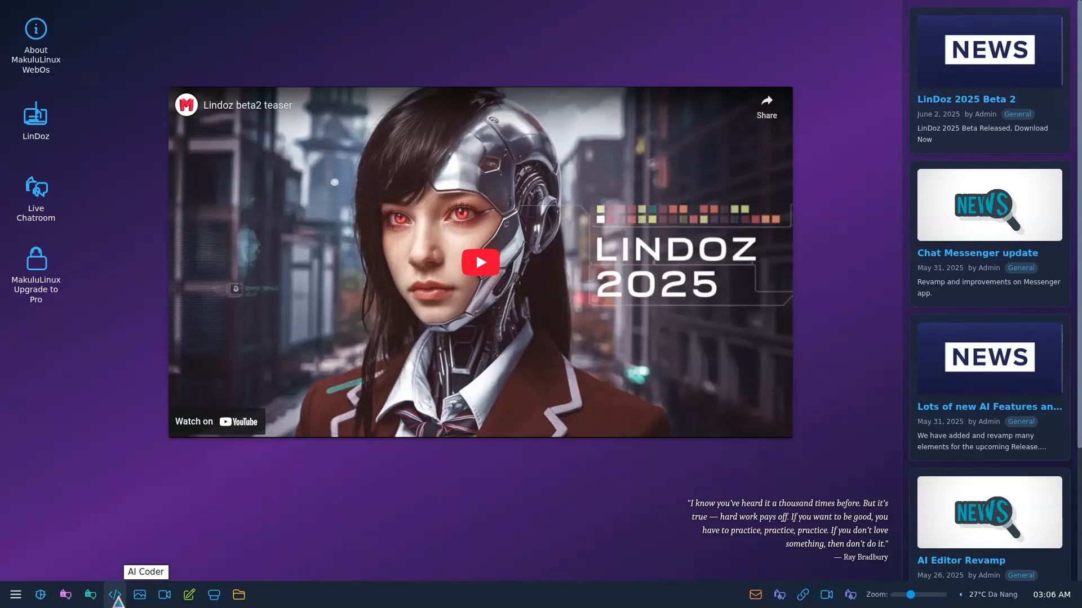
pyautogui.moveTo(164, 595)
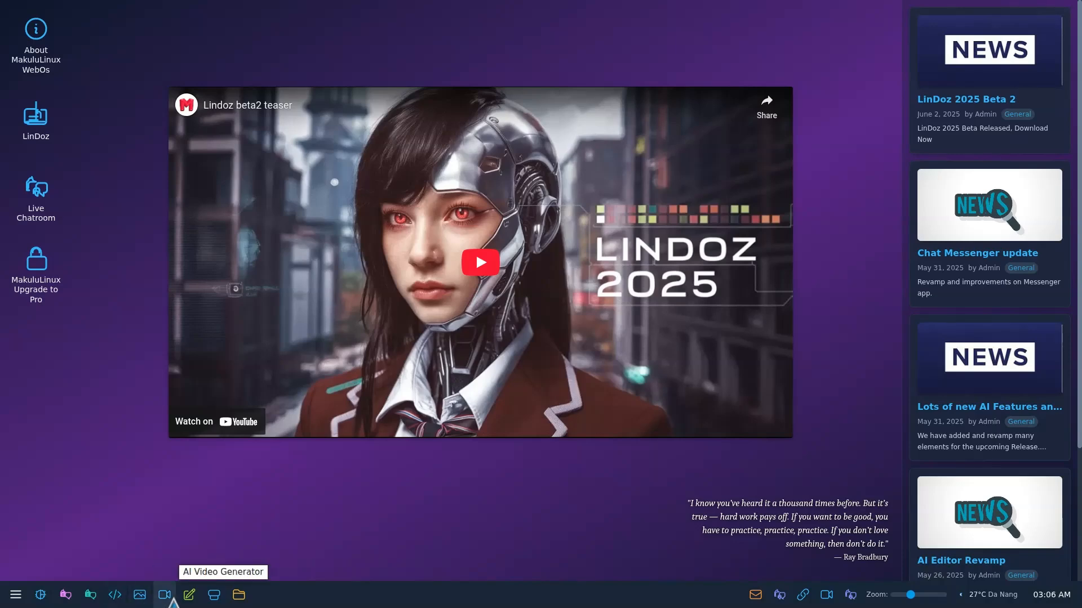
# Step: Launch the AI Content Generator from its taskbar pencil icon
pyautogui.click(188, 594)
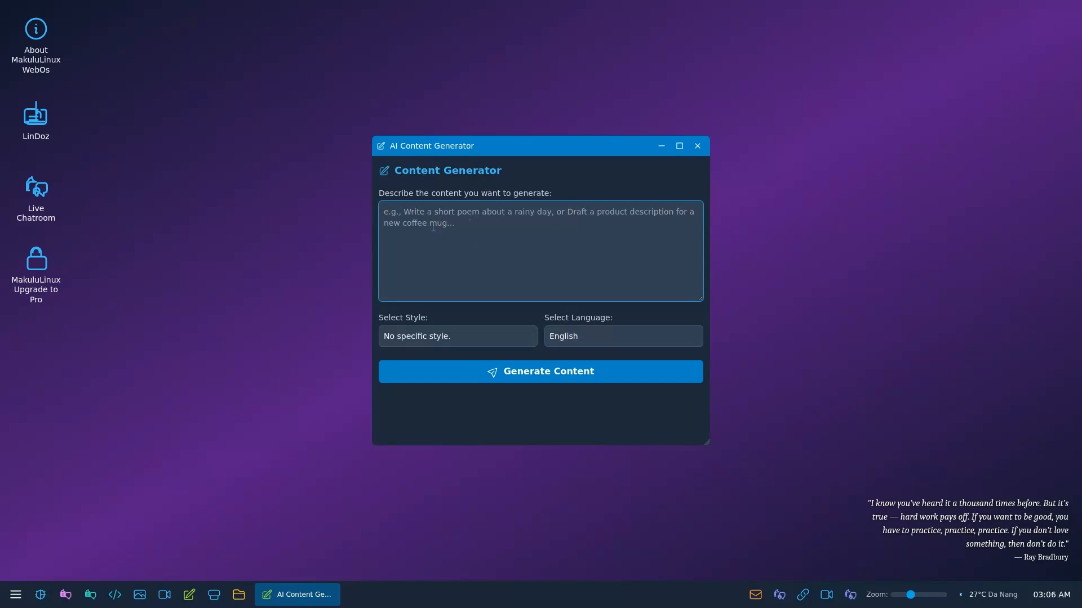
# Step: Glance at the writing styles, then choose Japanese as the output language
pyautogui.click(456, 336)
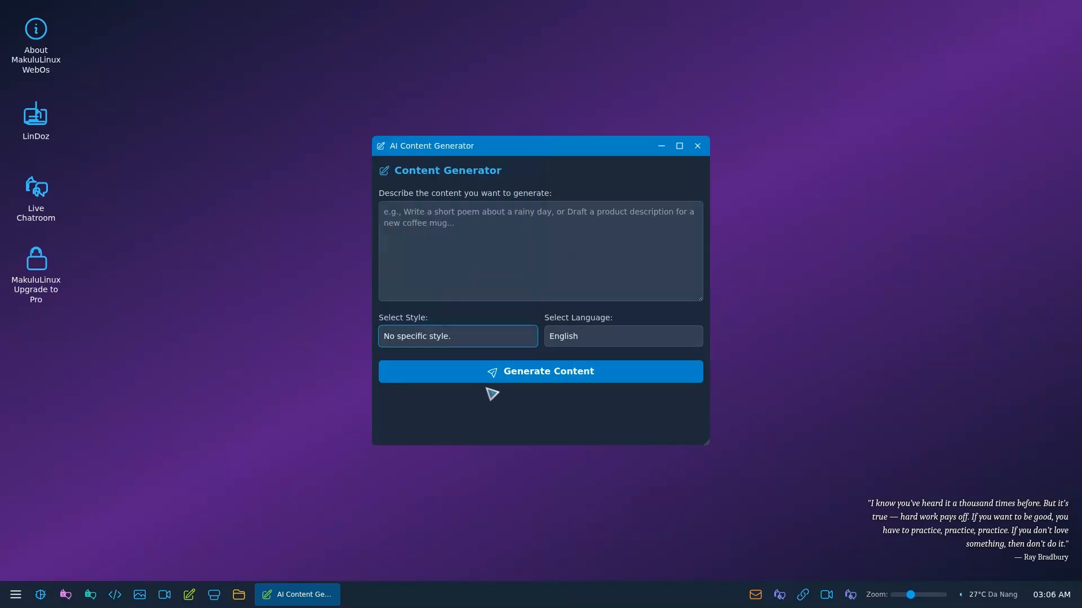
pyautogui.moveTo(704, 95)
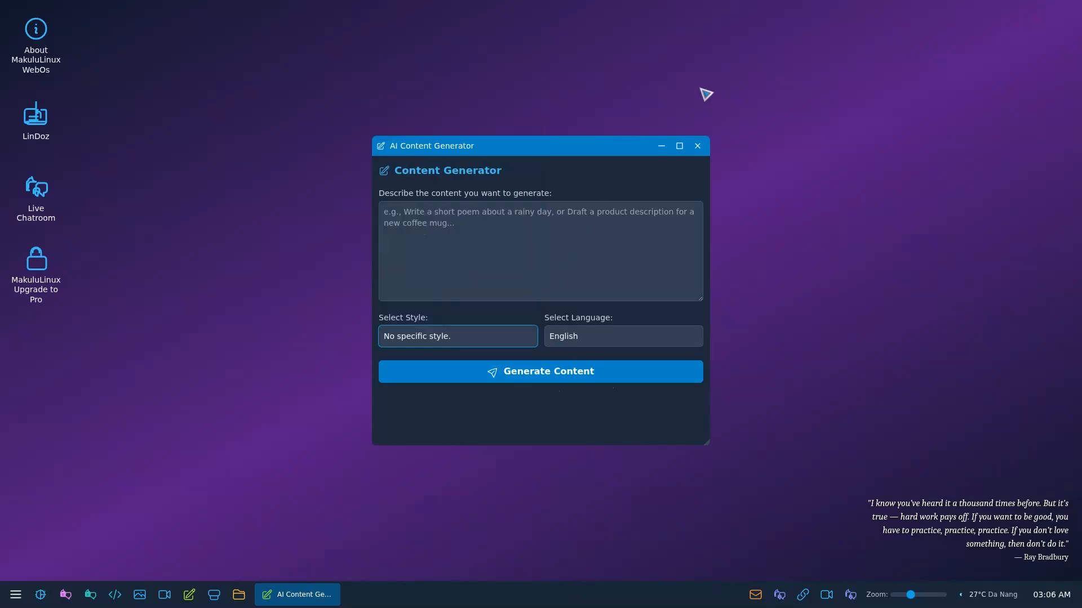
pyautogui.click(621, 335)
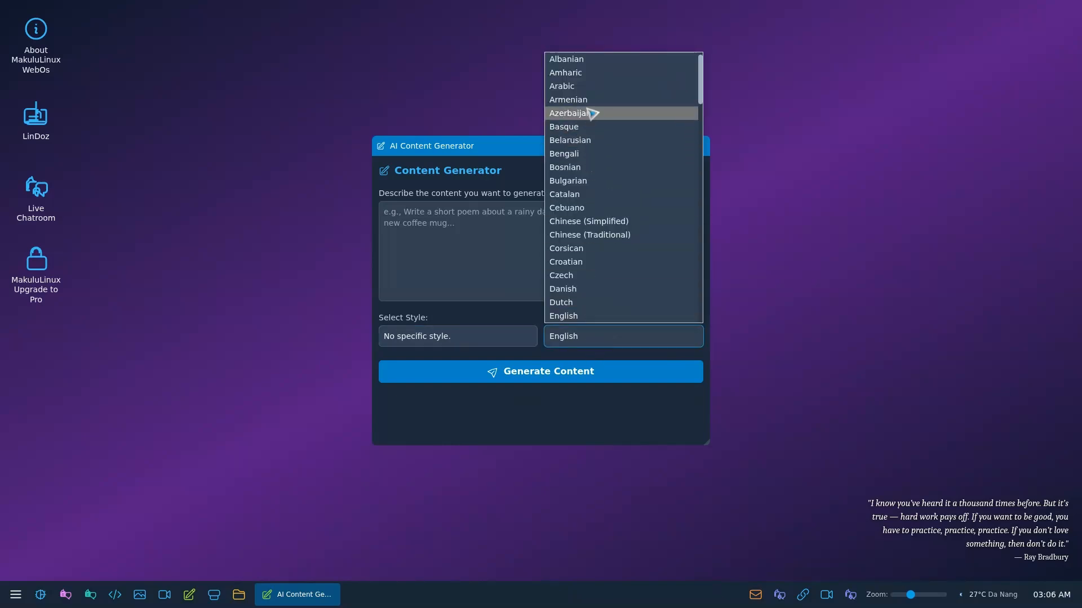
pyautogui.moveTo(631, 237)
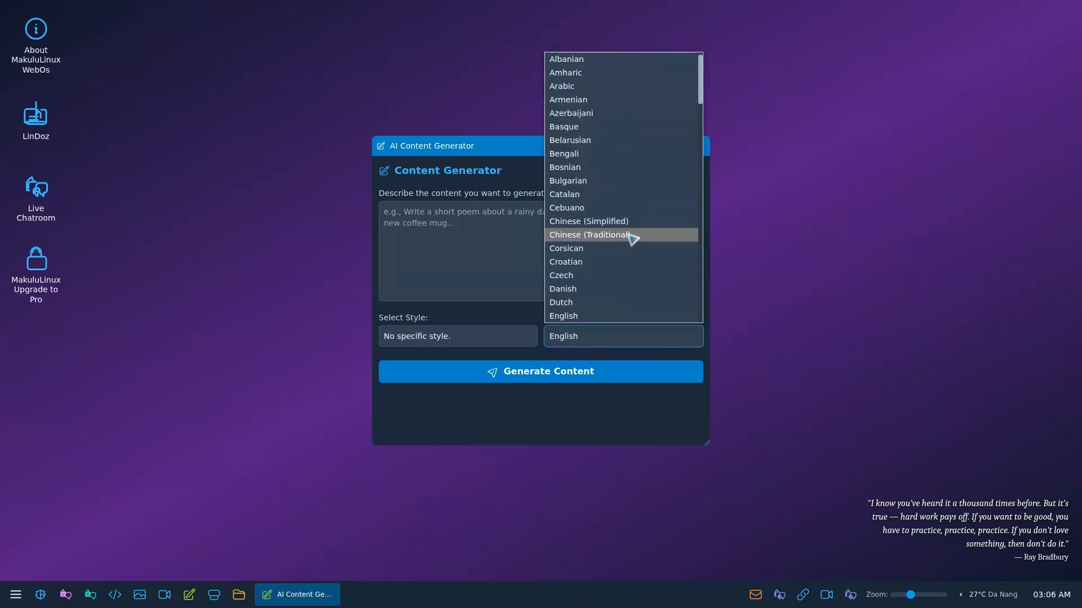
pyautogui.scroll(-3)
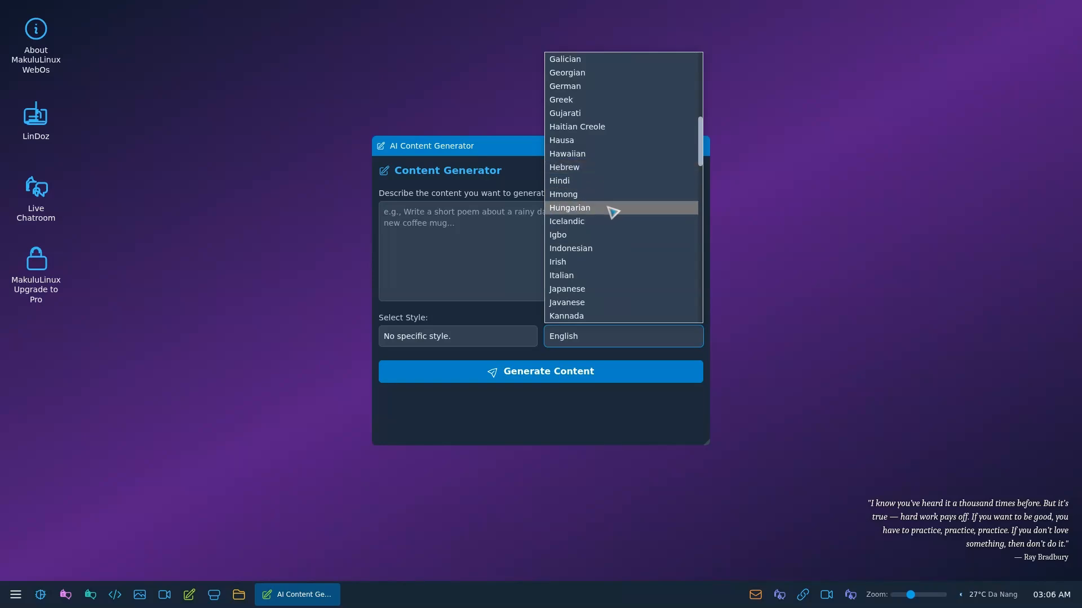
pyautogui.scroll(-3)
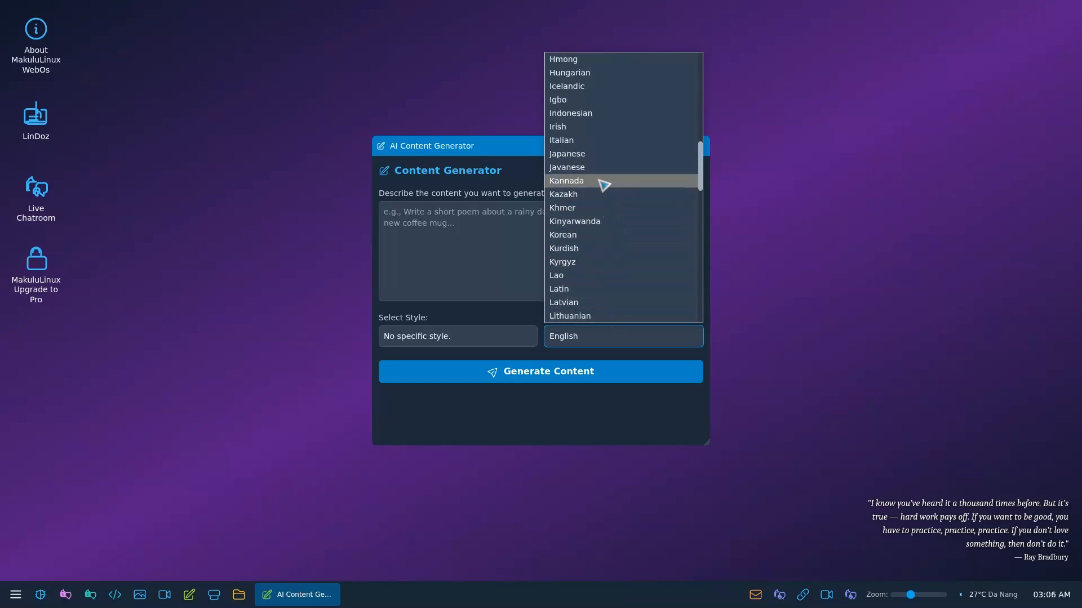
pyautogui.click(566, 153)
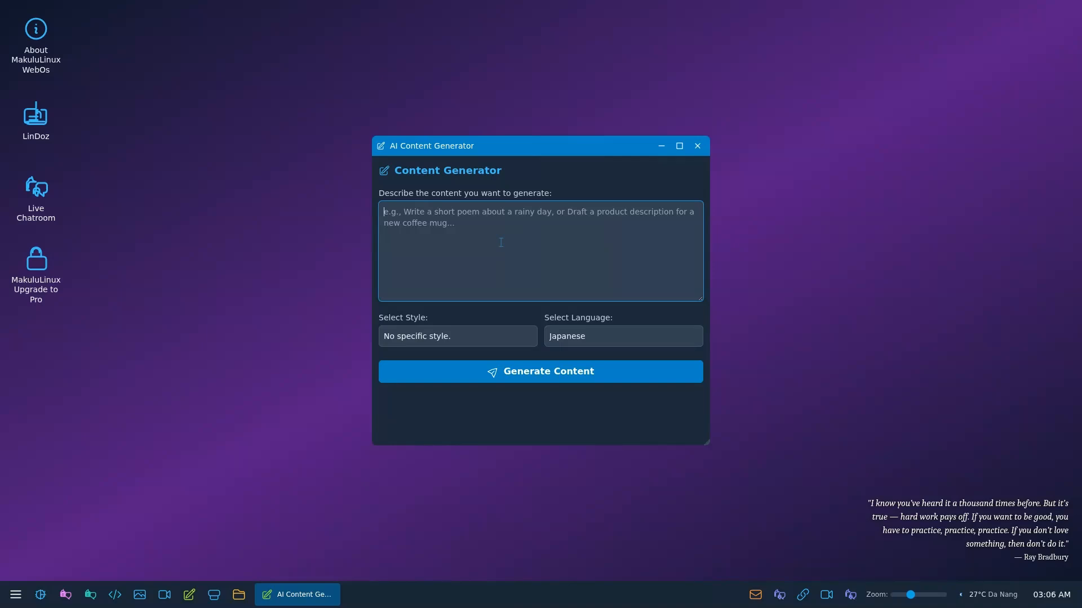
# Step: Enter the prompt 'polar bears are unique' and pick the Article style
pyautogui.write('p')
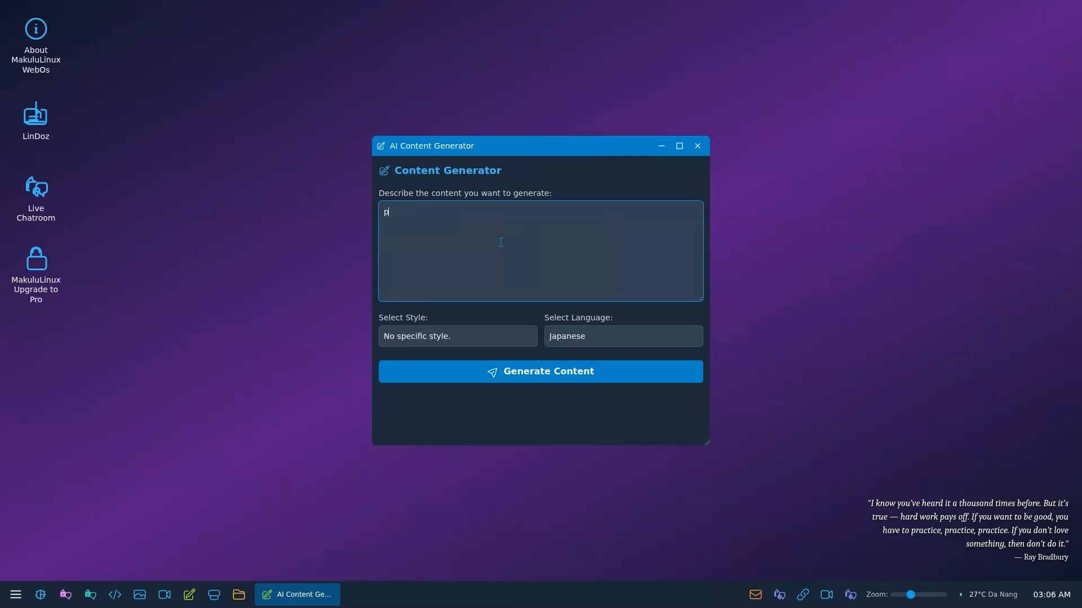
pyautogui.write('olar bears')
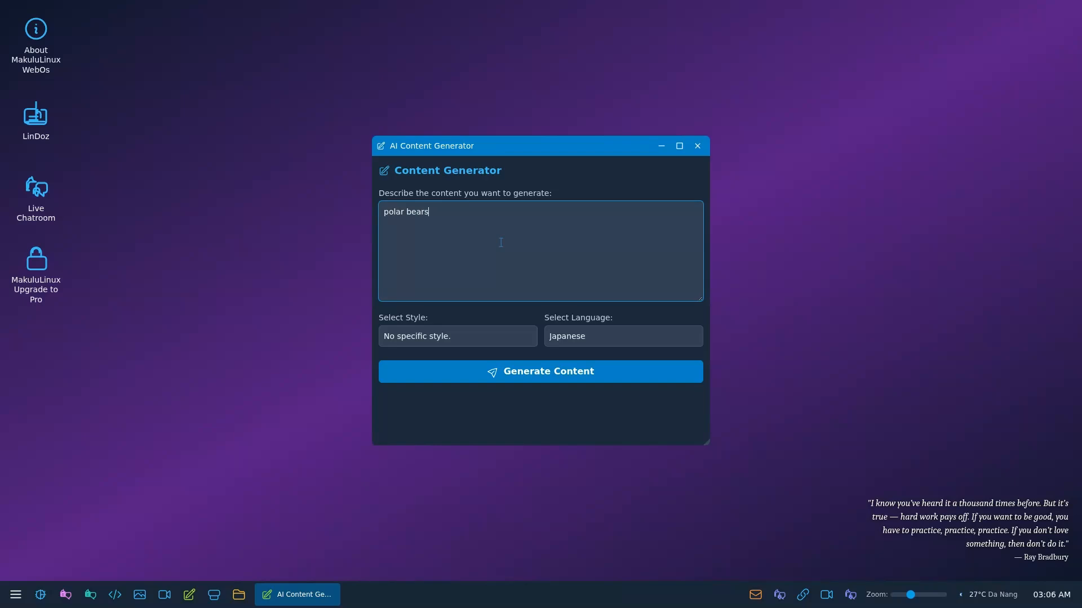
pyautogui.write('are')
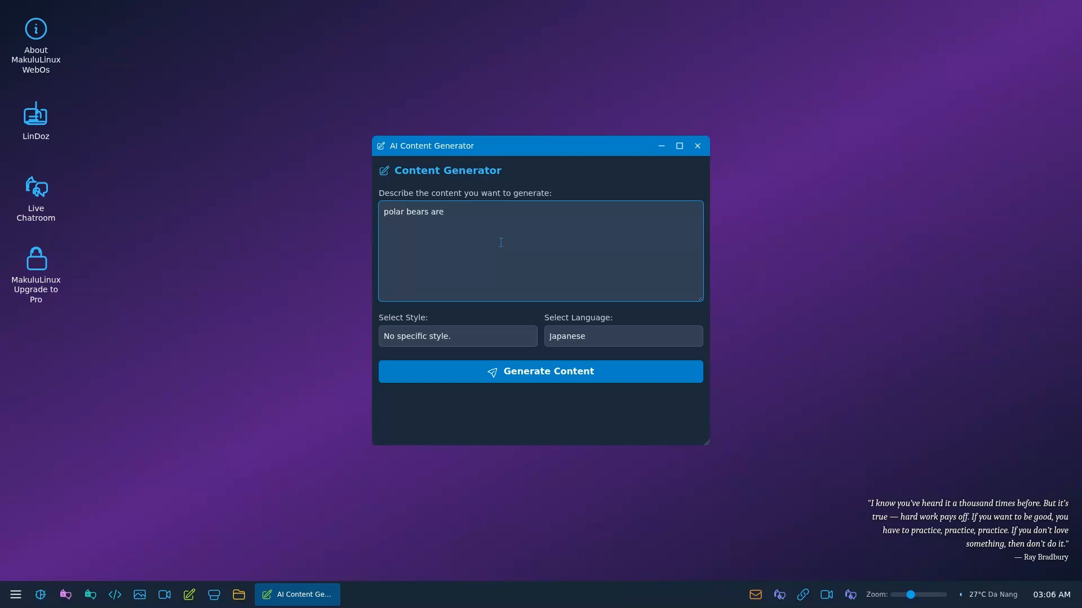
pyautogui.write('uniqu')
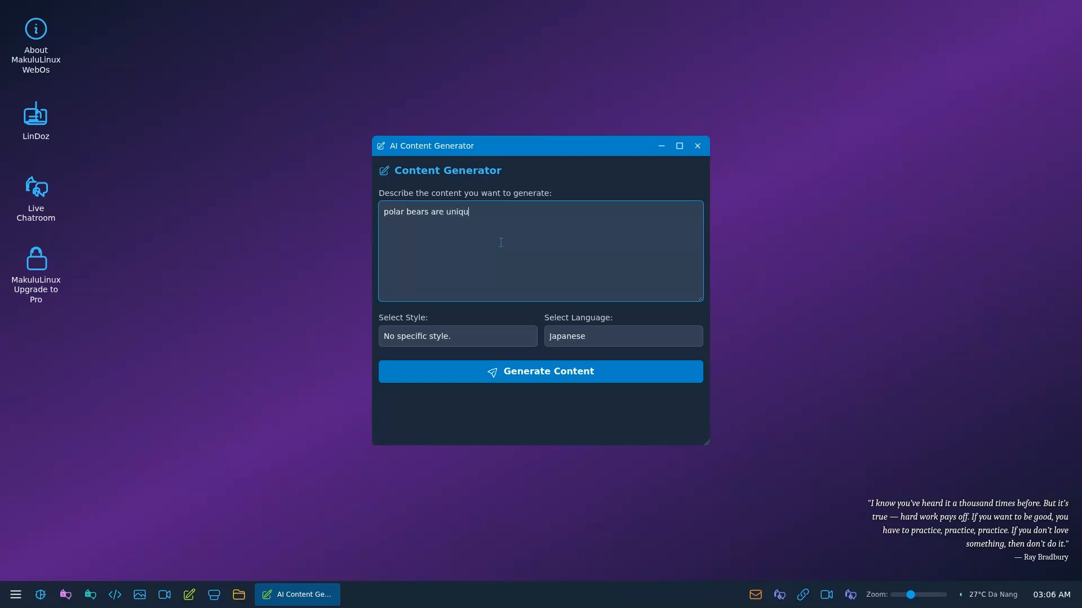
pyautogui.click(456, 335)
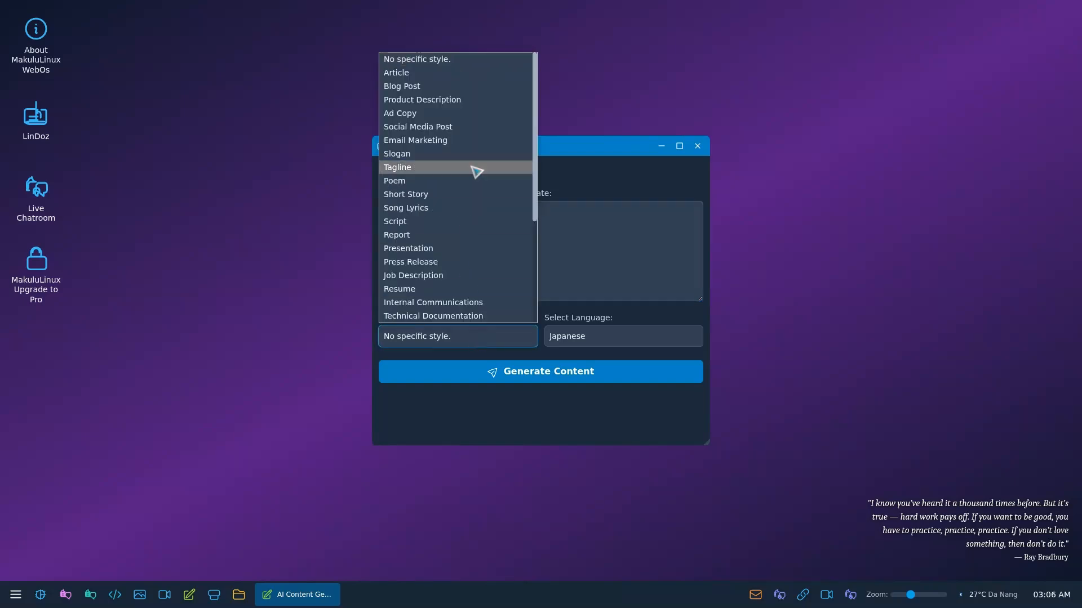
pyautogui.moveTo(449, 72)
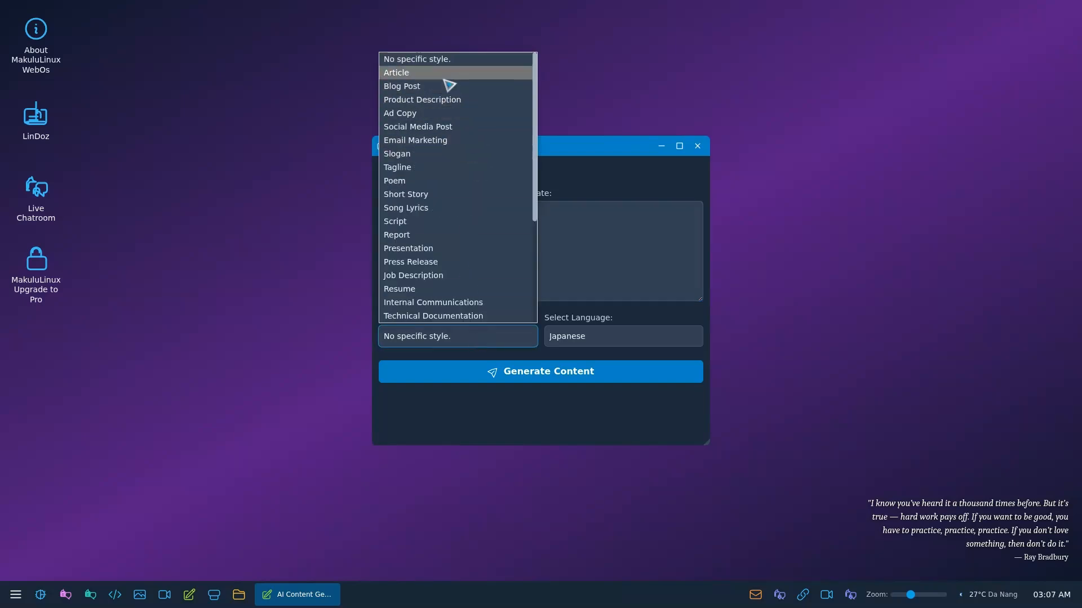
pyautogui.click(397, 72)
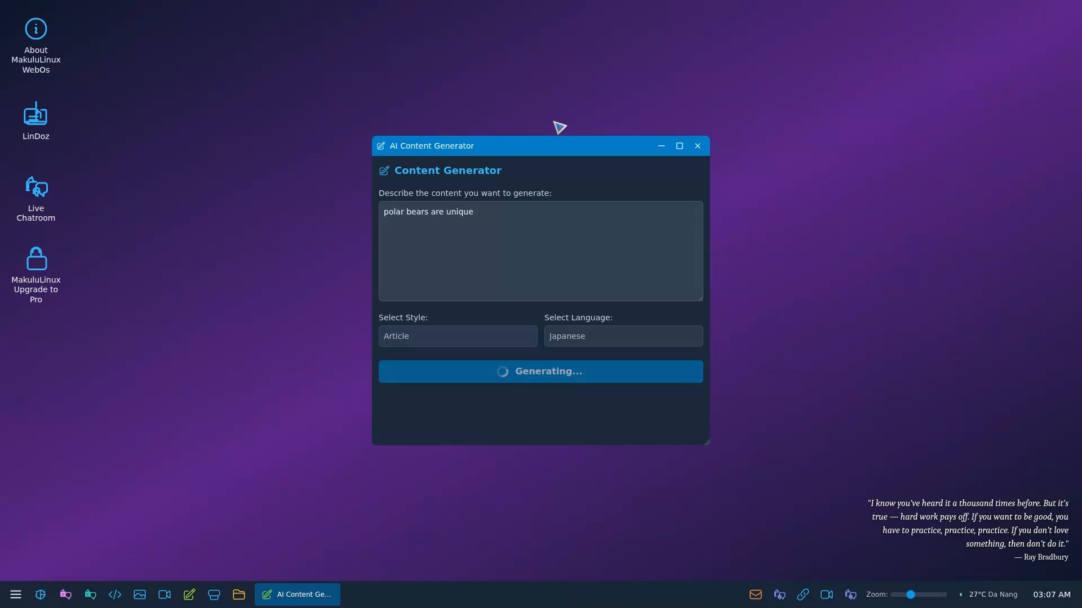
pyautogui.moveTo(562, 344)
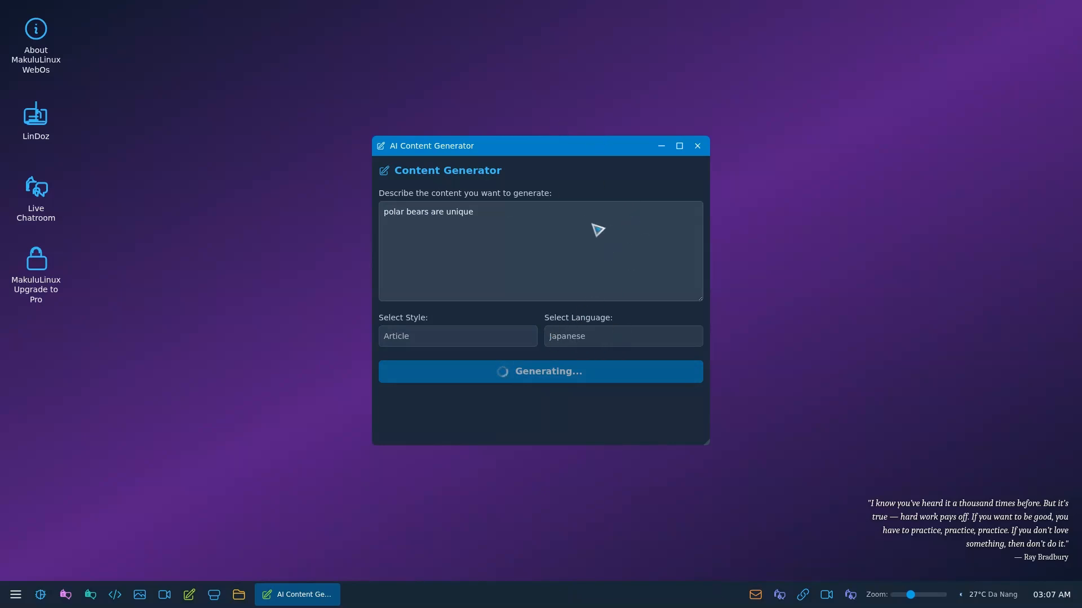
pyautogui.moveTo(590, 292)
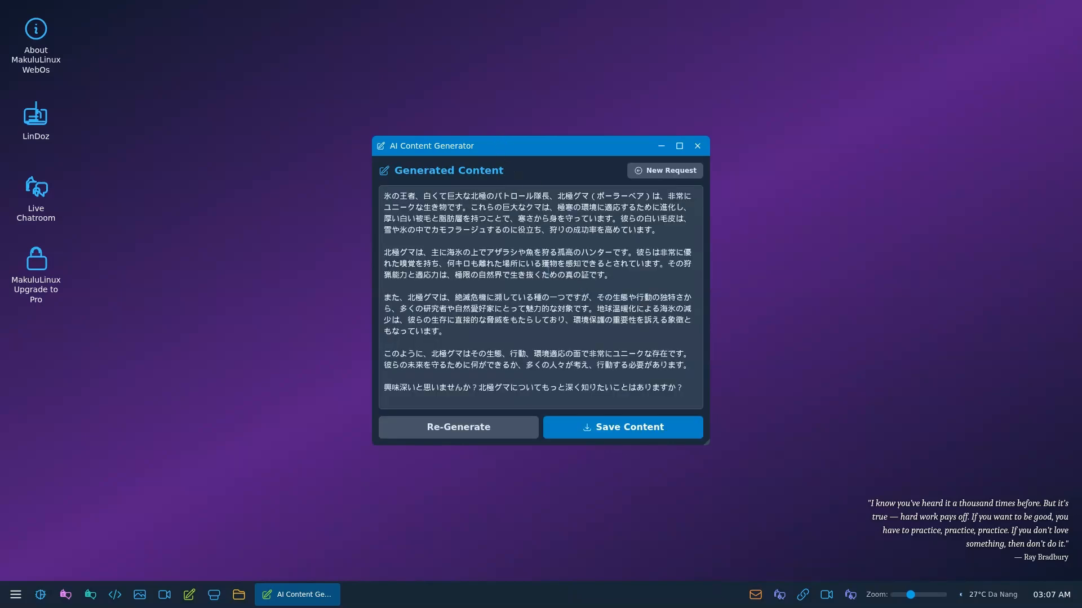
pyautogui.moveTo(620, 427)
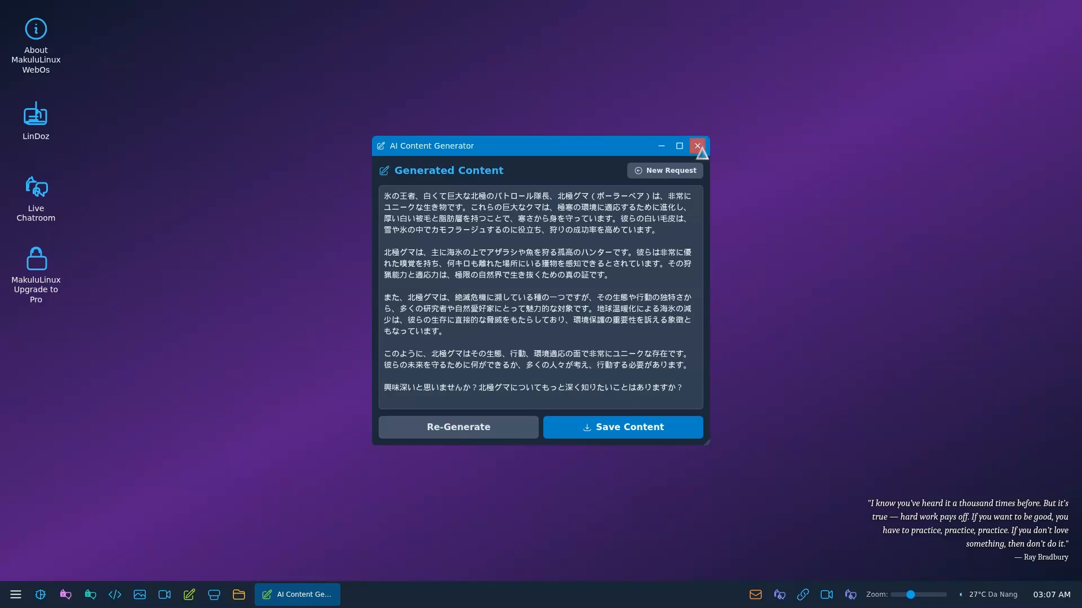
# Step: Close the AI Content Generator and browse the Connect with Us and Makulu Links categories
pyautogui.click(697, 146)
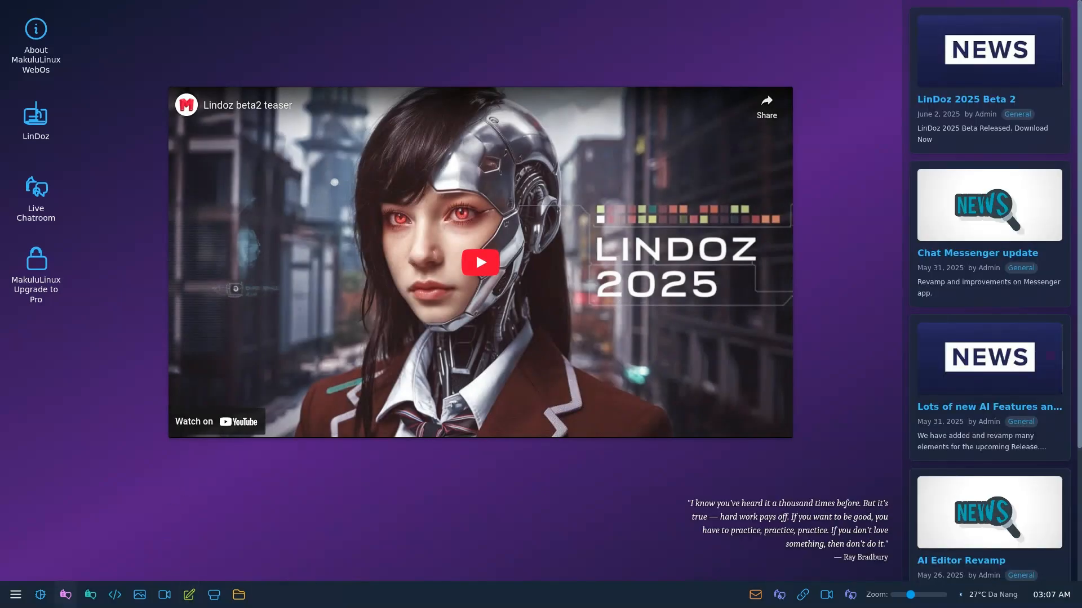
pyautogui.click(15, 593)
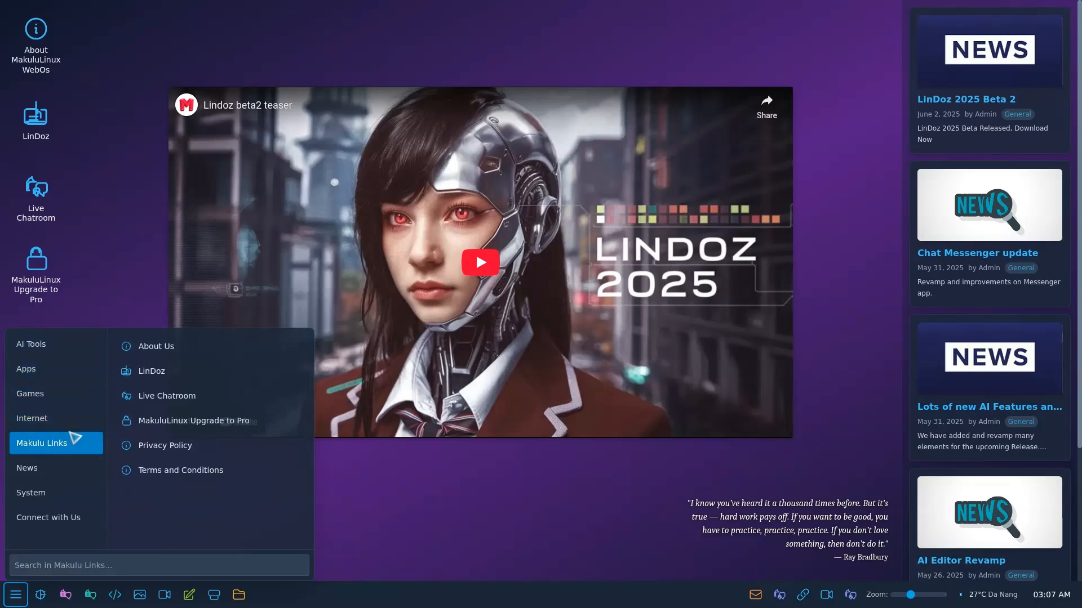
pyautogui.click(49, 517)
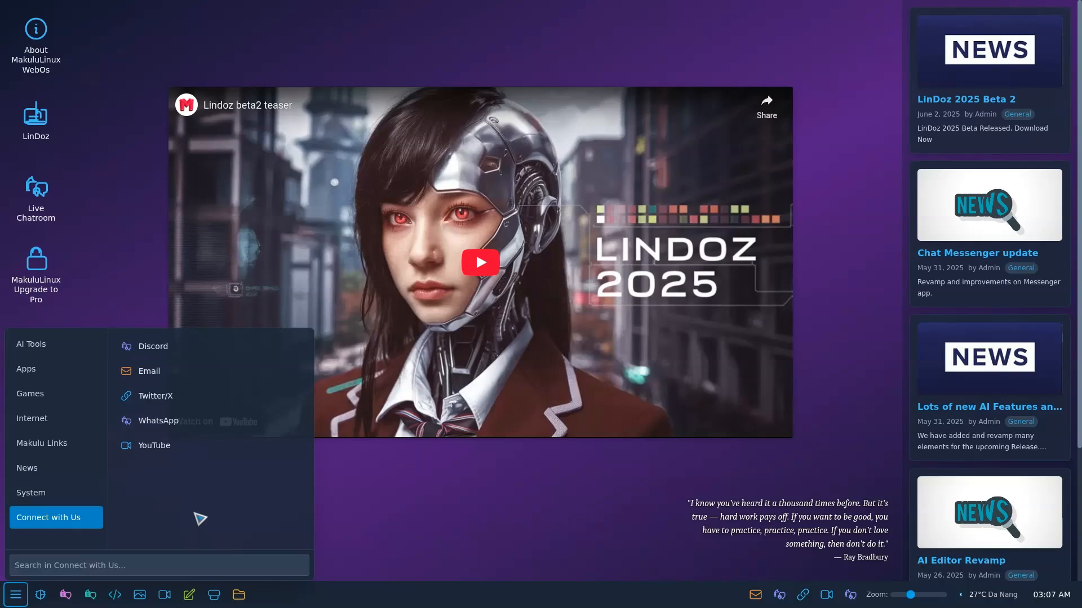
pyautogui.moveTo(57, 530)
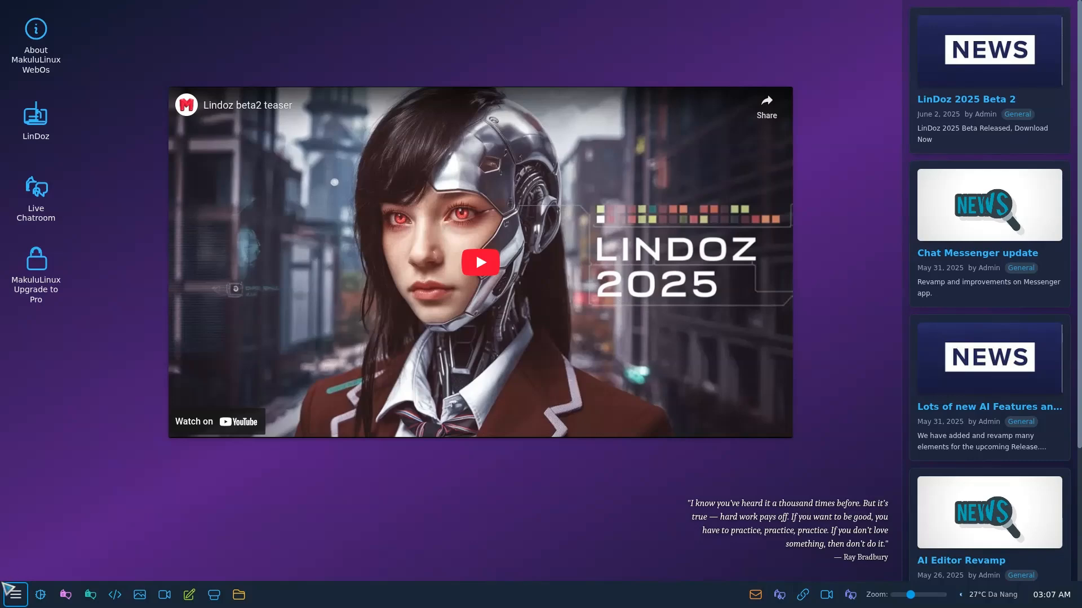
pyautogui.click(14, 594)
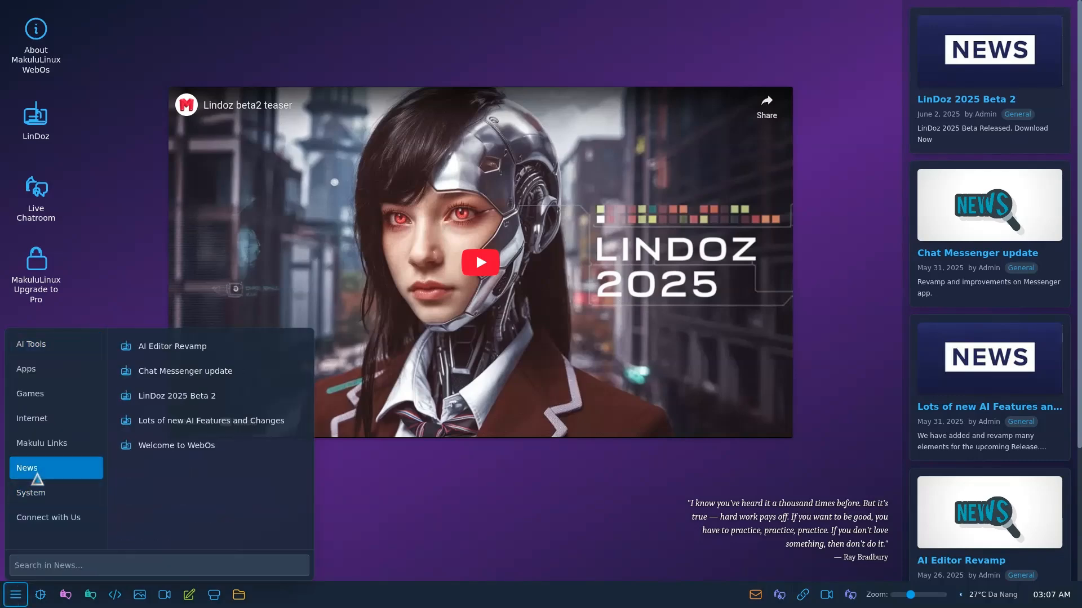
pyautogui.click(41, 443)
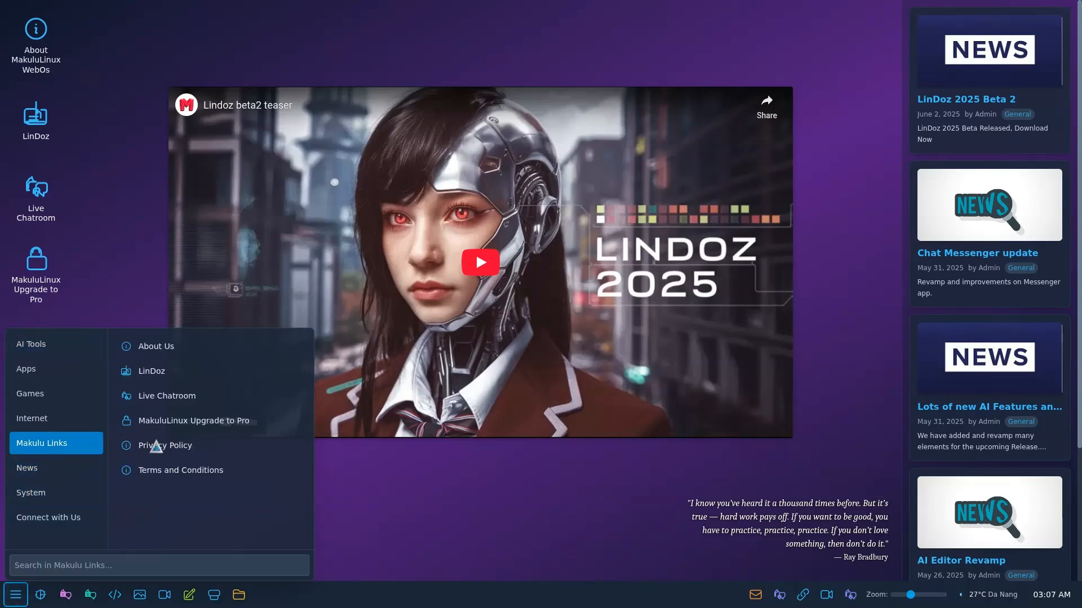
pyautogui.moveTo(142, 459)
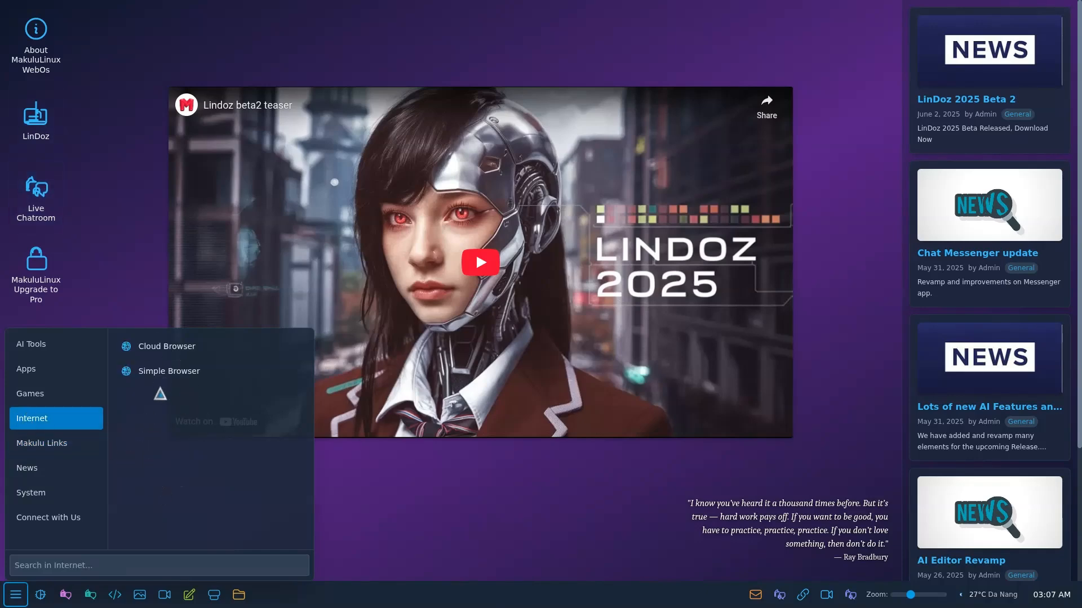
# Step: Reopen the launcher, scroll past AI Tools and show the Apps category list
pyautogui.click(25, 369)
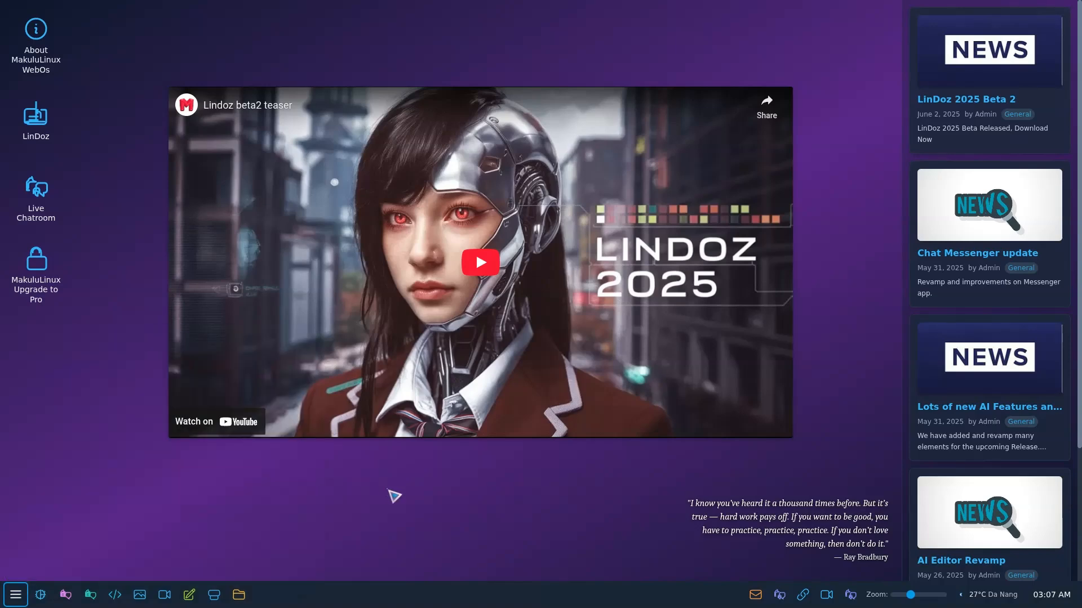
pyautogui.click(15, 594)
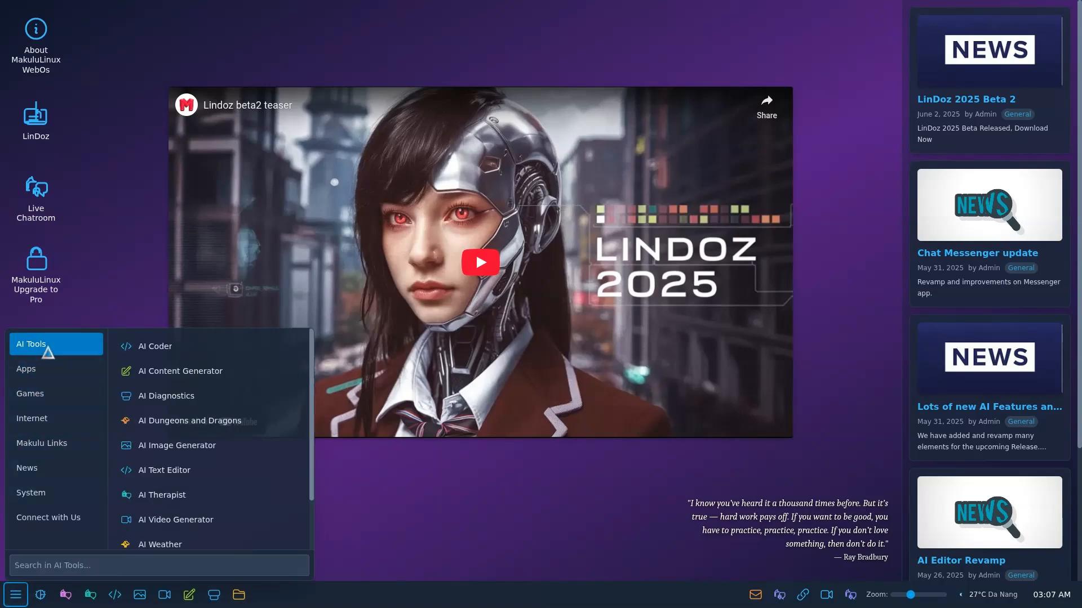
pyautogui.scroll(-3)
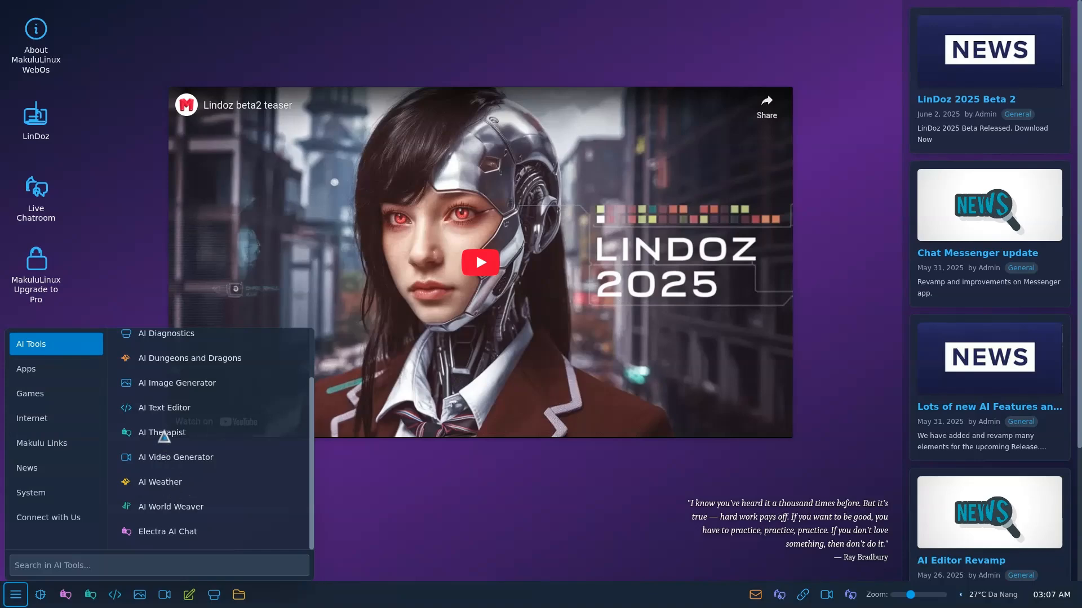
pyautogui.moveTo(160, 528)
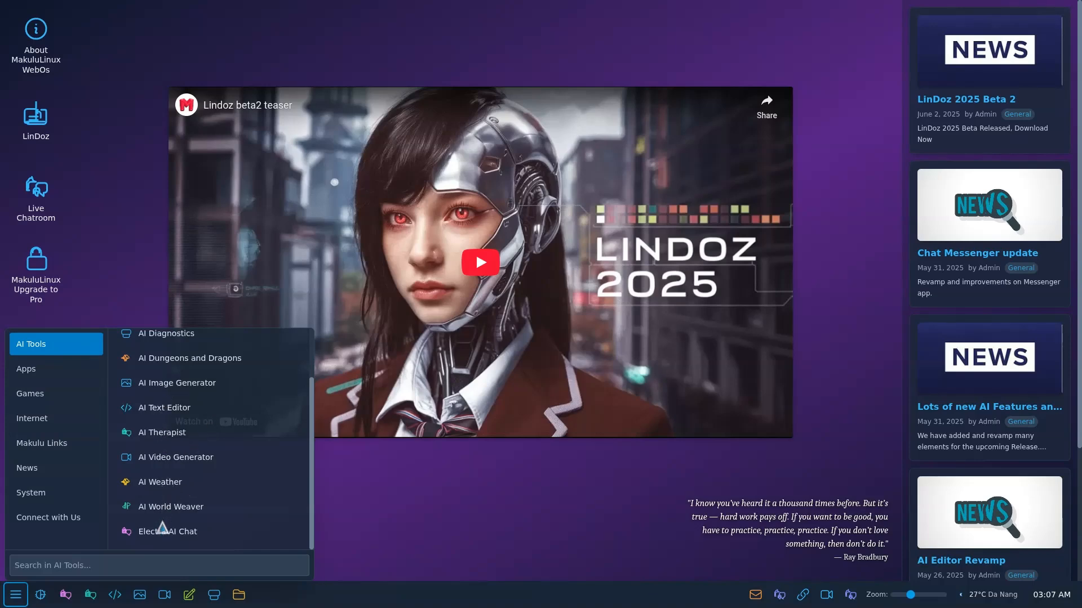
pyautogui.moveTo(183, 472)
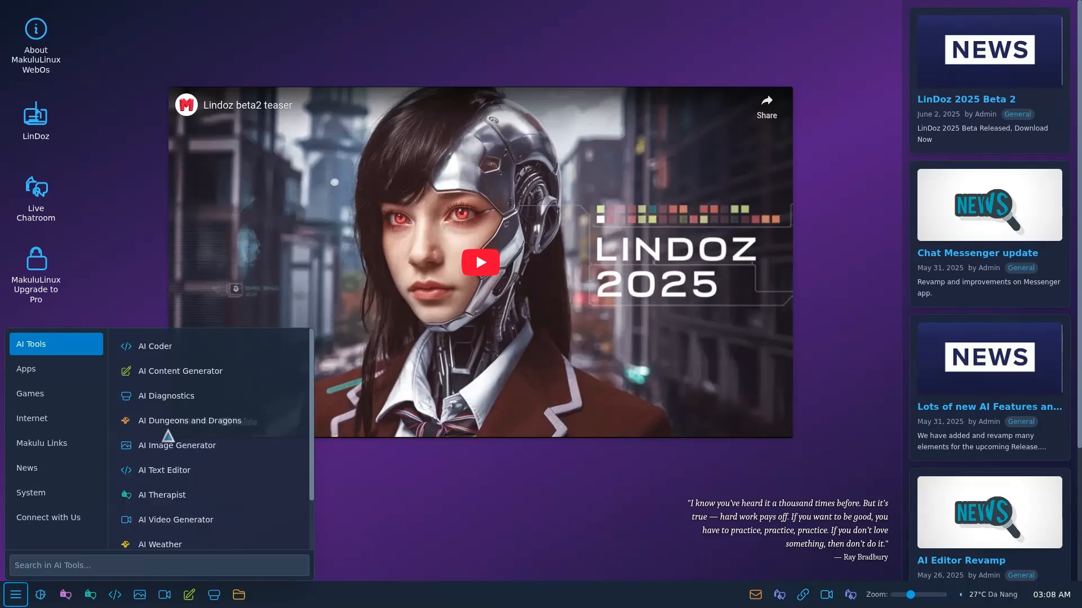
pyautogui.click(26, 369)
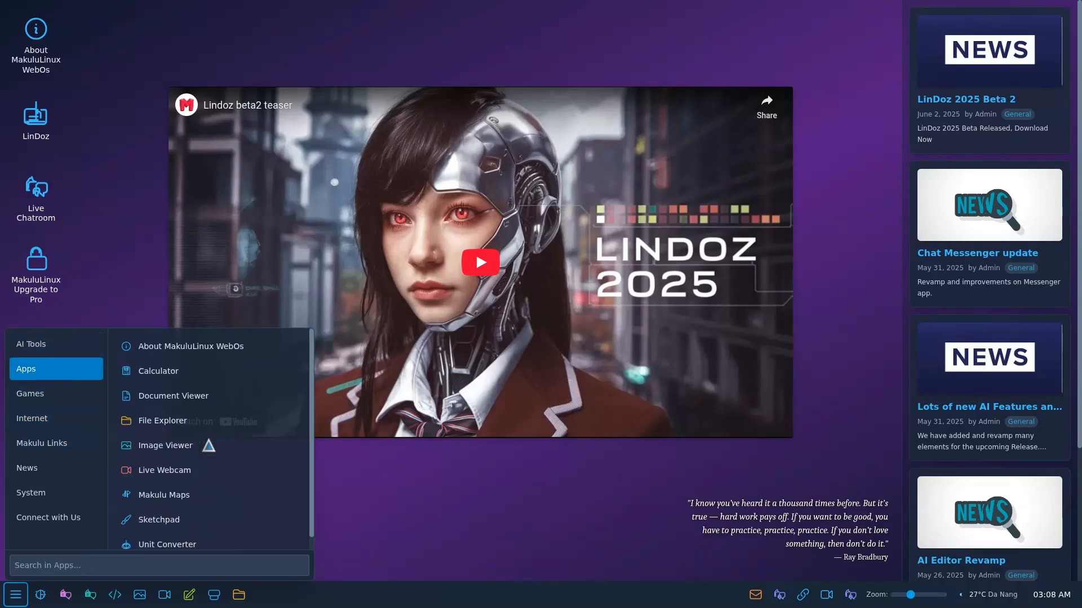
# Step: Launch Sketchpad and scribble black strokes and loops across the canvas
pyautogui.click(159, 519)
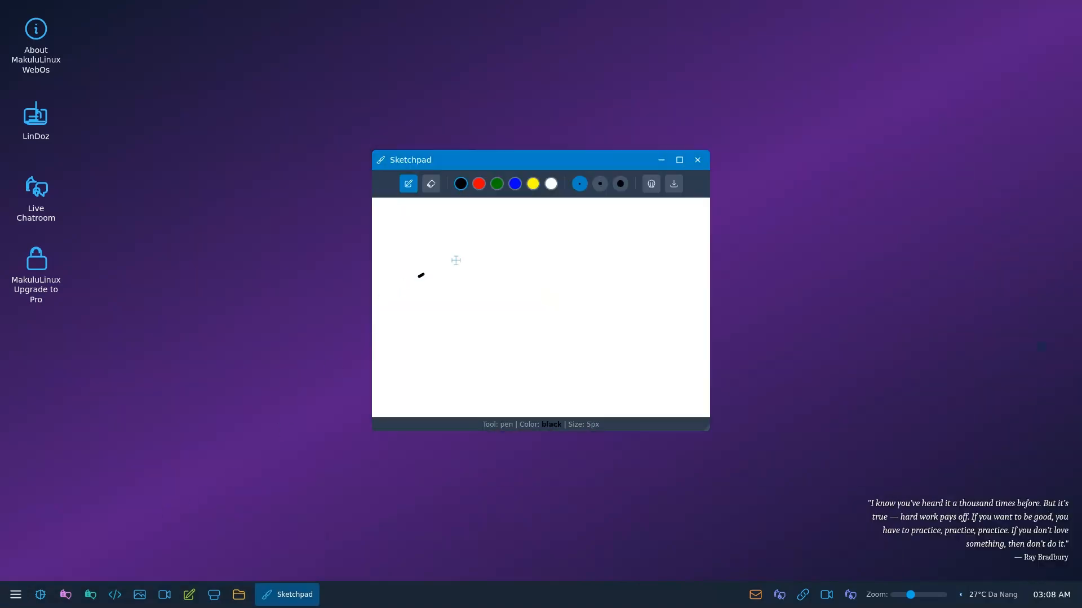
pyautogui.moveTo(421, 275); pyautogui.dragTo(642, 297)
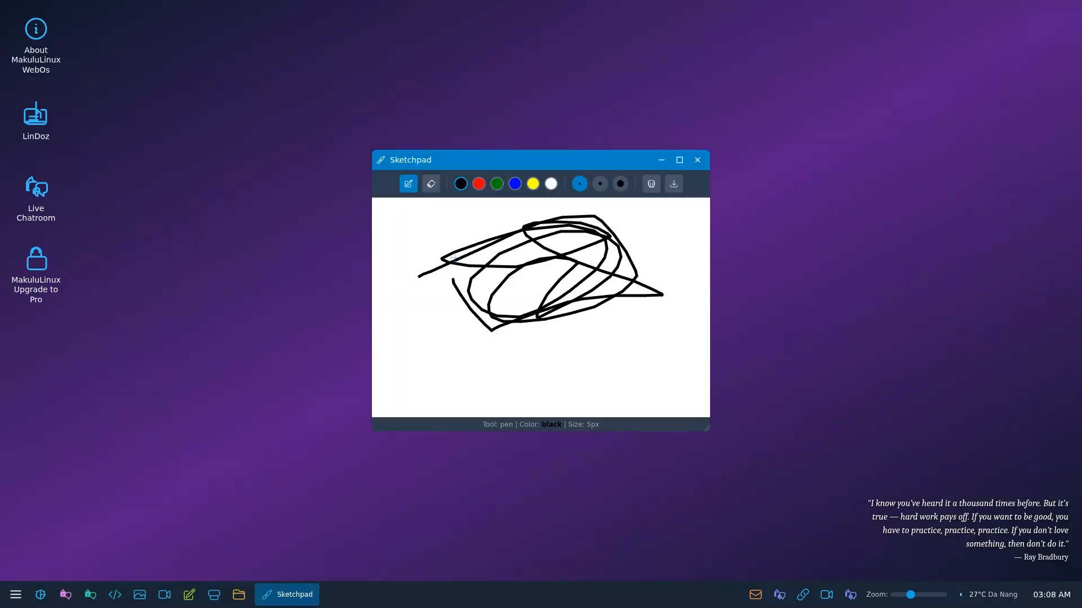
pyautogui.moveTo(455, 259); pyautogui.dragTo(514, 400)
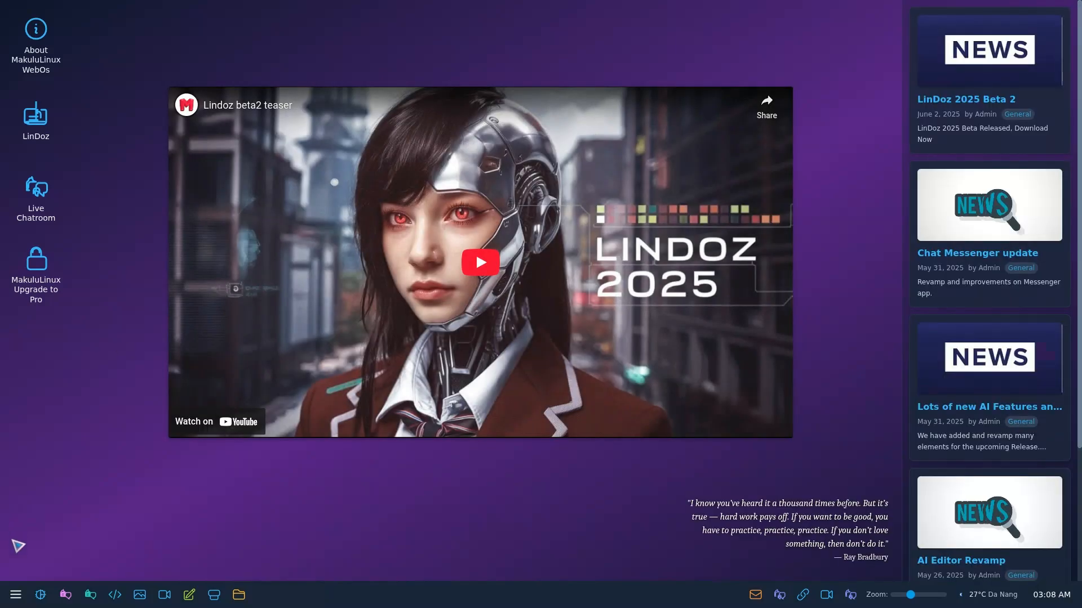
# Step: Launch Calculator from the Apps list, evaluate to show 6 and start an addition
pyautogui.click(15, 593)
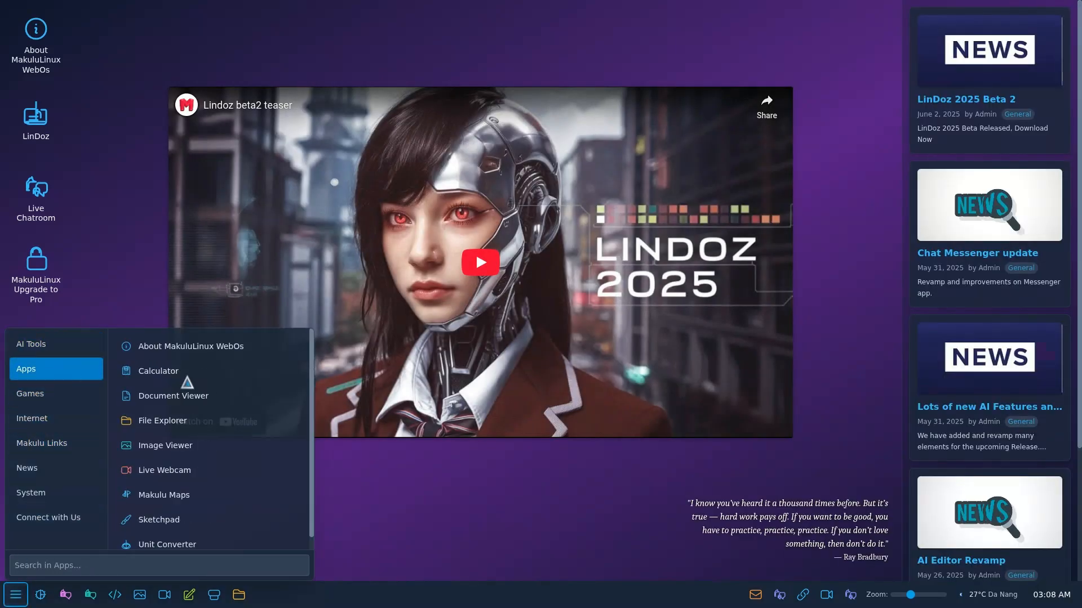
pyautogui.click(157, 371)
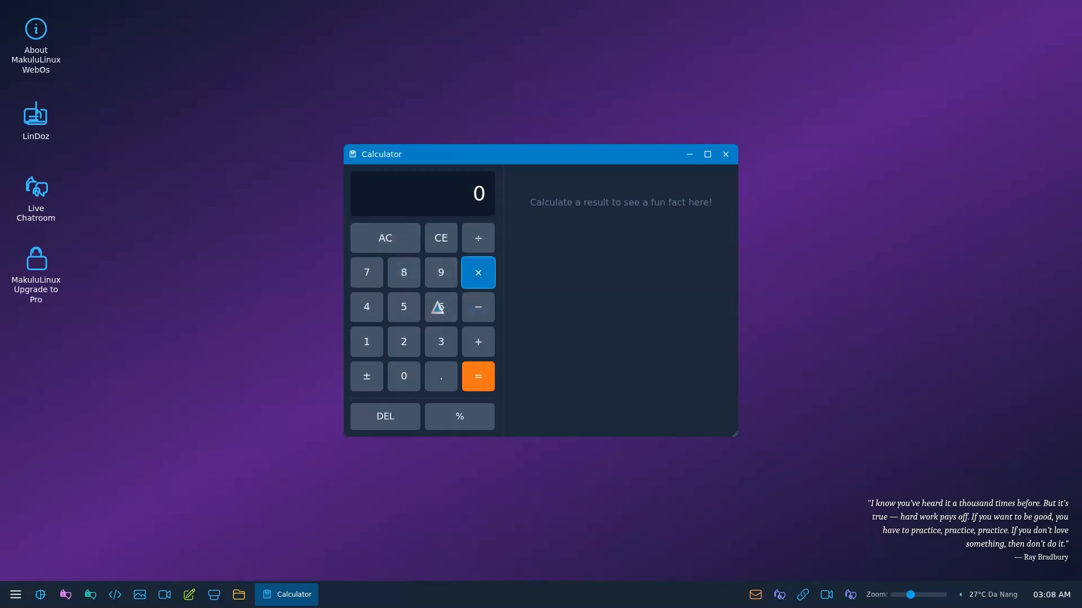
pyautogui.click(478, 375)
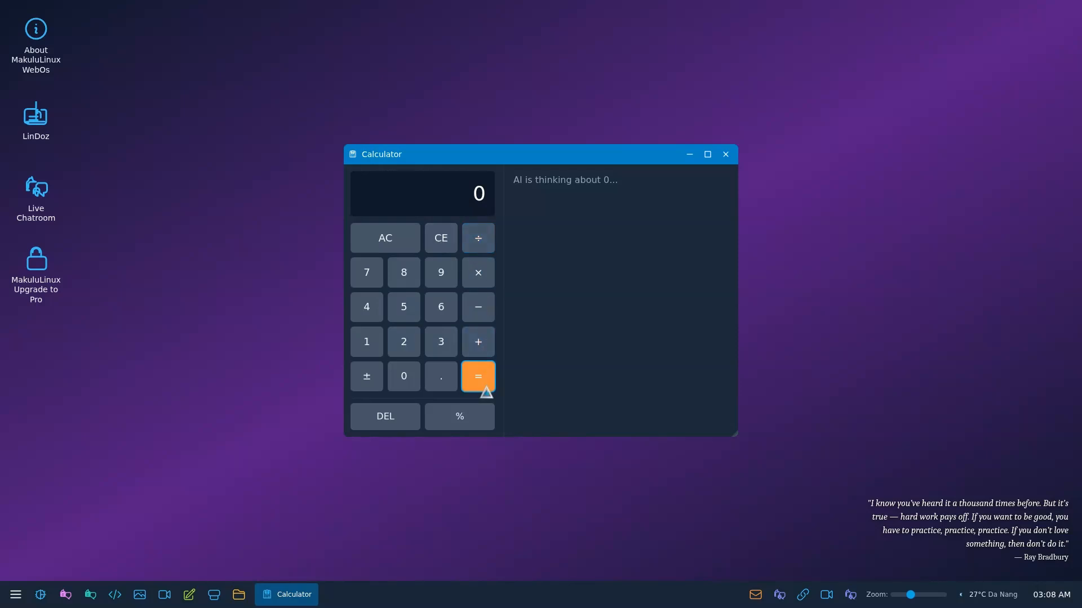
pyautogui.moveTo(477, 238)
pyautogui.write('6')
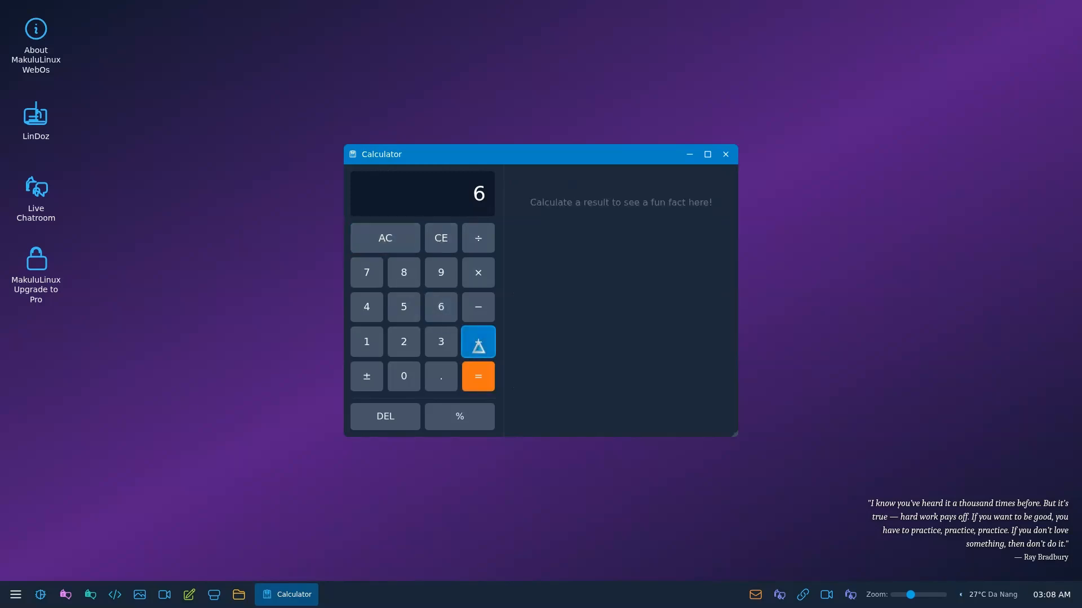
pyautogui.click(476, 376)
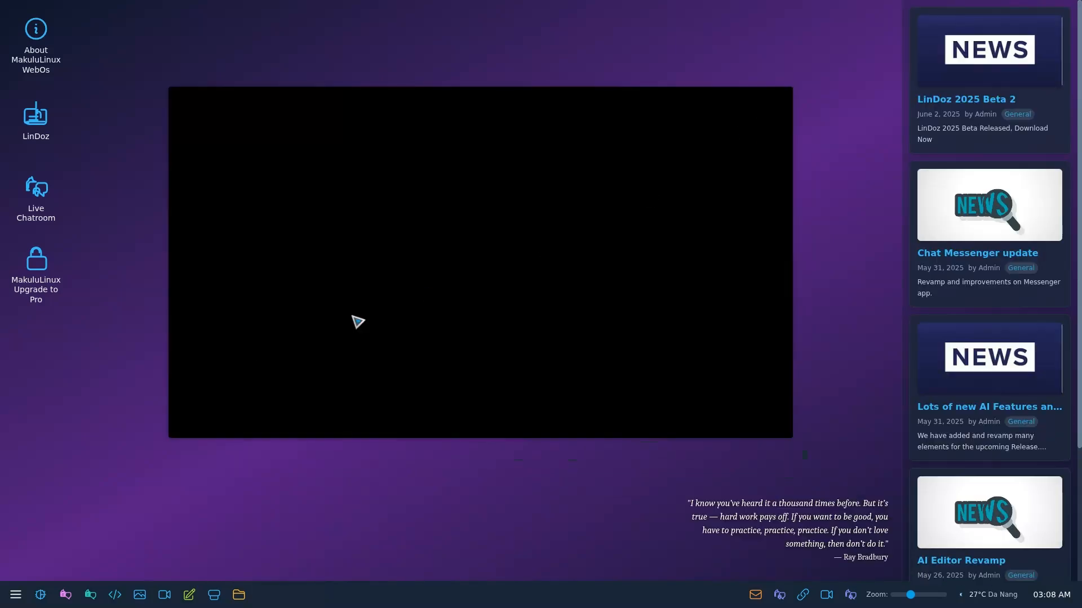
# Step: Play and pause the Lindoz beta2 teaser twice, then dismiss the related-videos strip
pyautogui.click(358, 322)
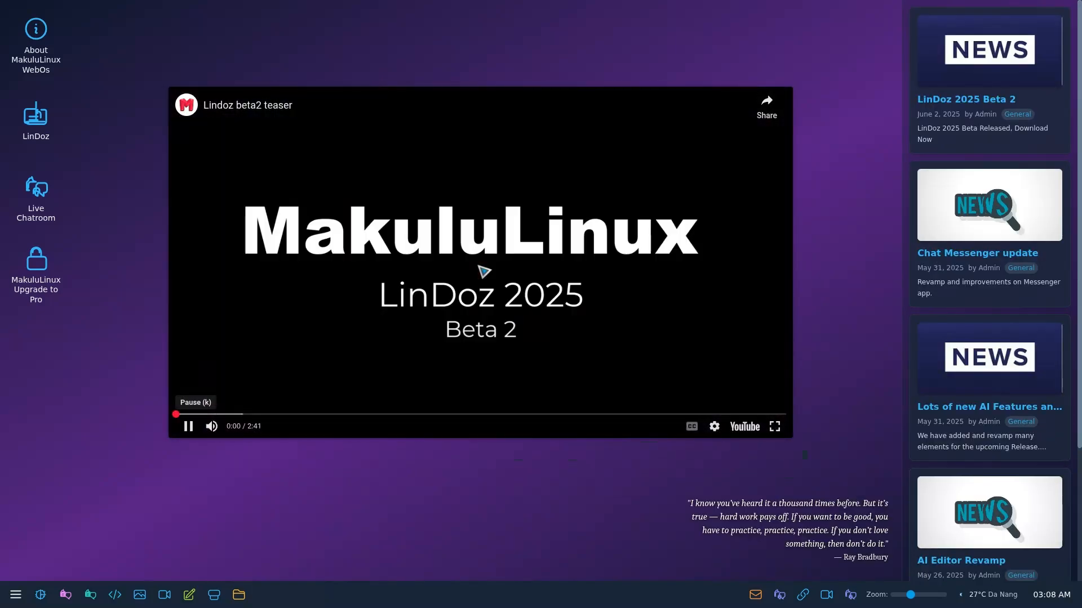
pyautogui.click(188, 425)
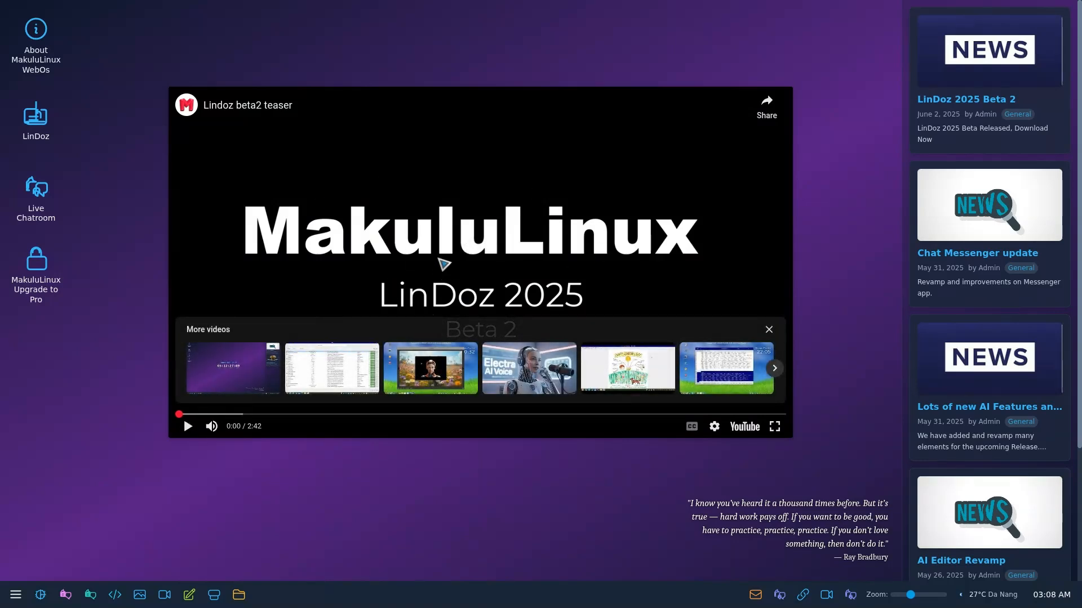
pyautogui.moveTo(624, 20)
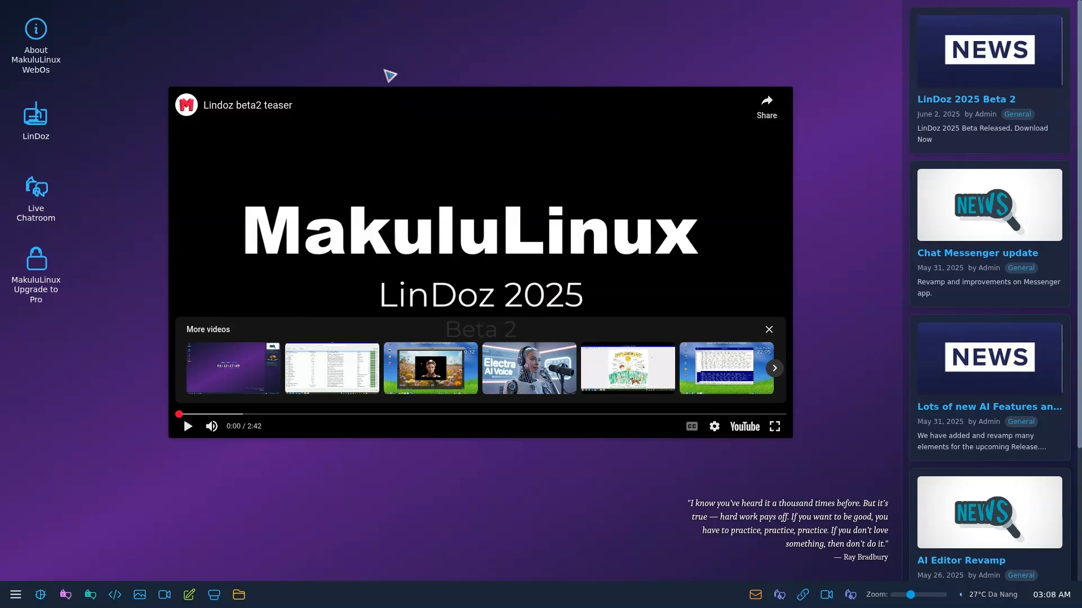
pyautogui.moveTo(304, 285)
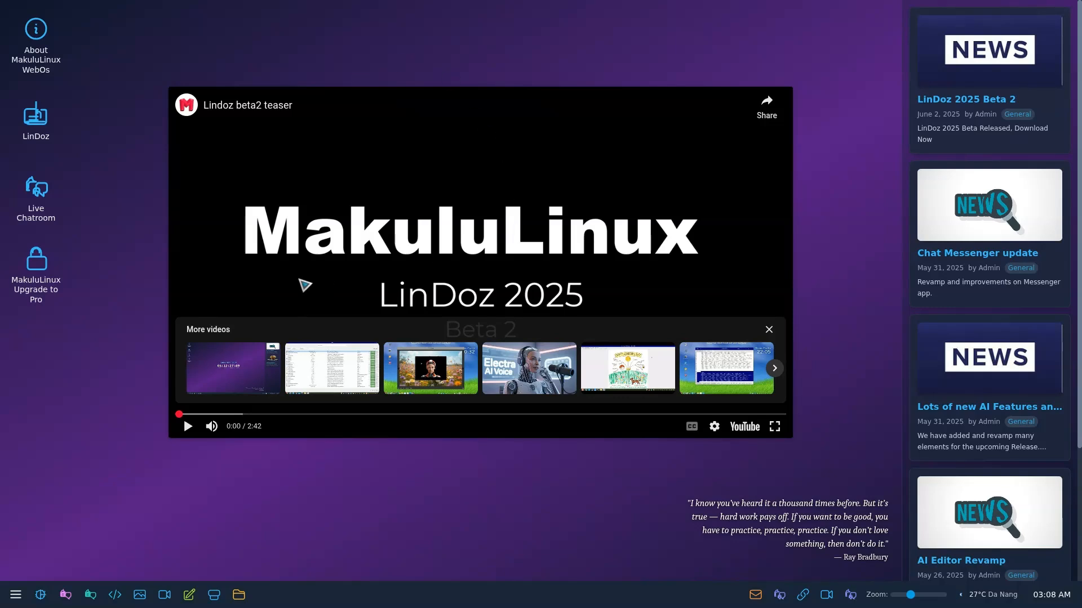
pyautogui.click(187, 426)
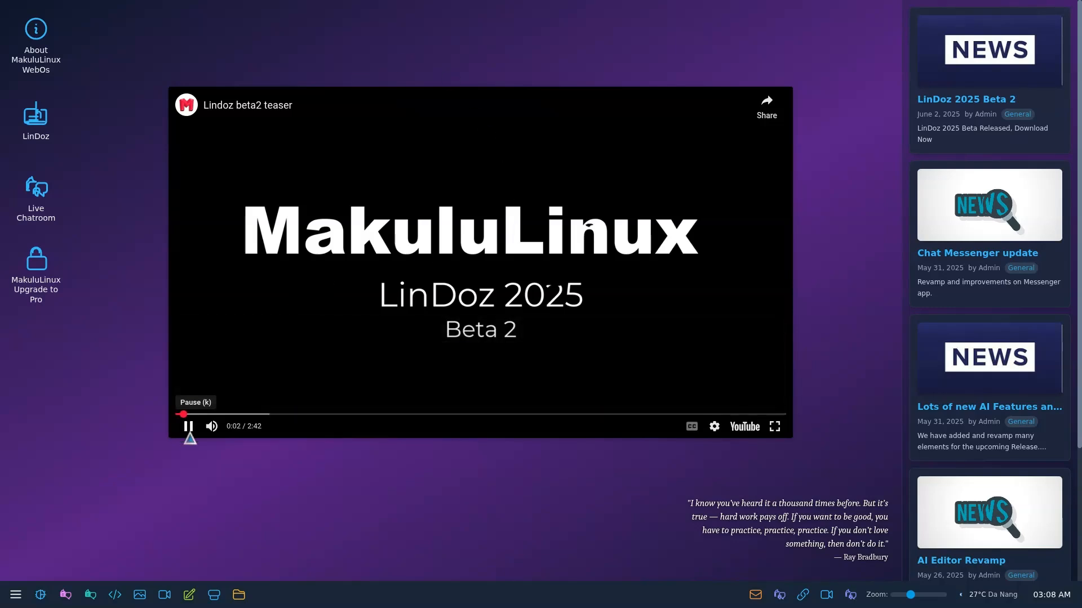
pyautogui.click(188, 426)
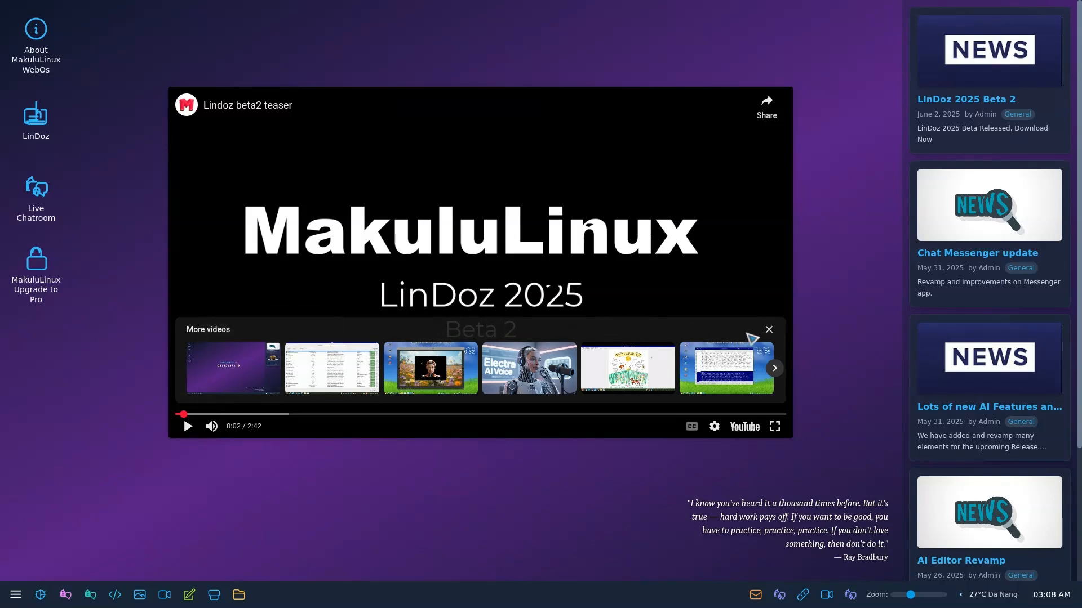
pyautogui.click(768, 329)
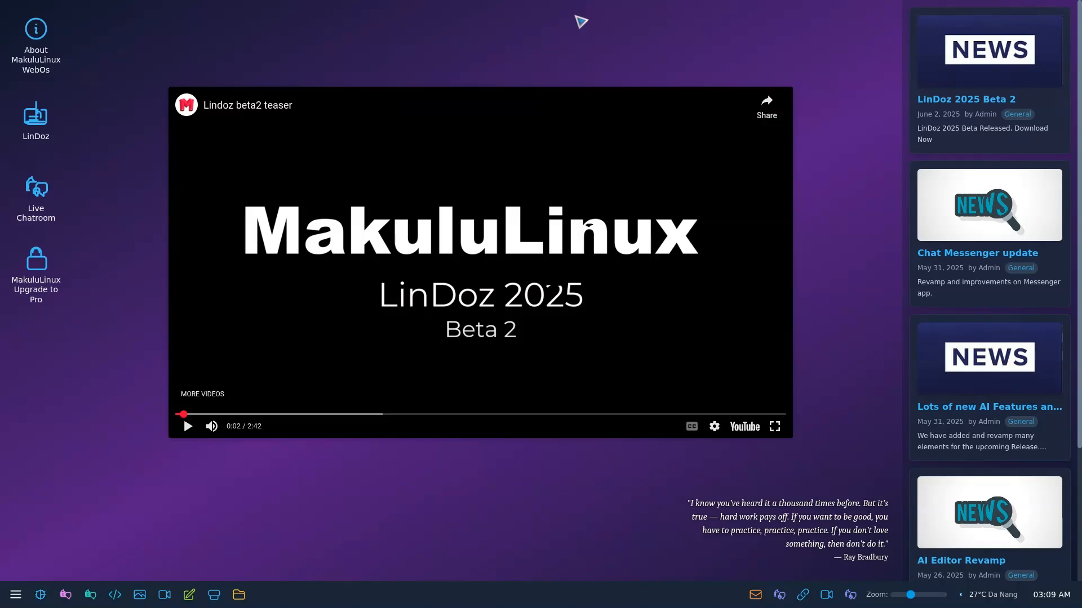
pyautogui.moveTo(152, 433)
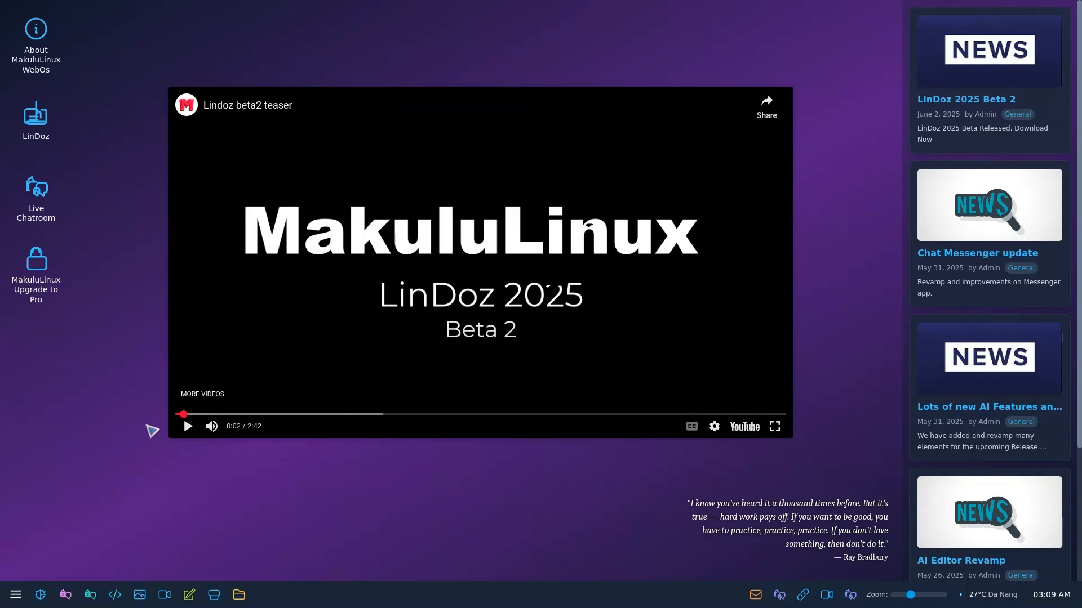
# Step: In System Settings, switch the start menu to Fullscreen Menu (Modern overlay)
pyautogui.click(15, 594)
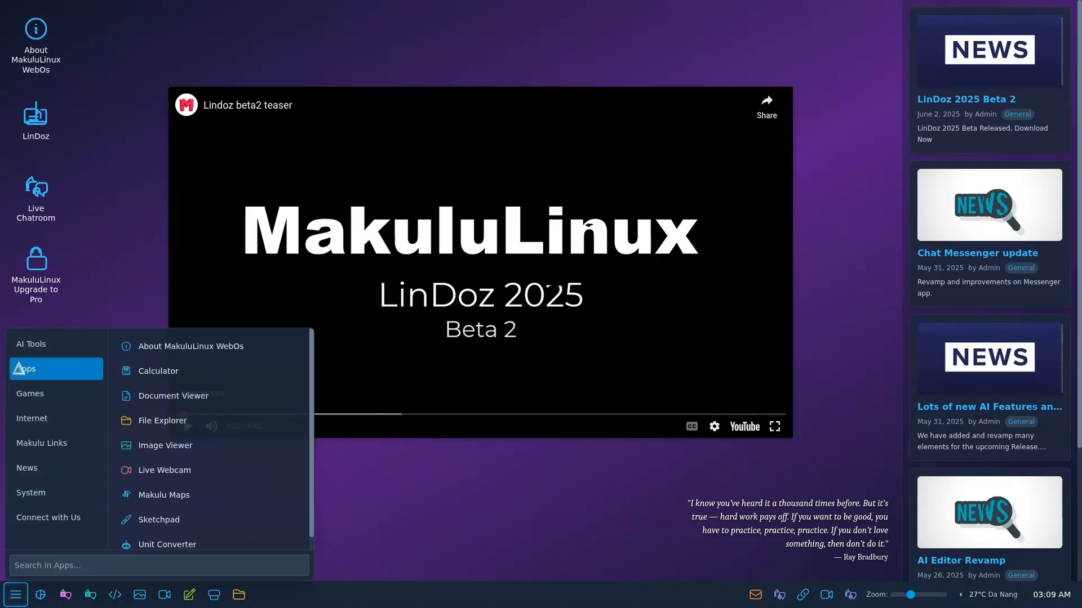
pyautogui.click(49, 518)
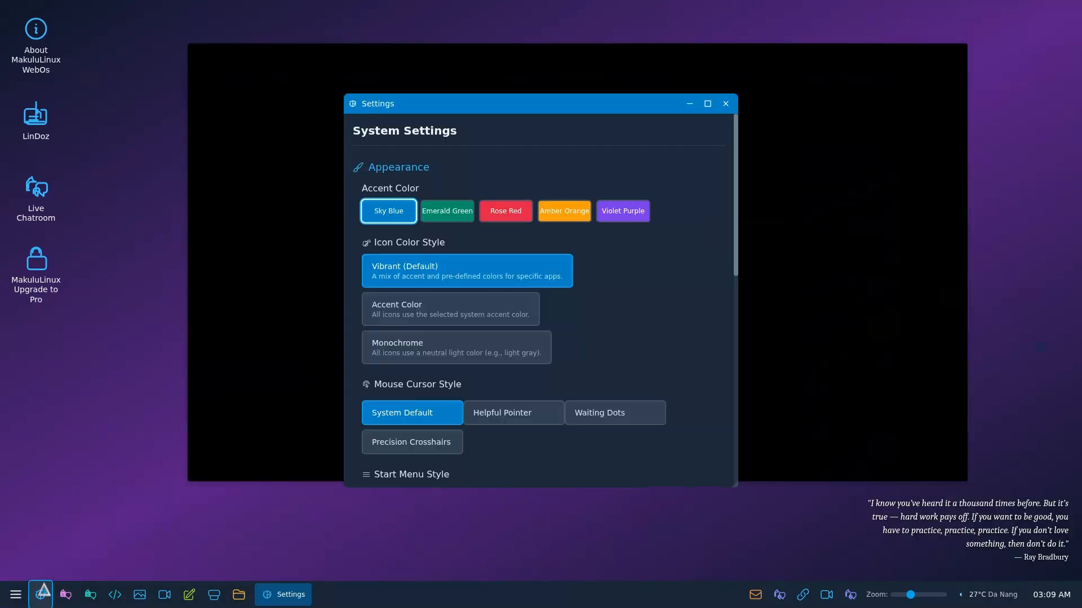
pyautogui.scroll(-3)
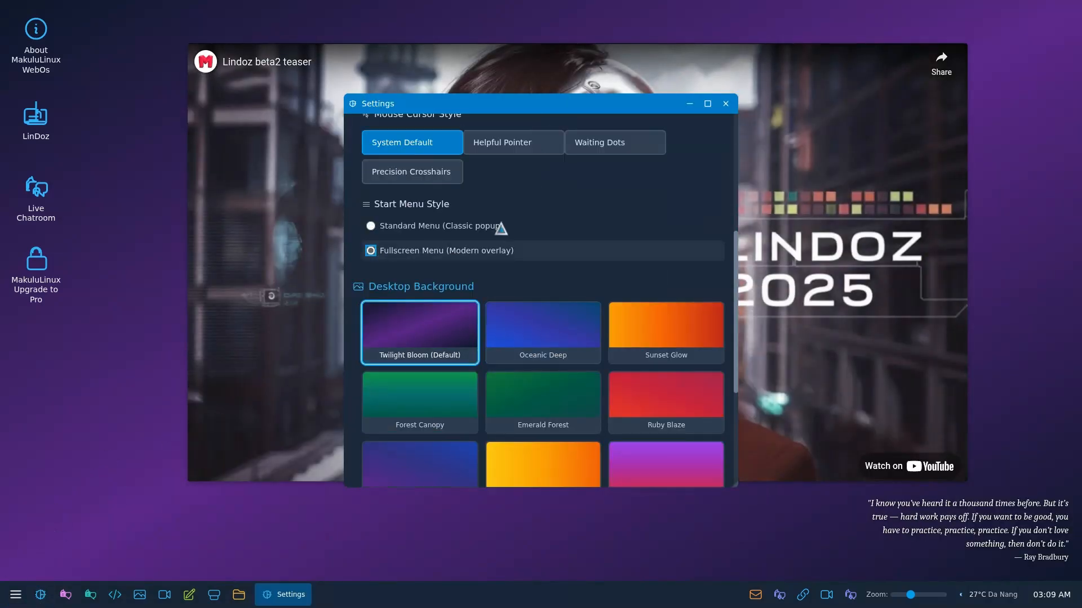
pyautogui.click(724, 104)
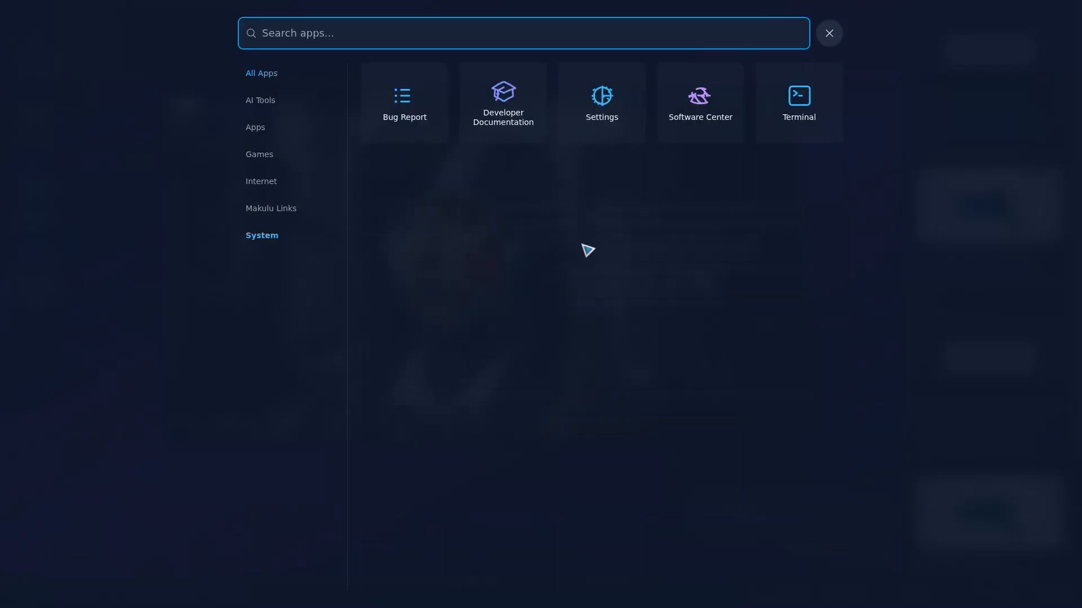
# Step: Show the All Apps category in the fullscreen launcher and scroll through the list
pyautogui.click(261, 74)
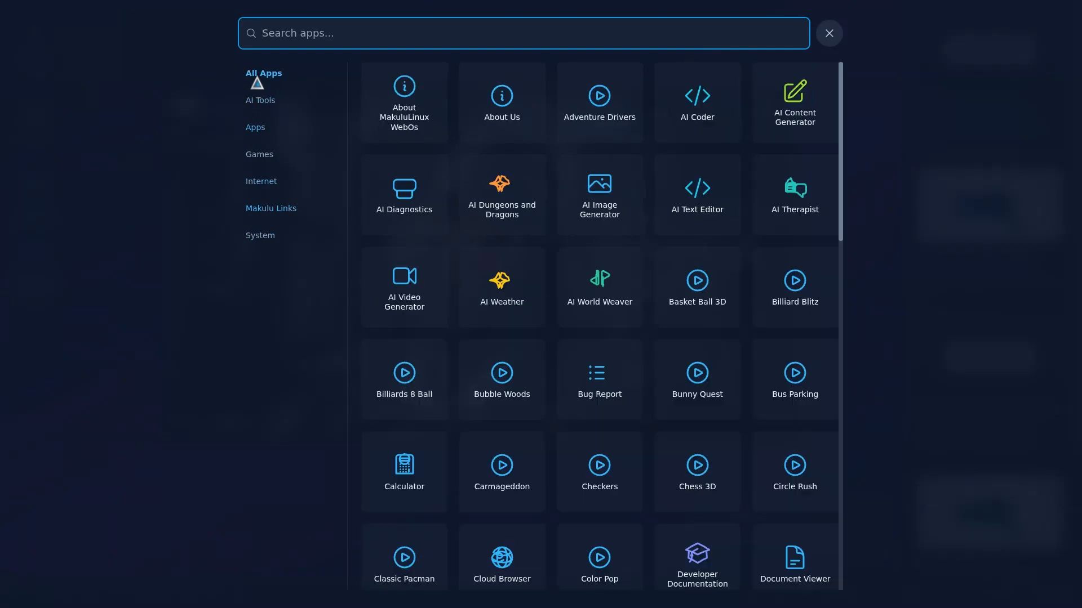
pyautogui.scroll(-3)
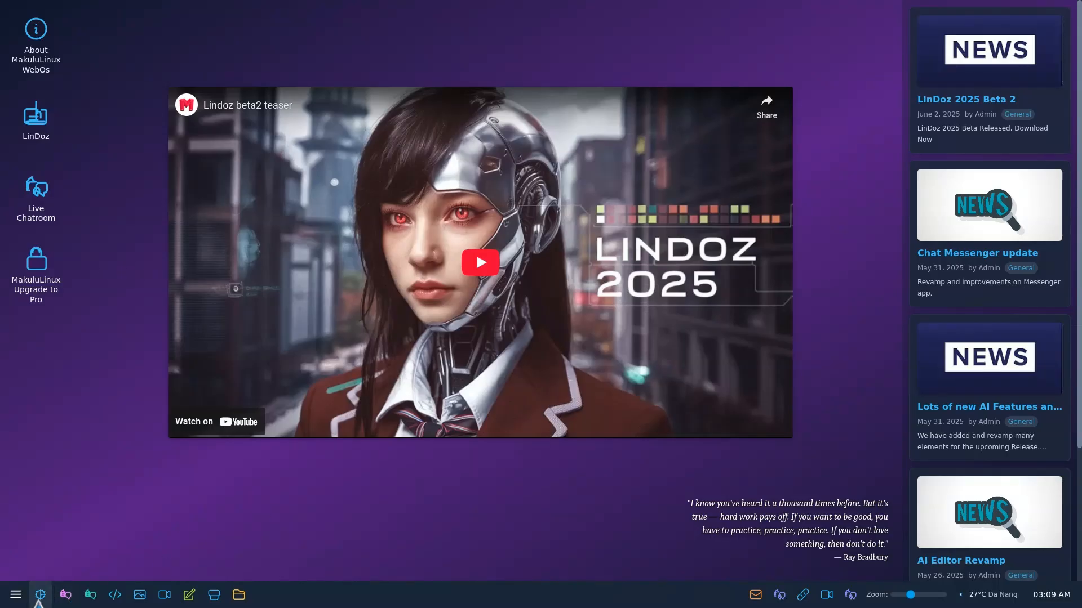
# Step: Reopen System Settings from the taskbar, scroll to Desktop Background and Administrator Settings, then close it
pyautogui.click(40, 594)
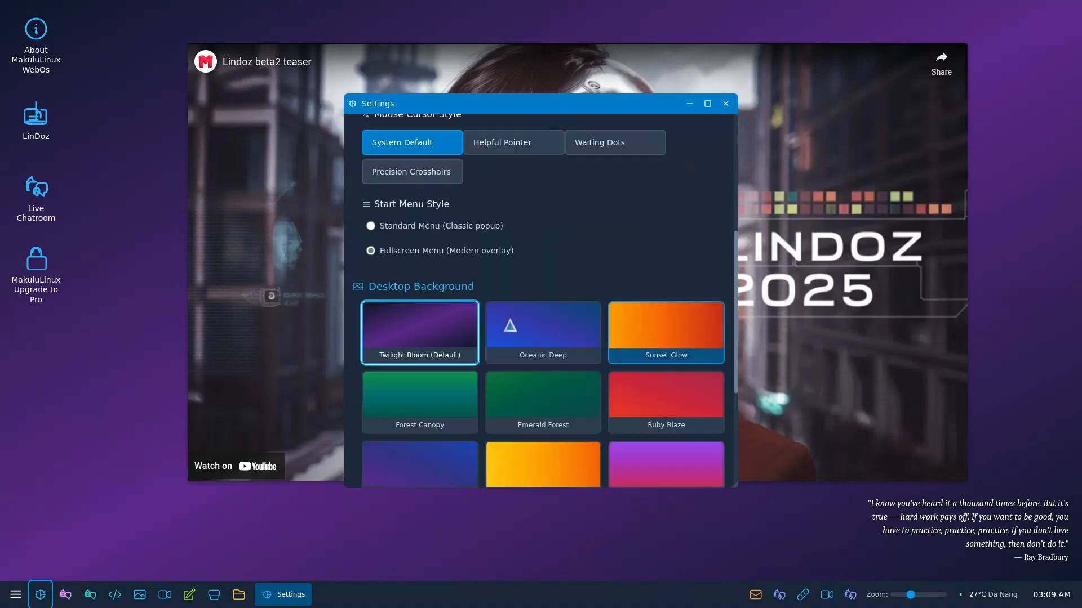
pyautogui.scroll(-3)
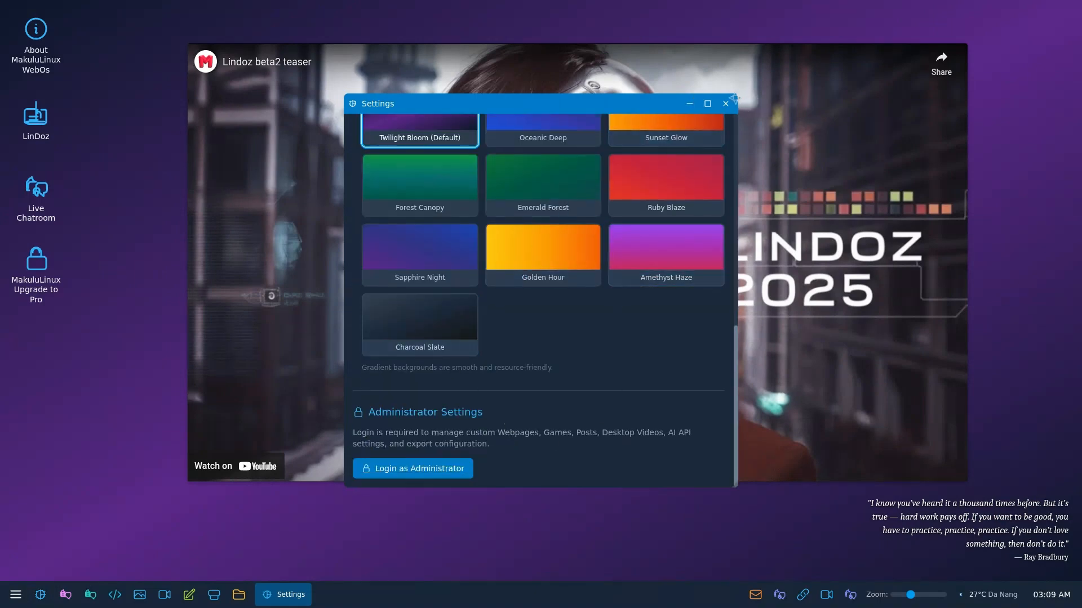
pyautogui.click(725, 103)
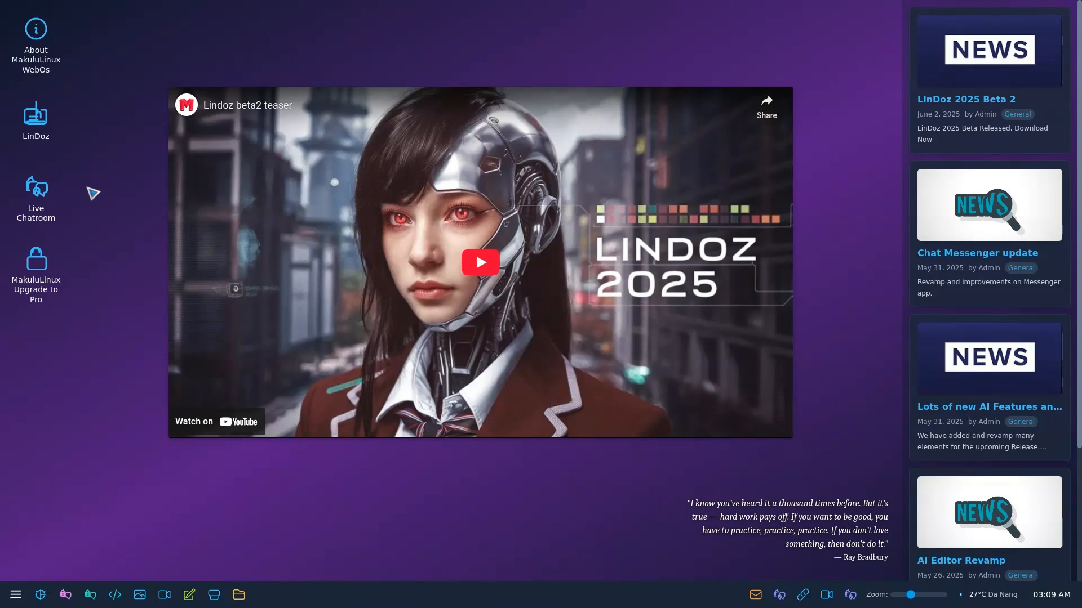
pyautogui.moveTo(388, 175)
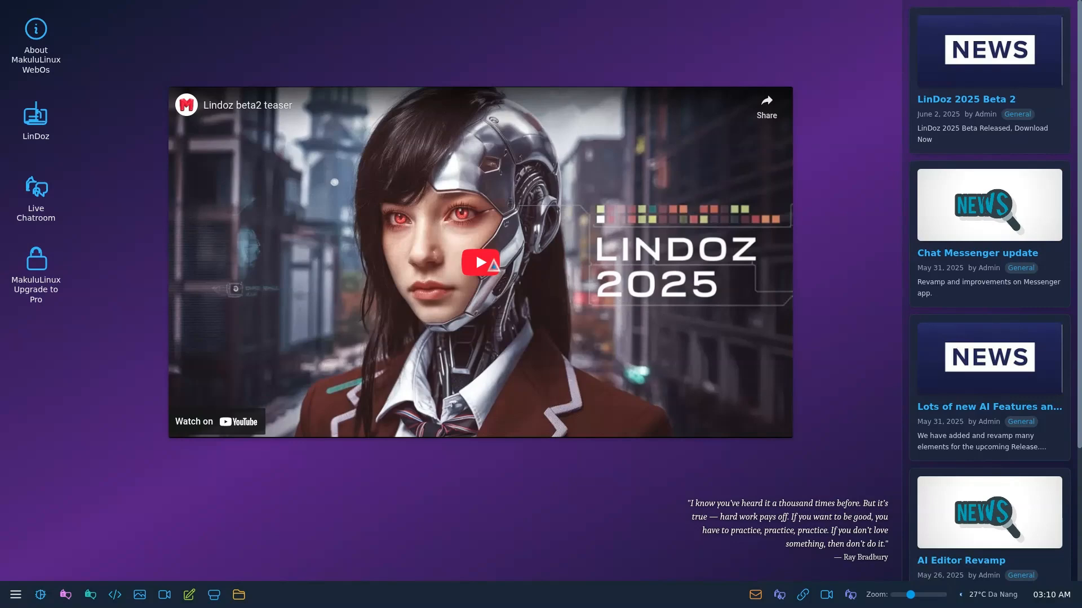
pyautogui.moveTo(480, 262)
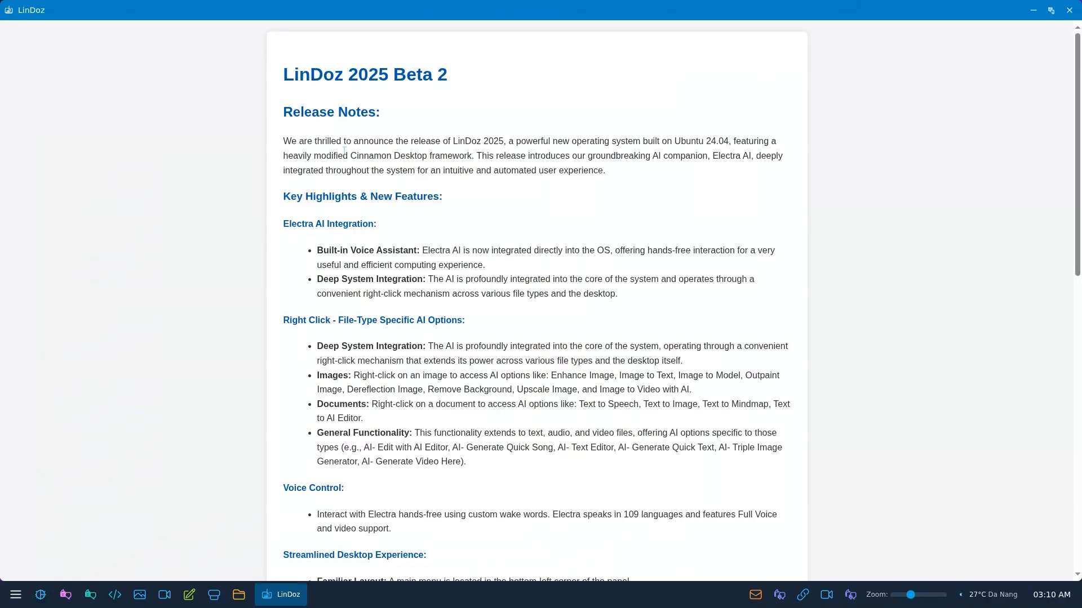
# Step: Read the LinDoz 2025 Beta 2 release notes down to Download Links and select the SourceForge Mirror text
pyautogui.scroll(-3)
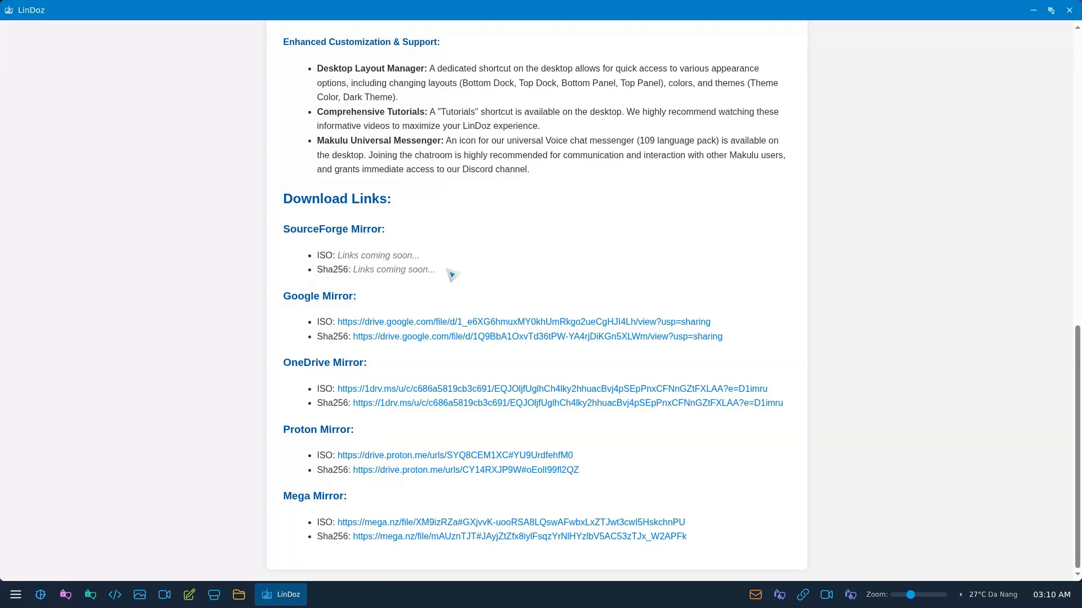
pyautogui.moveTo(378, 338)
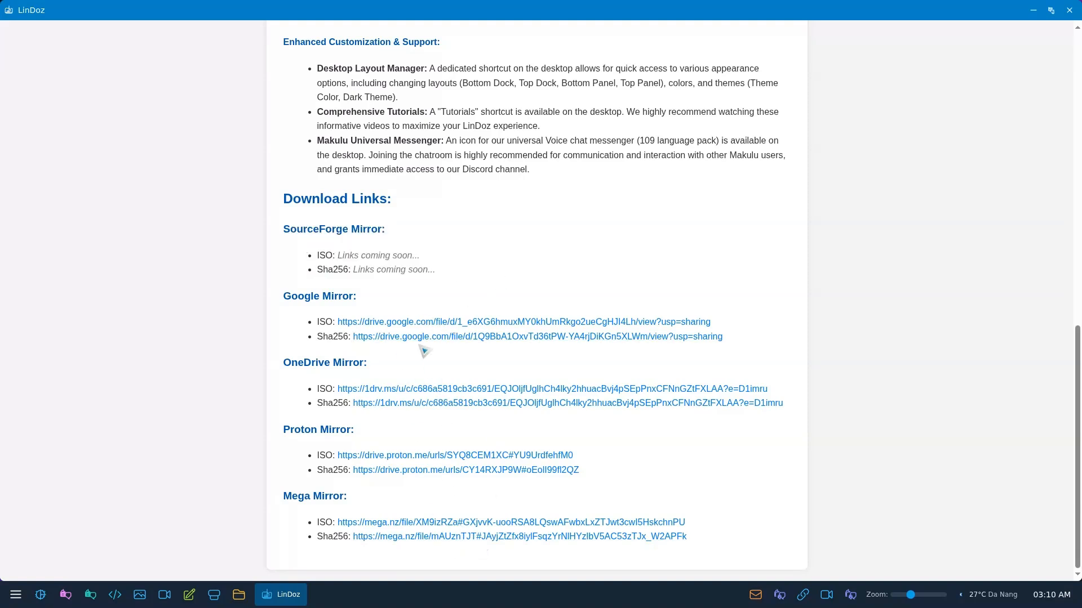
pyautogui.moveTo(317, 255); pyautogui.dragTo(436, 270)
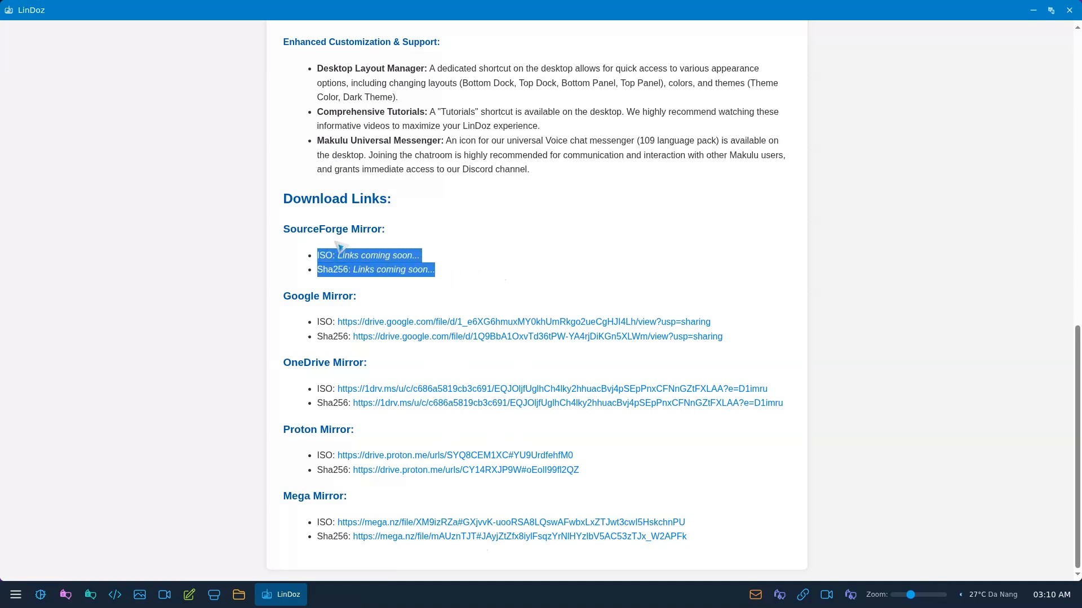
pyautogui.moveTo(338, 246); pyautogui.dragTo(449, 282)
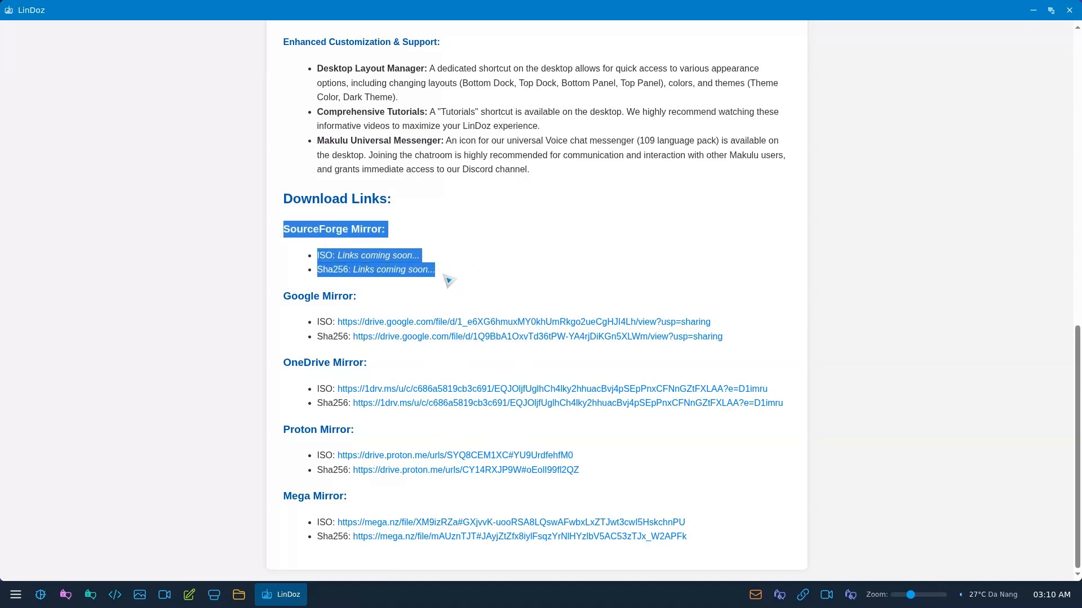
pyautogui.moveTo(502, 269)
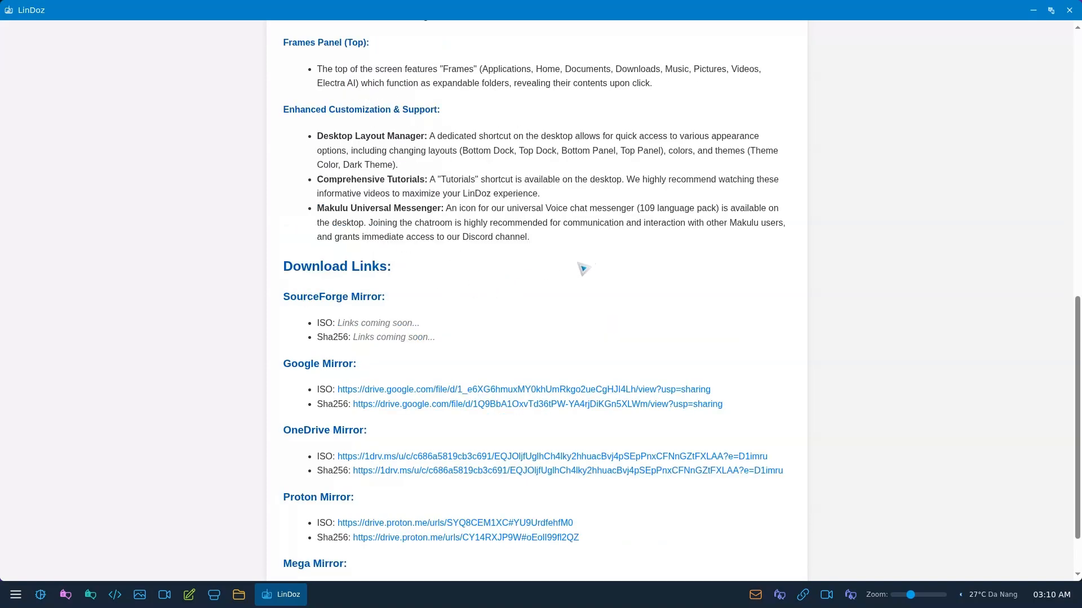
pyautogui.scroll(-3)
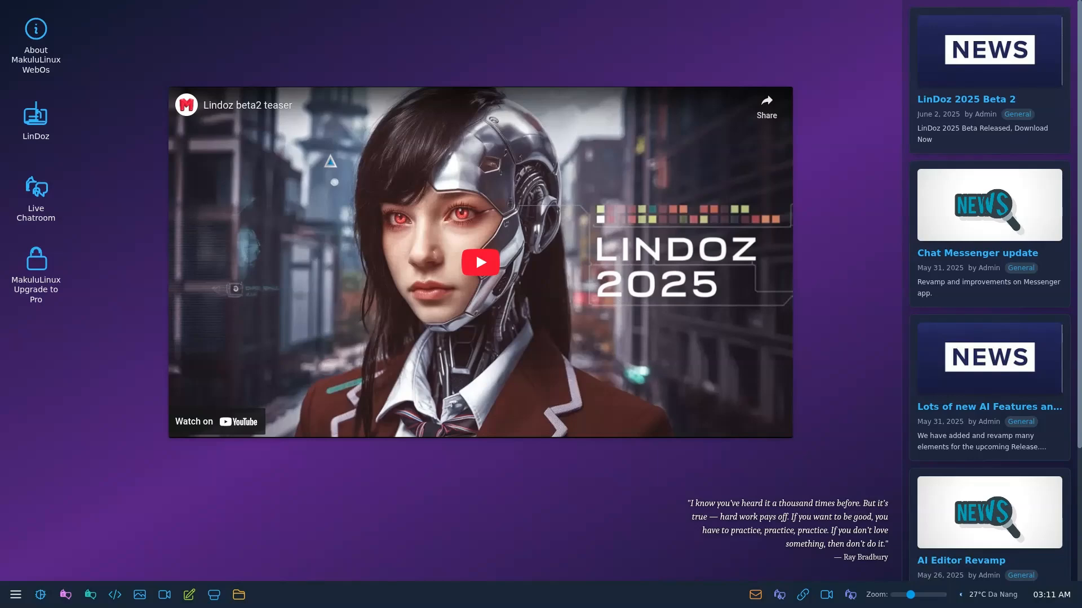
pyautogui.moveTo(71, 466)
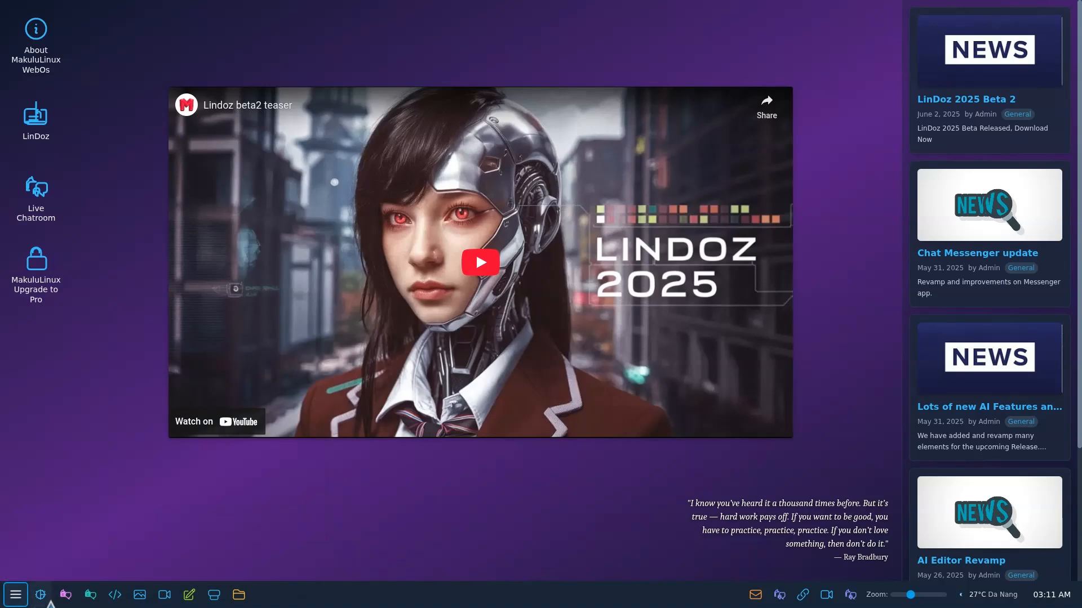
pyautogui.moveTo(118, 594)
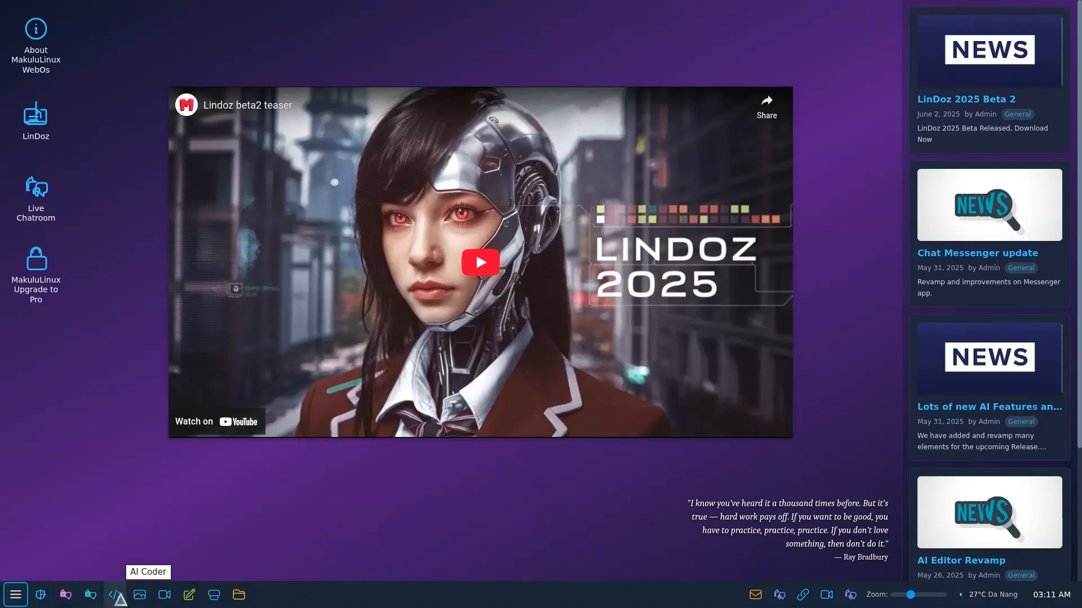
# Step: Browse the launcher's Internet, Apps and Games categories, finishing on the AI Tools list
pyautogui.click(15, 594)
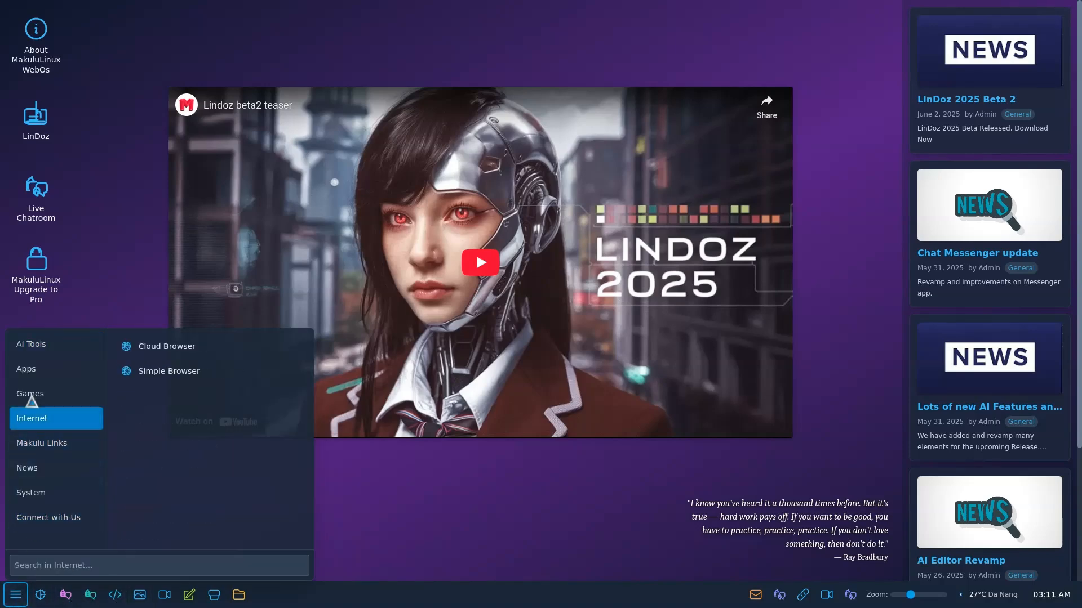
pyautogui.click(26, 368)
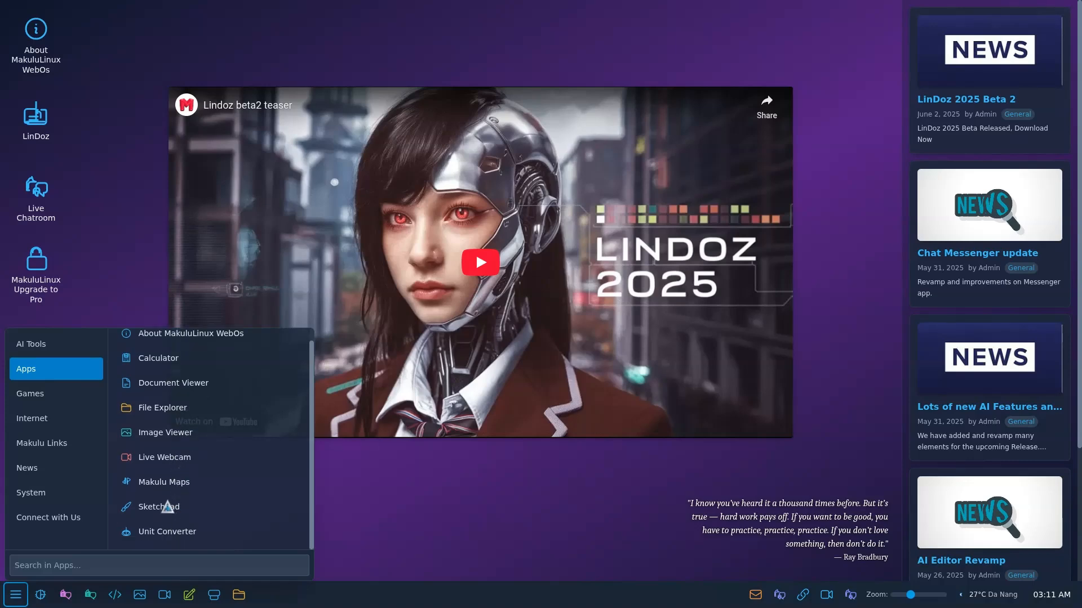
pyautogui.scroll(-3)
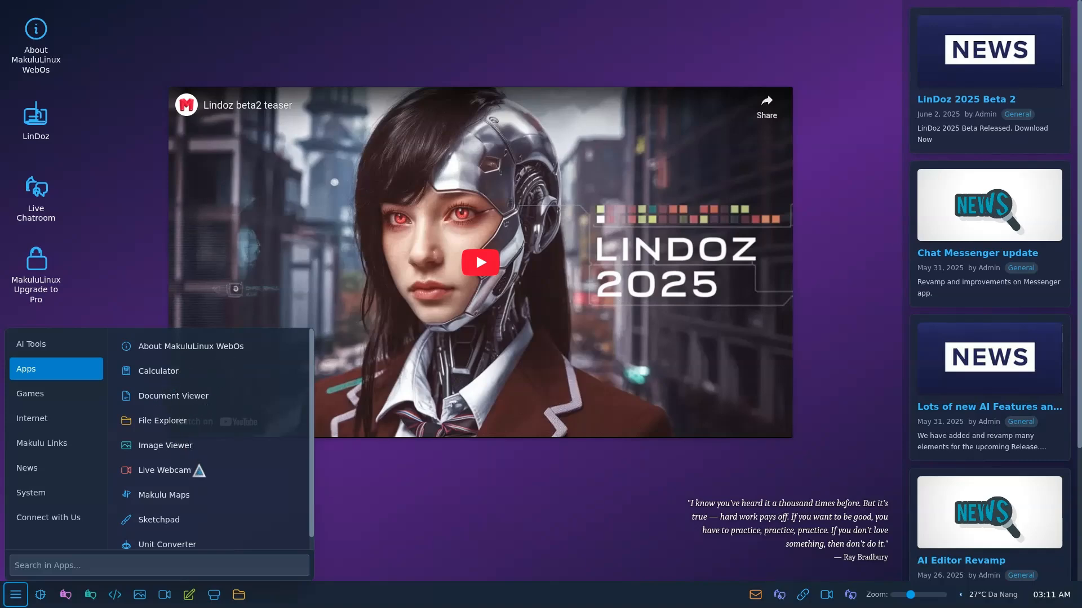
pyautogui.click(30, 393)
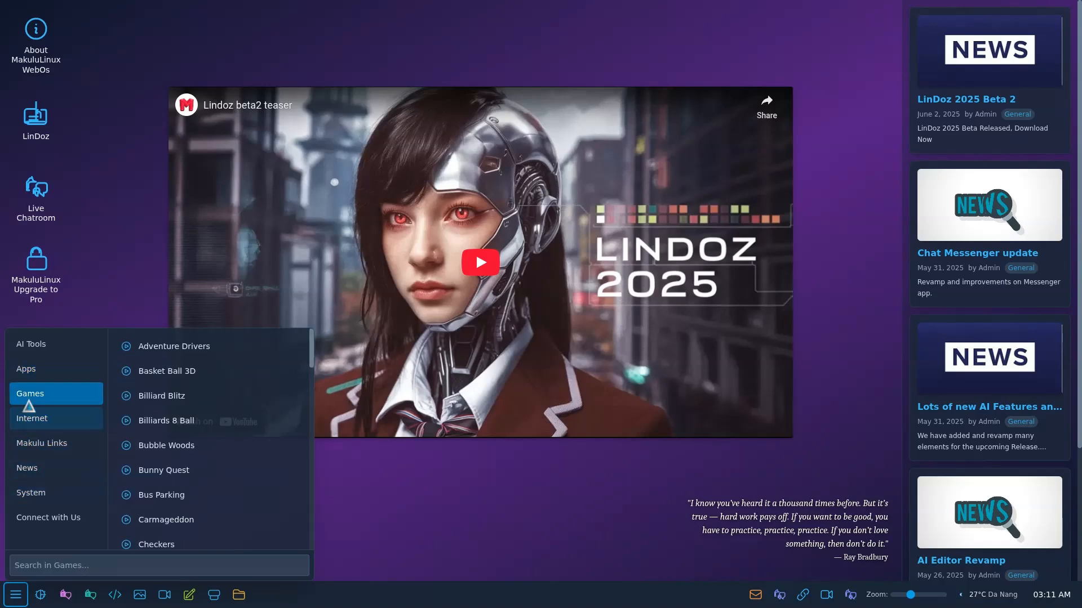
pyautogui.click(31, 344)
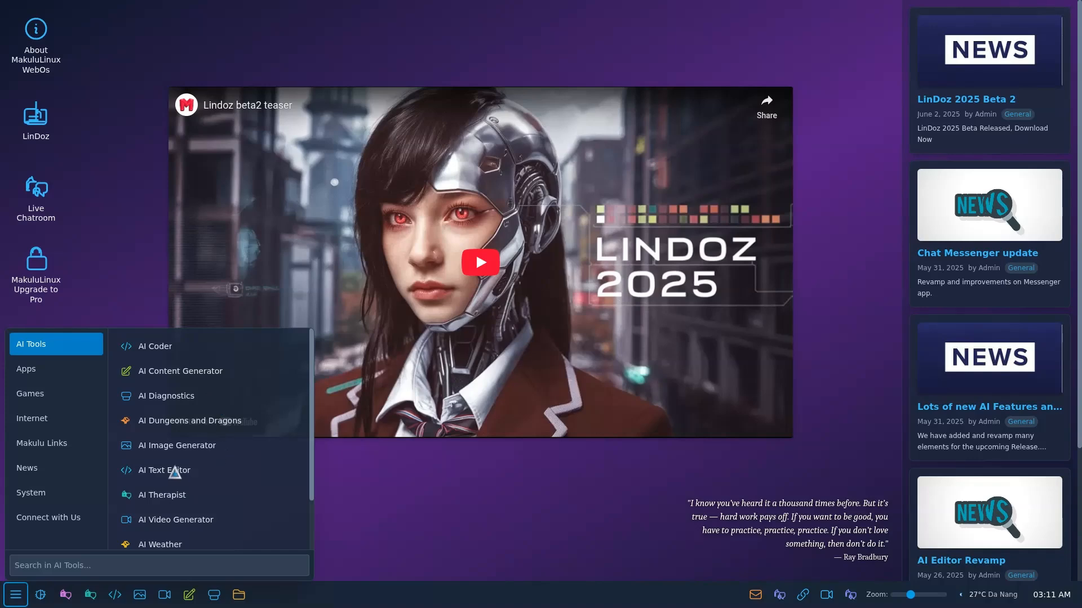
# Step: Launch AI Text Editor, enlarge it, enter 'jhdlkwdhklw' as test text, then start a new empty file
pyautogui.click(164, 469)
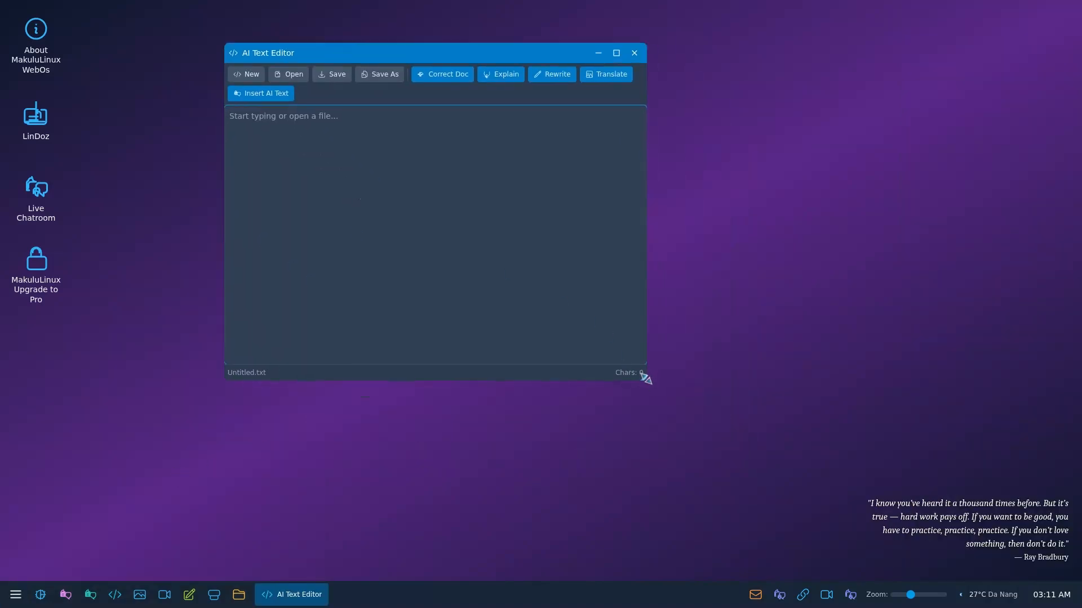
pyautogui.moveTo(645, 380); pyautogui.dragTo(799, 450)
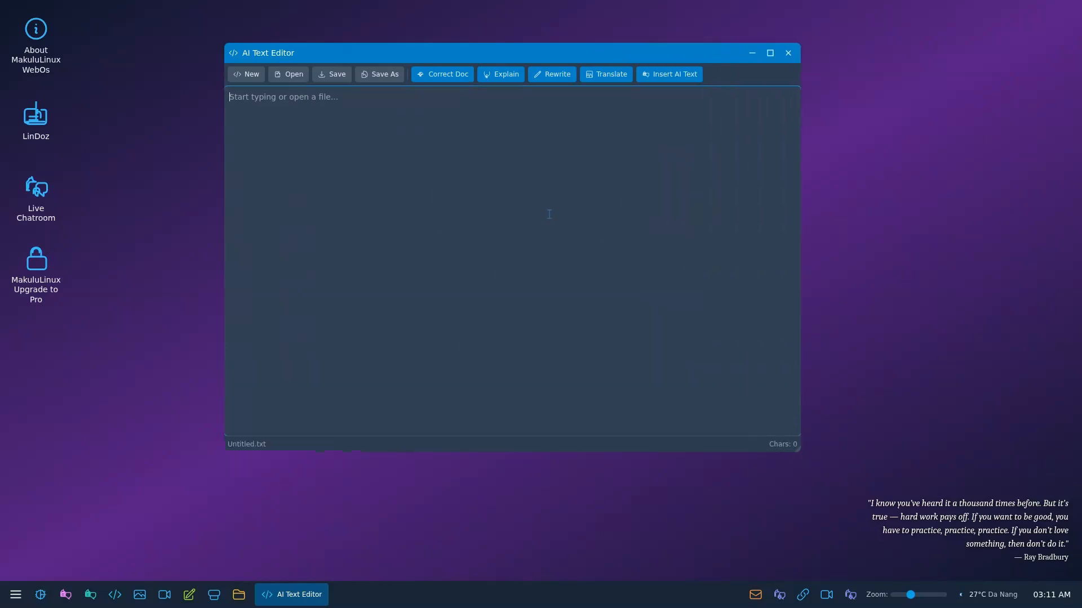
pyautogui.write('jhdlkwdhklw')
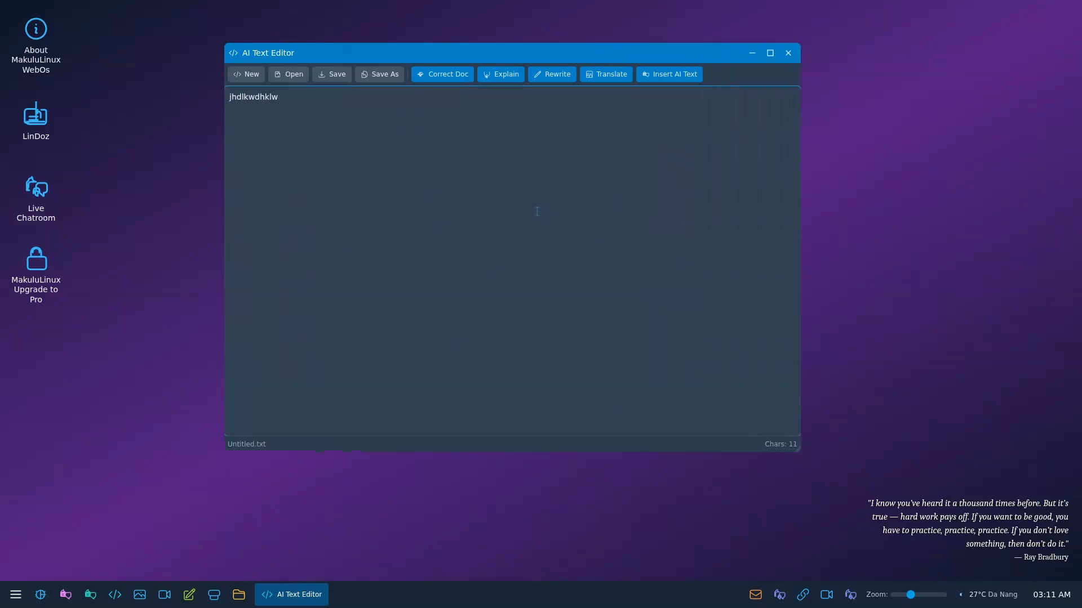
pyautogui.click(247, 74)
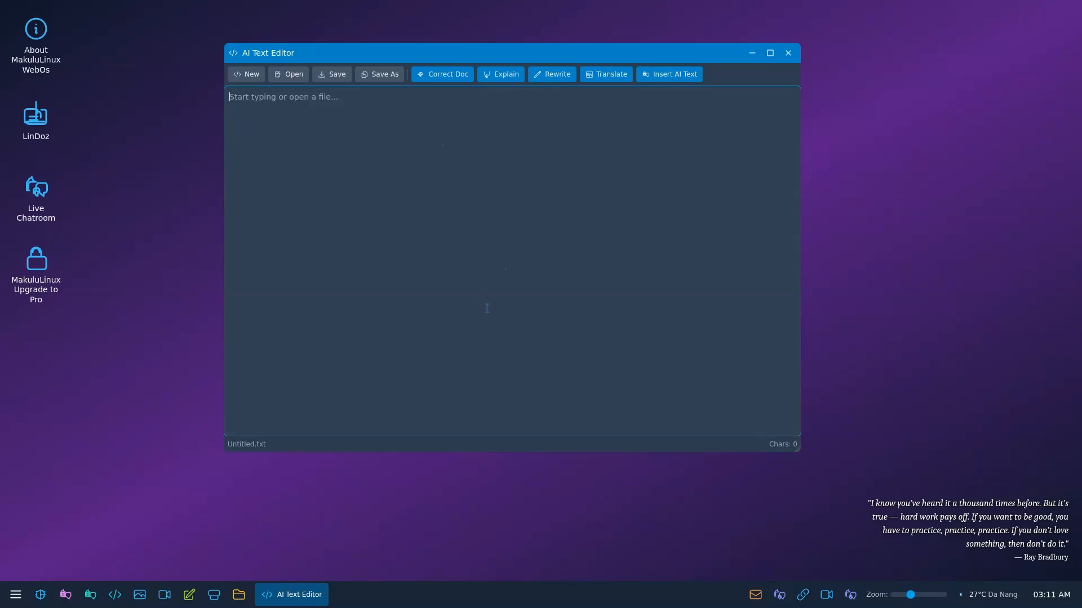
pyautogui.moveTo(466, 261)
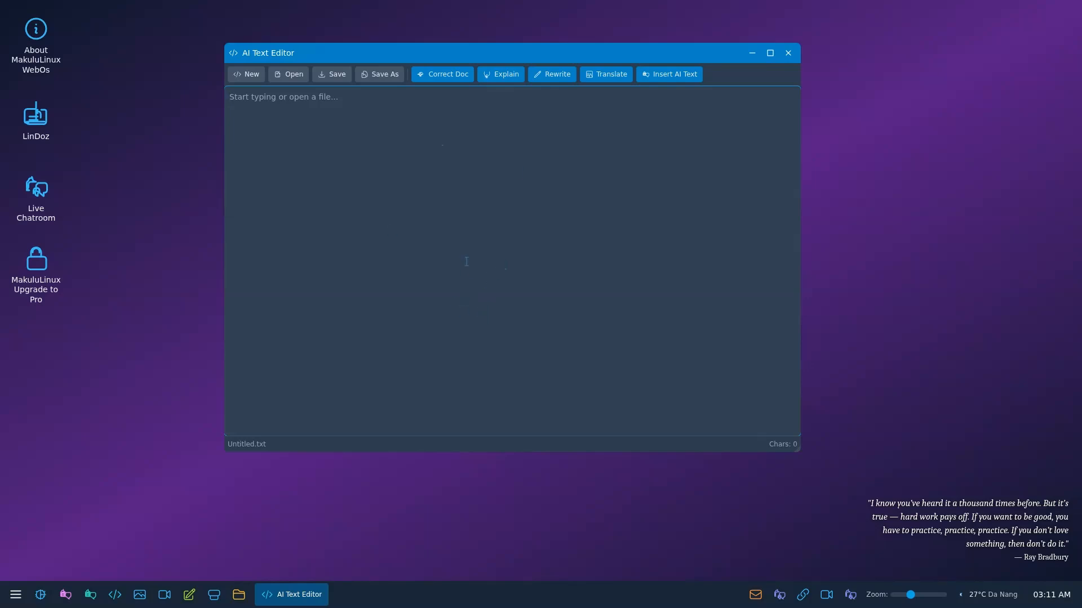
pyautogui.moveTo(405, 182)
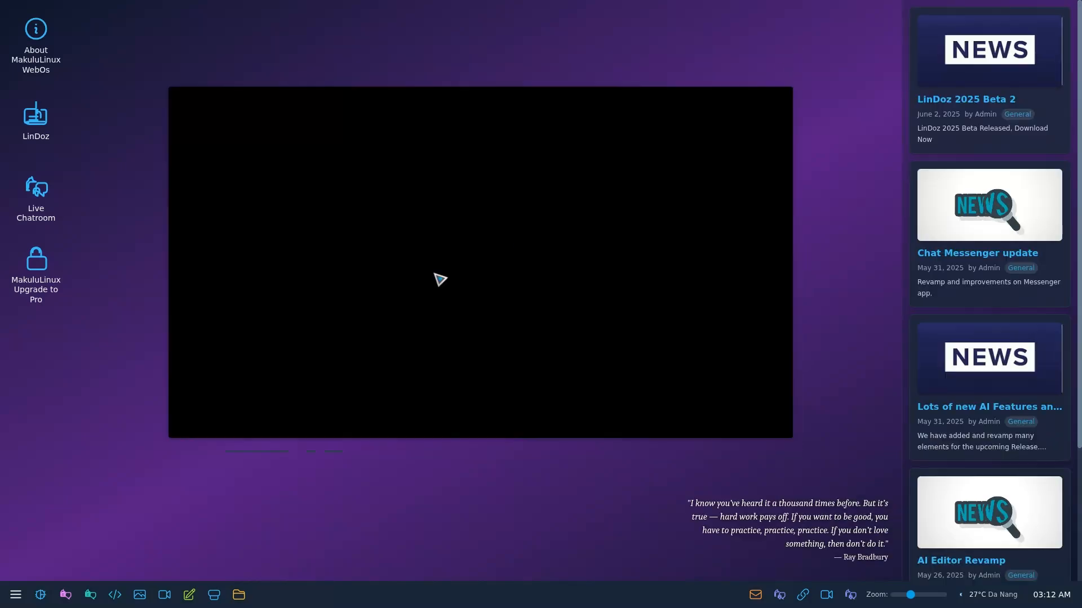
# Step: Reopen the launcher, pass through Games, and scroll the AI Tools list down to Electra AI Chat
pyautogui.click(15, 594)
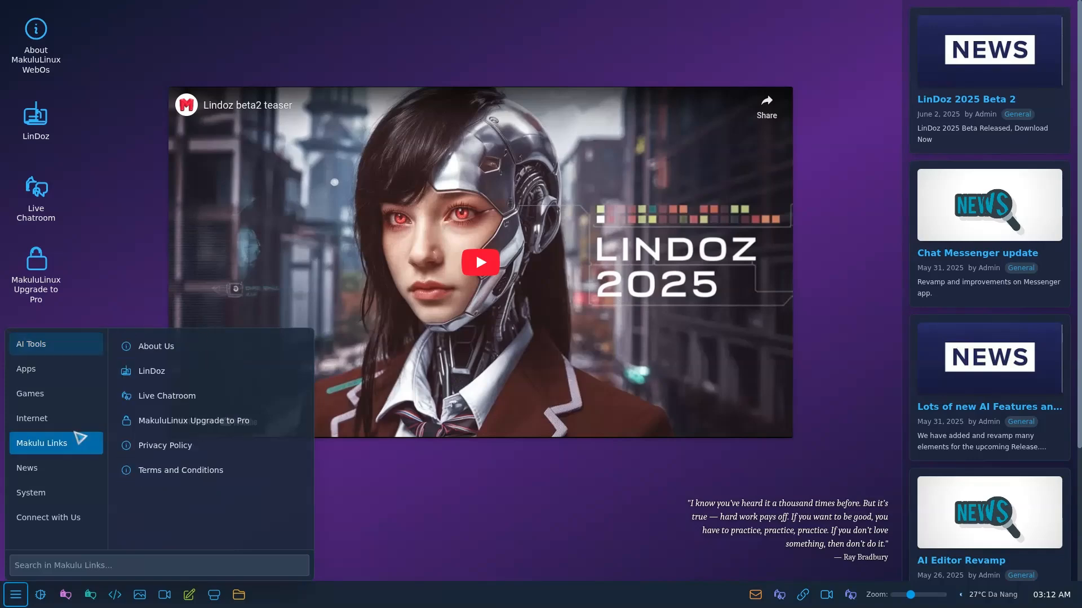
pyautogui.click(32, 418)
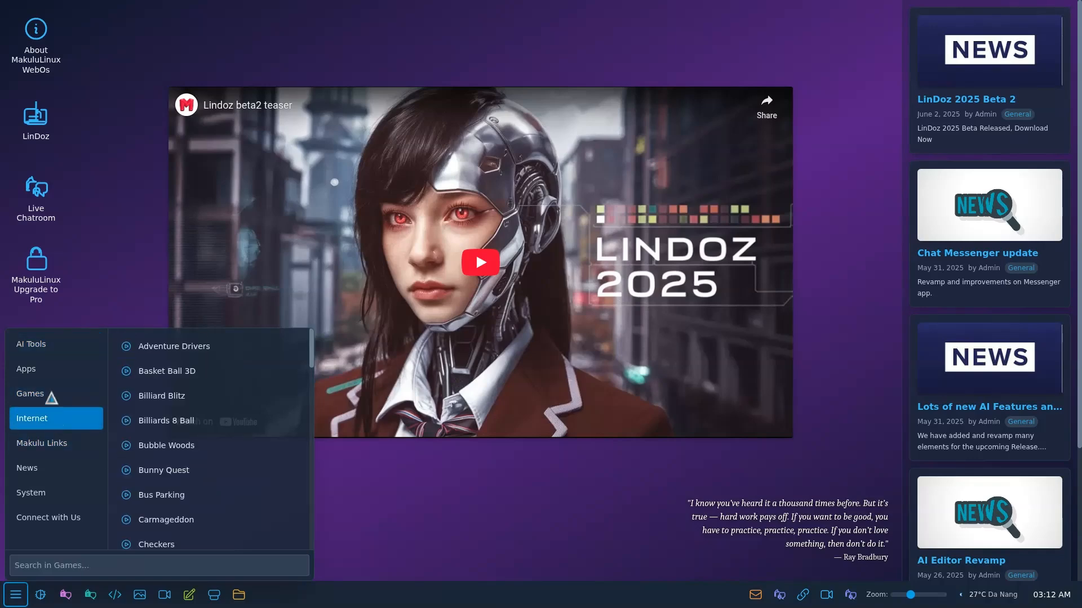
pyautogui.click(31, 344)
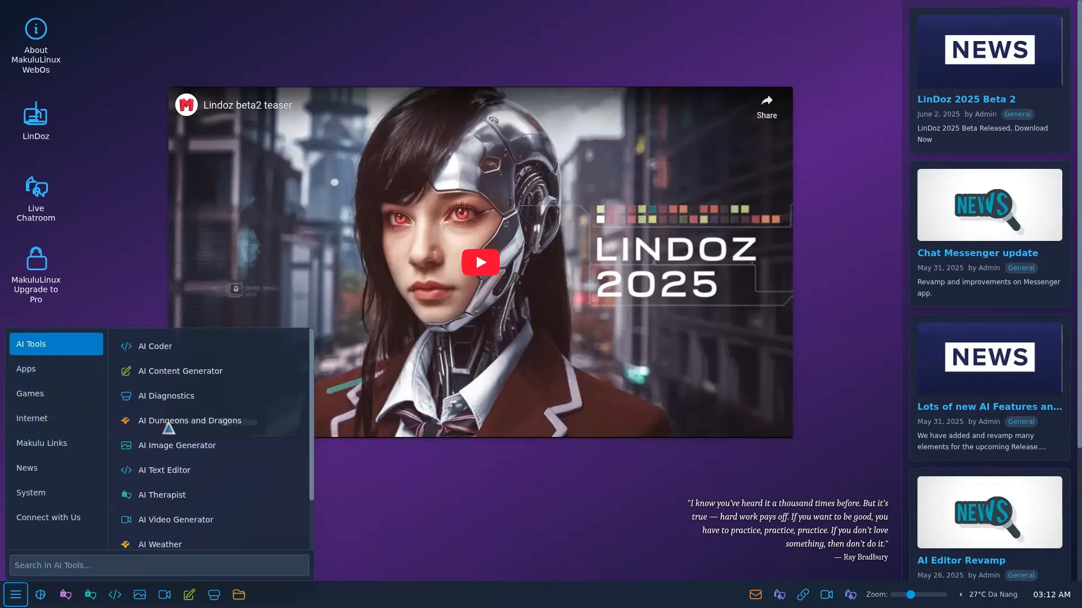
pyautogui.moveTo(200, 507)
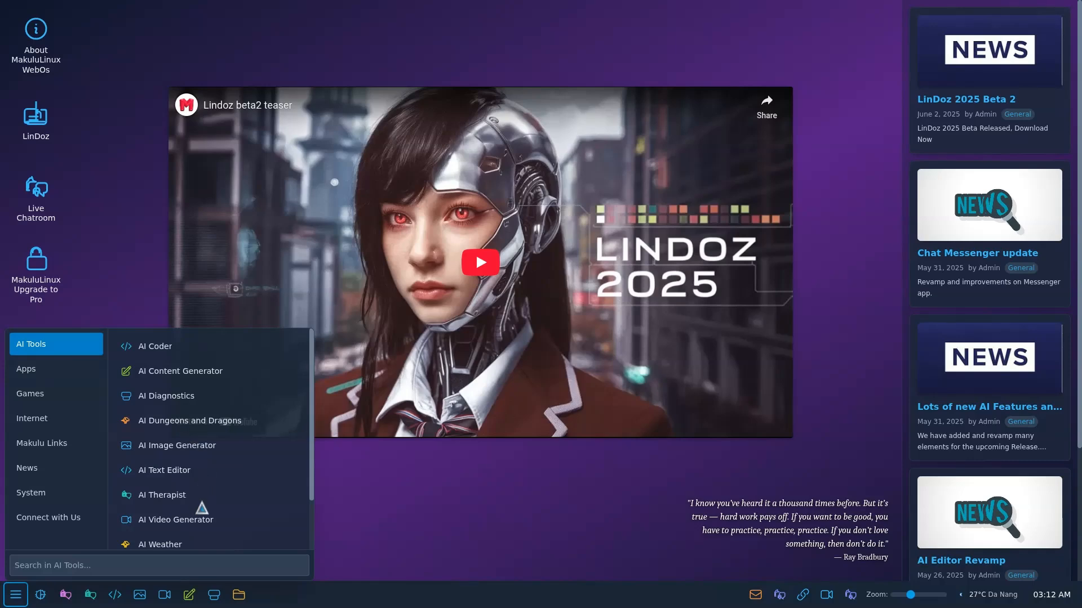
pyautogui.scroll(-3)
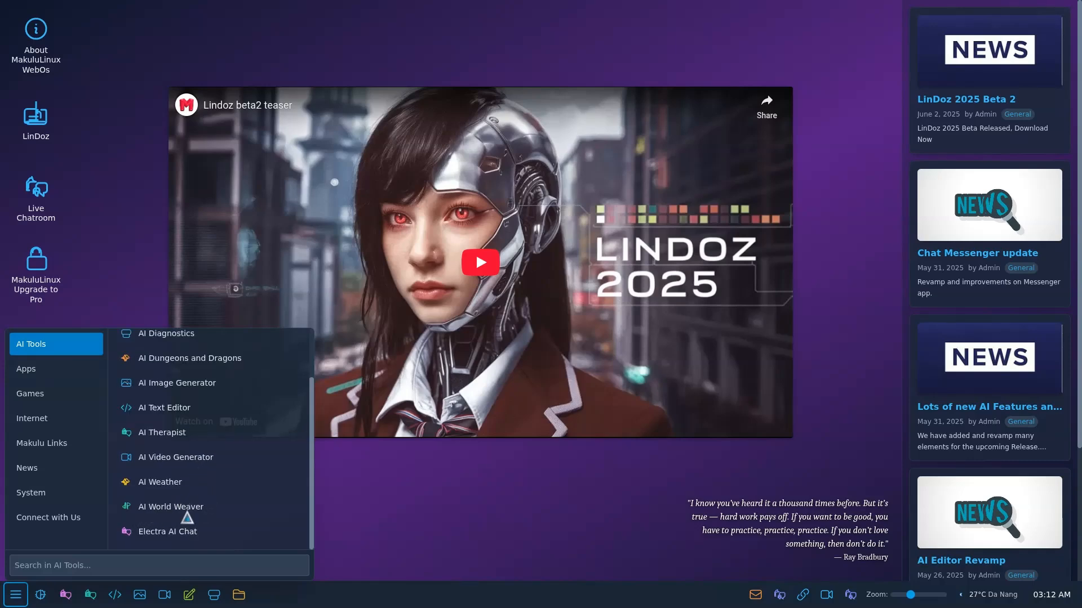
pyautogui.moveTo(171, 507)
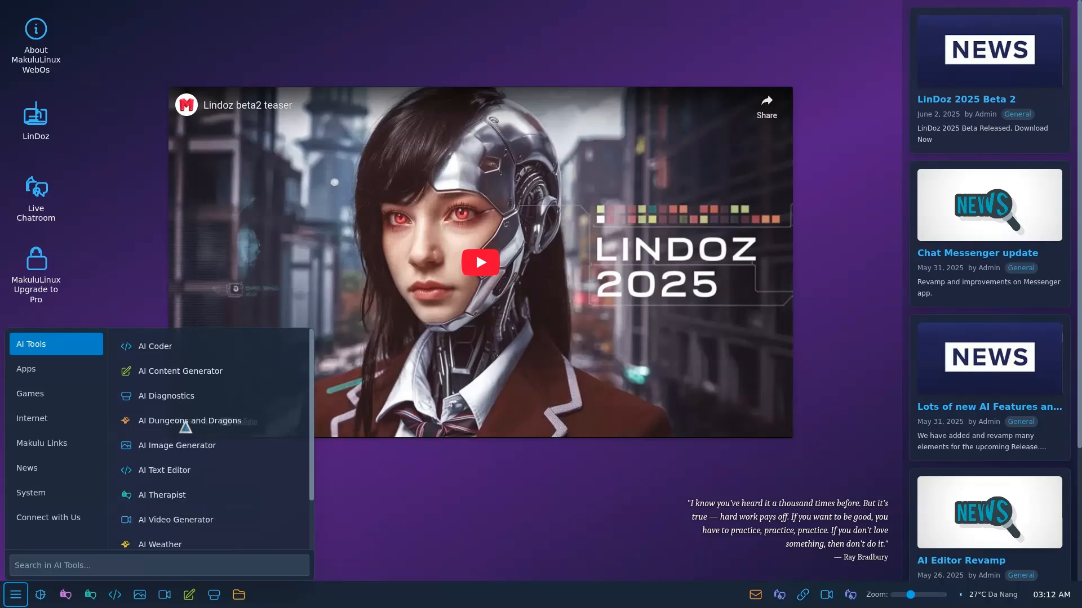
pyautogui.moveTo(191, 420)
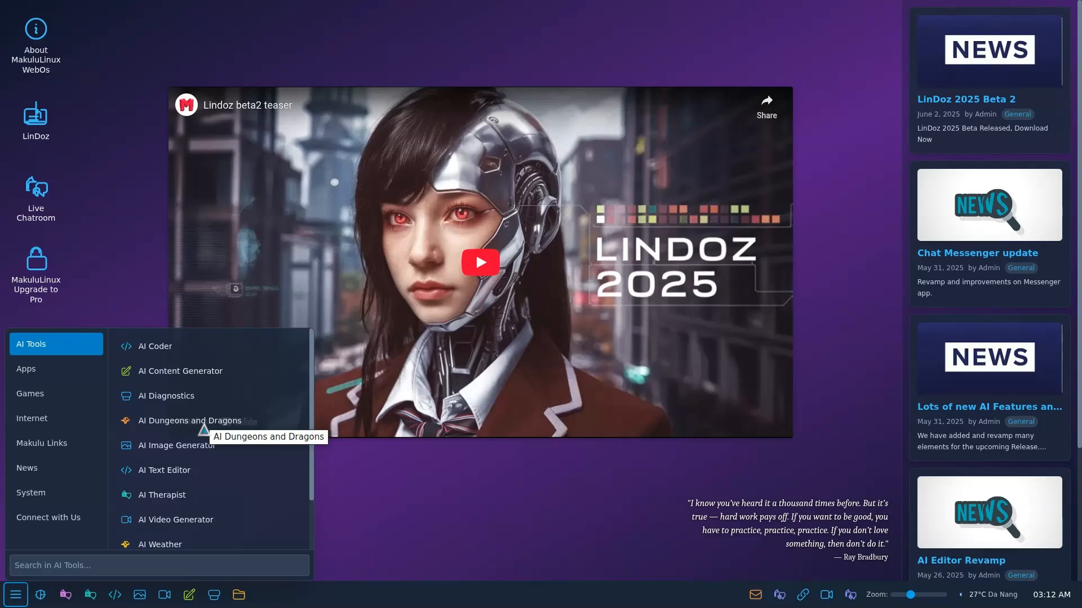
# Step: Launch AI Dungeons and Dragons to its title screen, then close the window
pyautogui.click(191, 420)
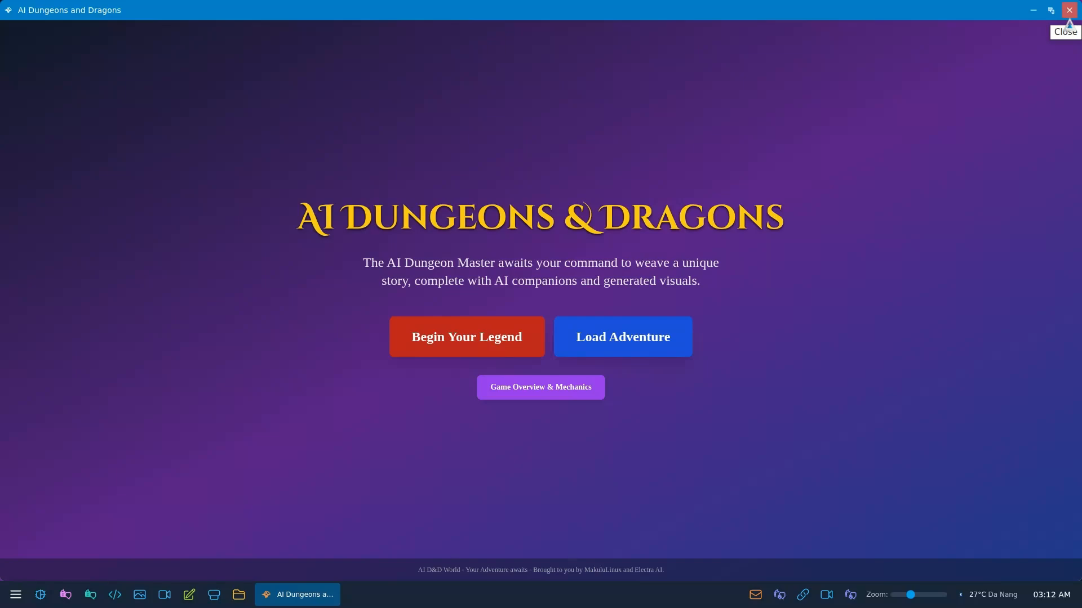
pyautogui.click(1068, 10)
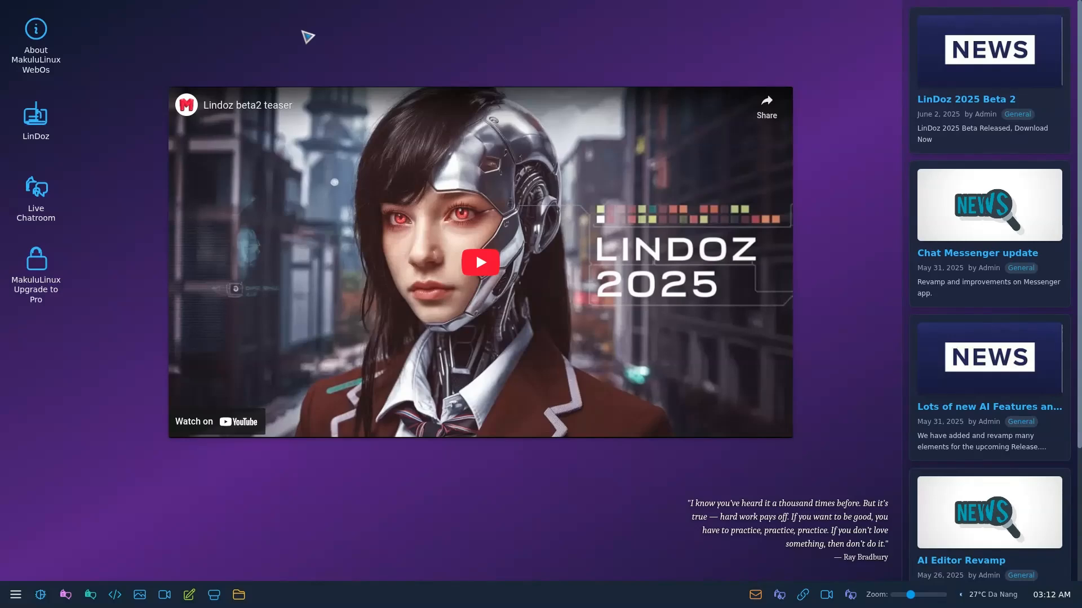
# Step: Open the About MakuluLinux WebOs window from its desktop icon
pyautogui.click(35, 44)
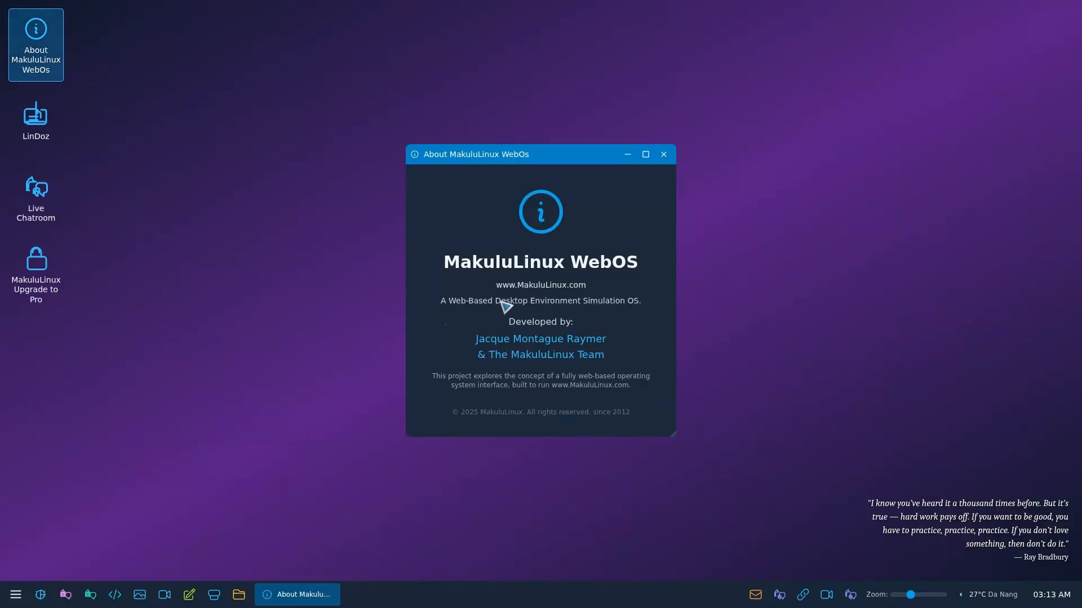
pyautogui.moveTo(645, 310)
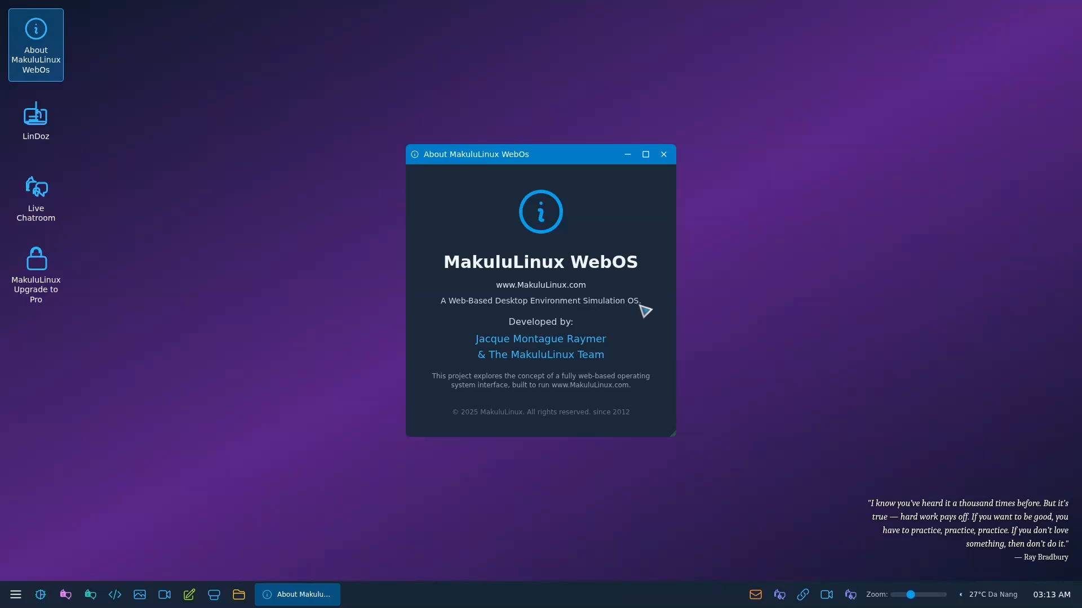
pyautogui.moveTo(478, 388)
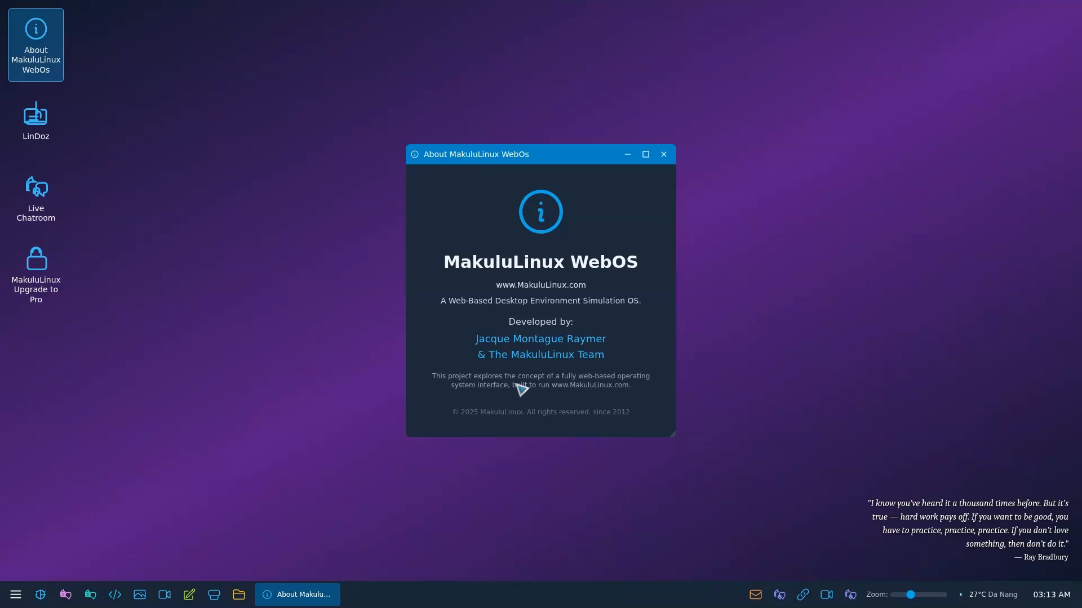
pyautogui.moveTo(604, 393)
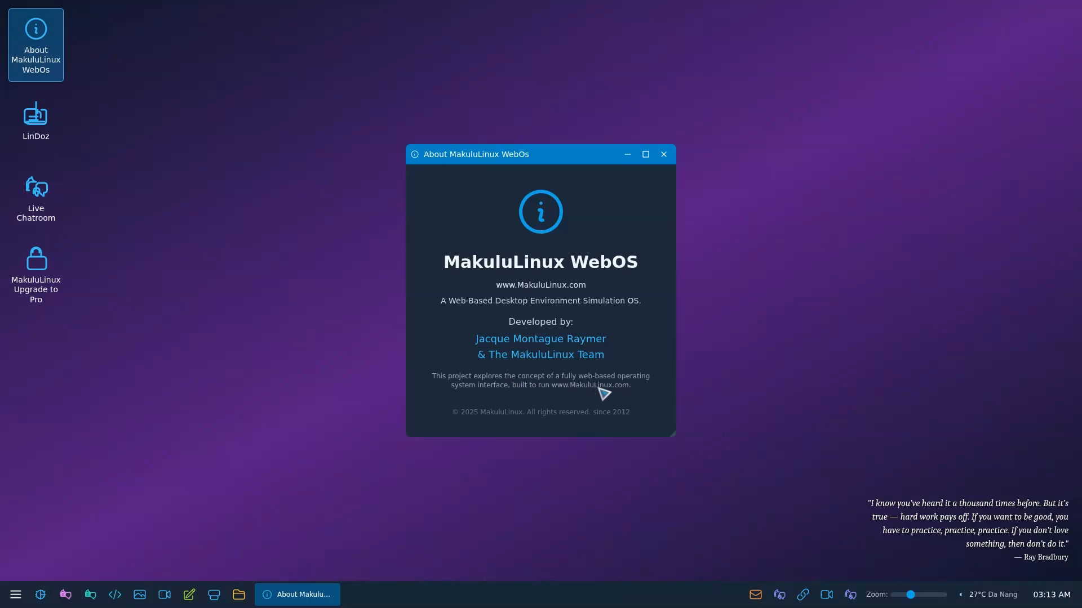
pyautogui.moveTo(540, 399)
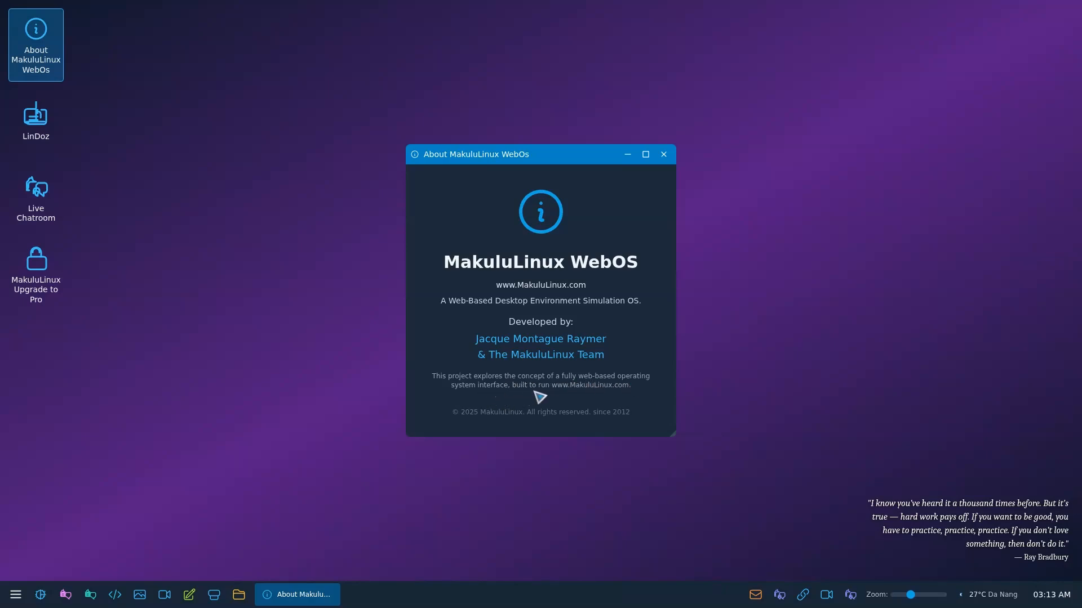
pyautogui.moveTo(646, 395)
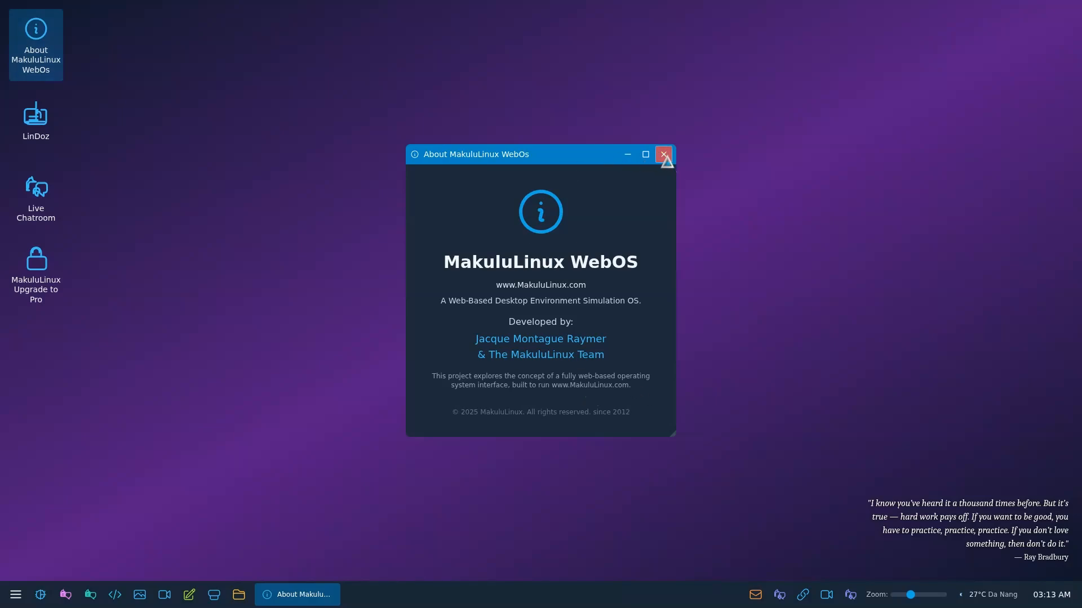
pyautogui.click(662, 154)
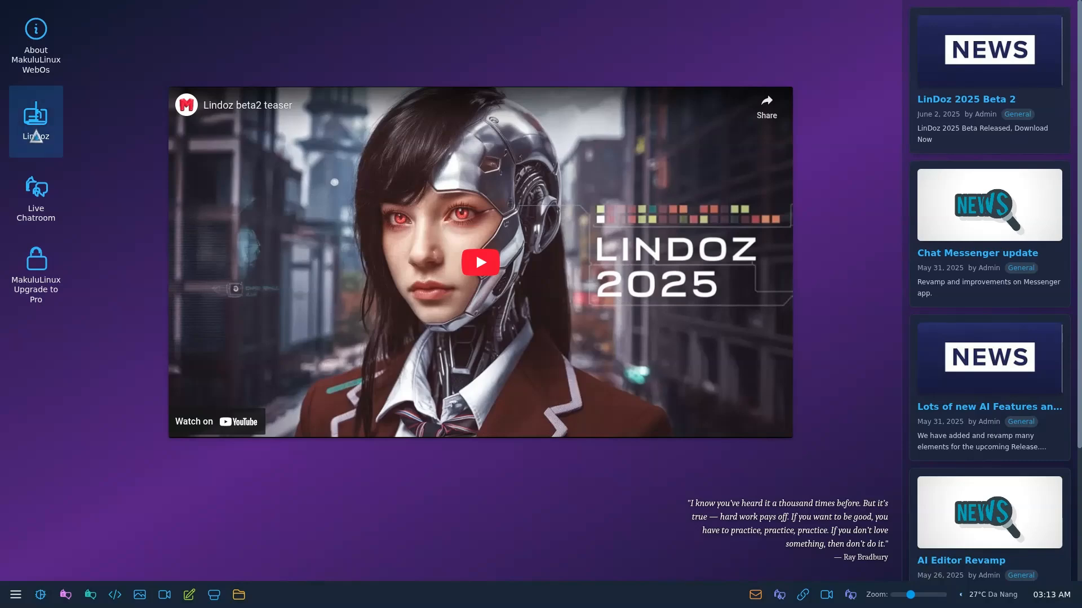
pyautogui.moveTo(35, 122)
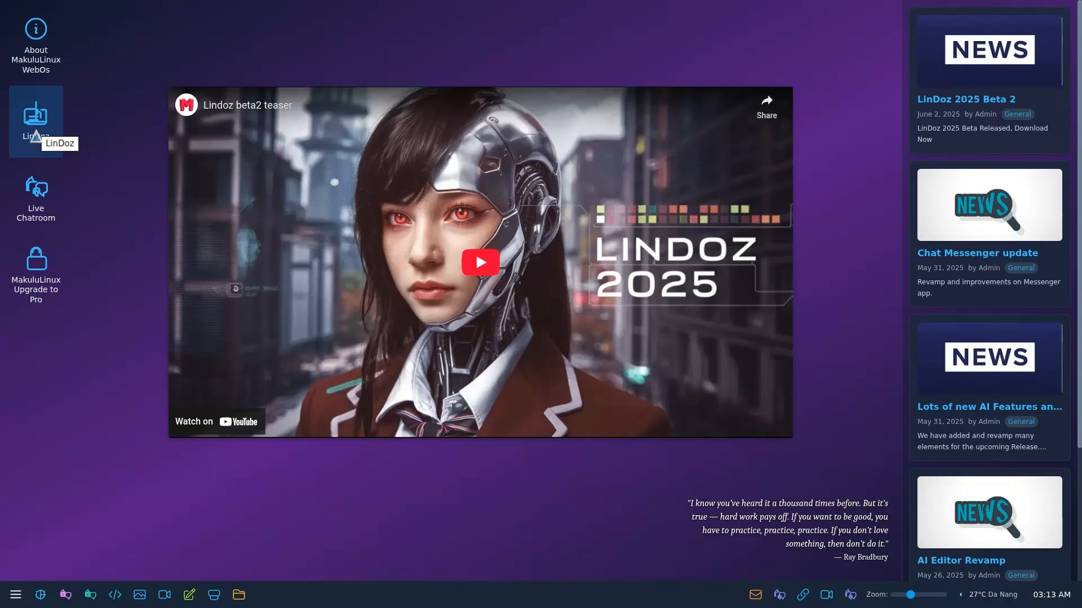
pyautogui.click(36, 121)
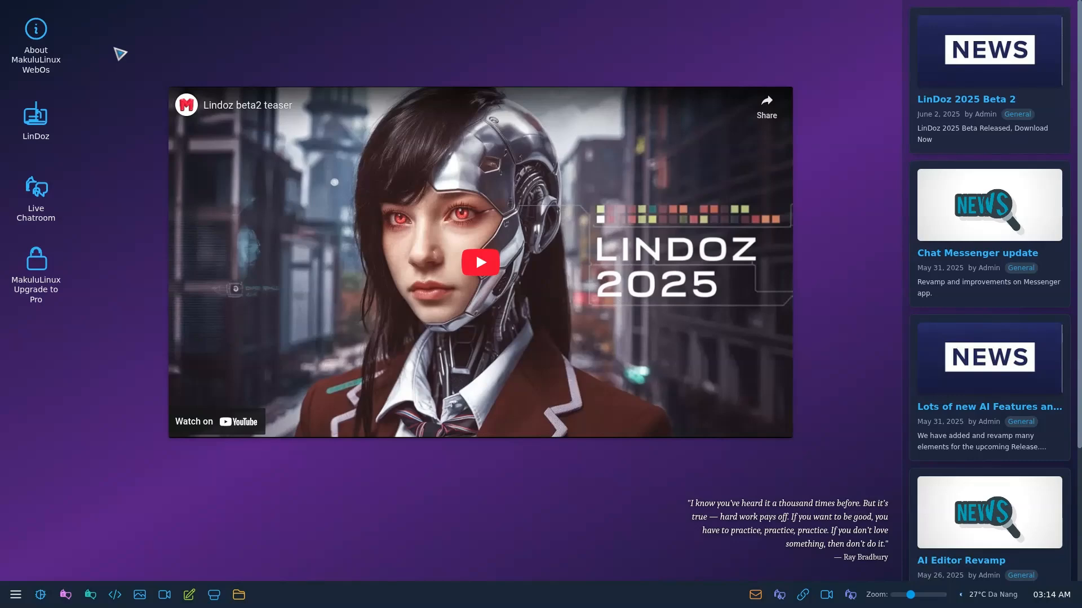
pyautogui.click(35, 43)
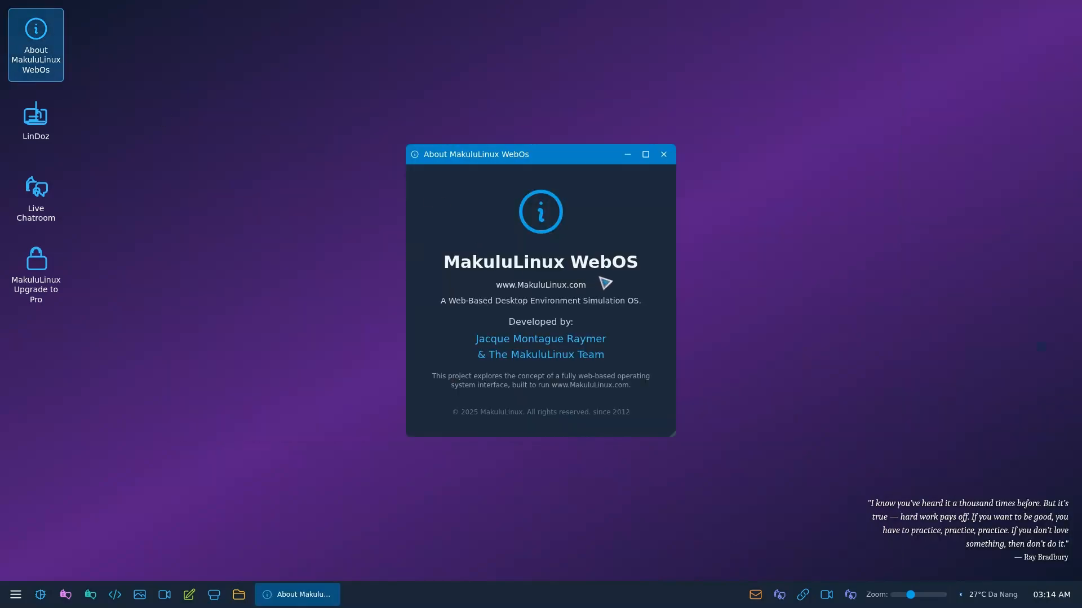